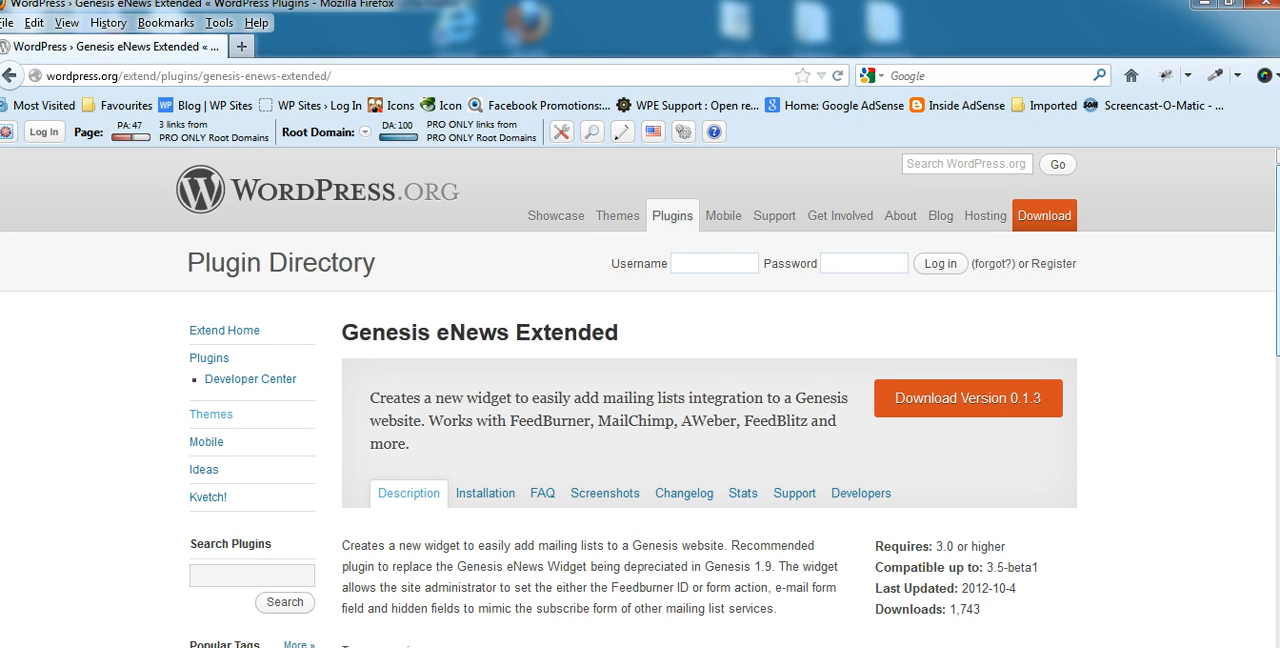
# Read through the Genesis eNews Extended description, then bring up the WP Sites colored-boxes post.
pyautogui.scroll(-3)
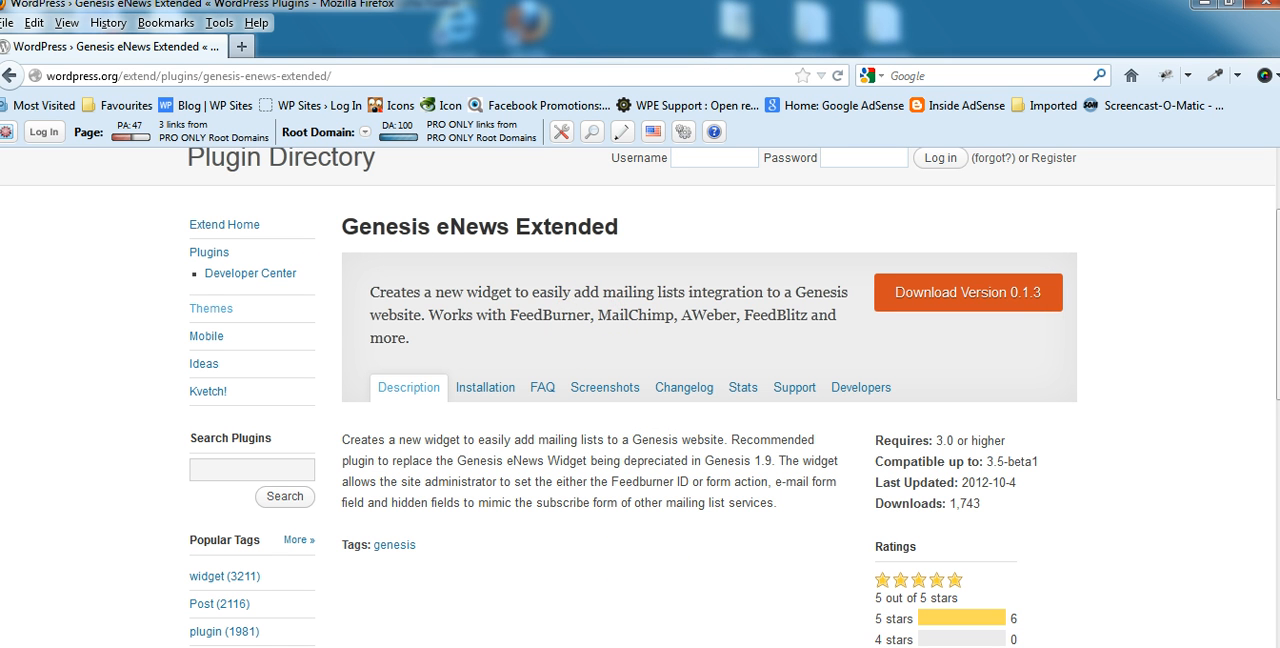
pyautogui.scroll(-3)
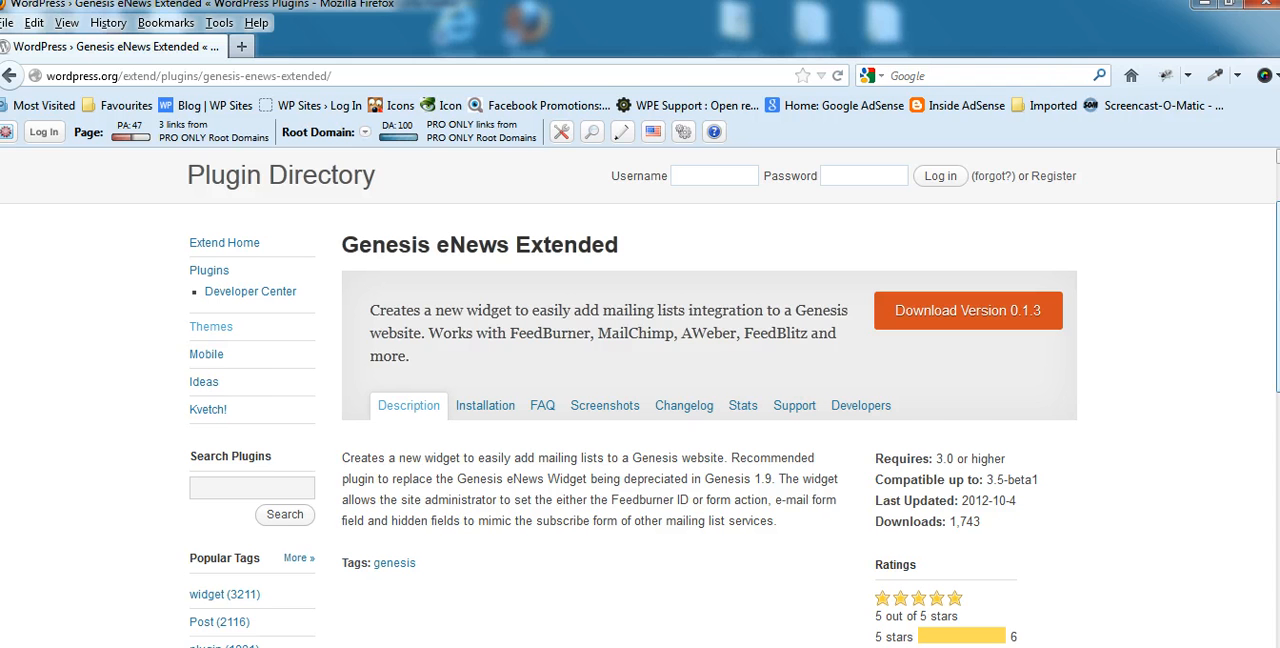
pyautogui.scroll(-3)
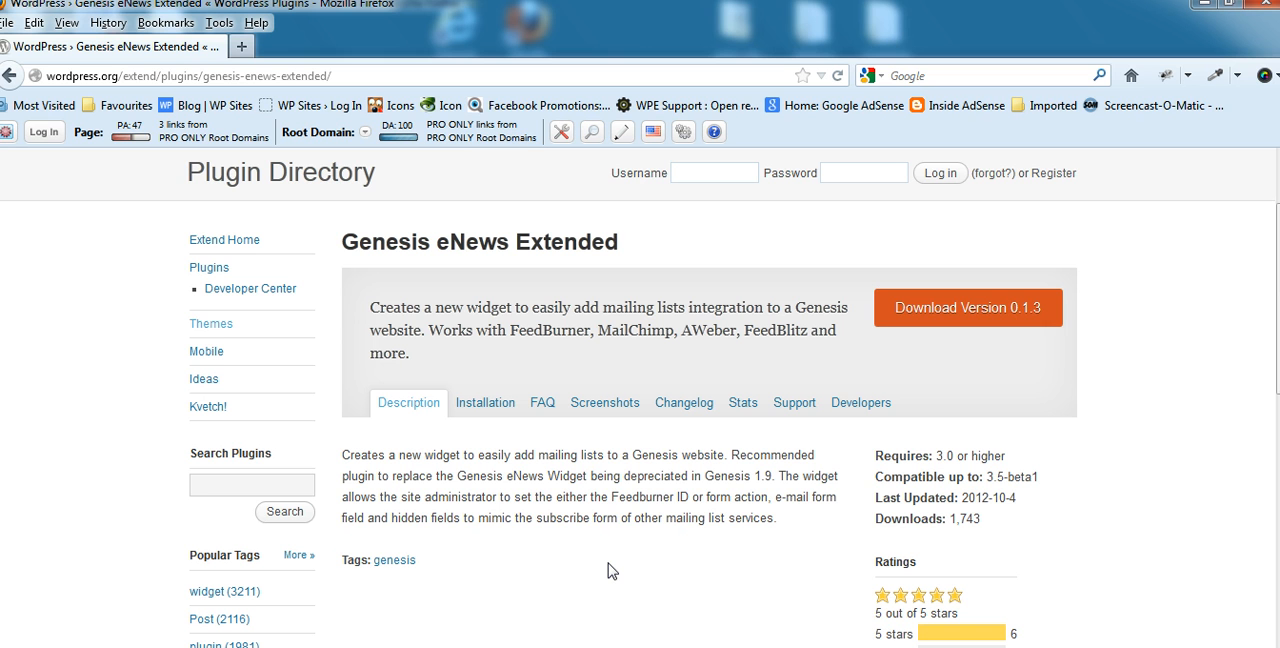
pyautogui.moveTo(658, 238)
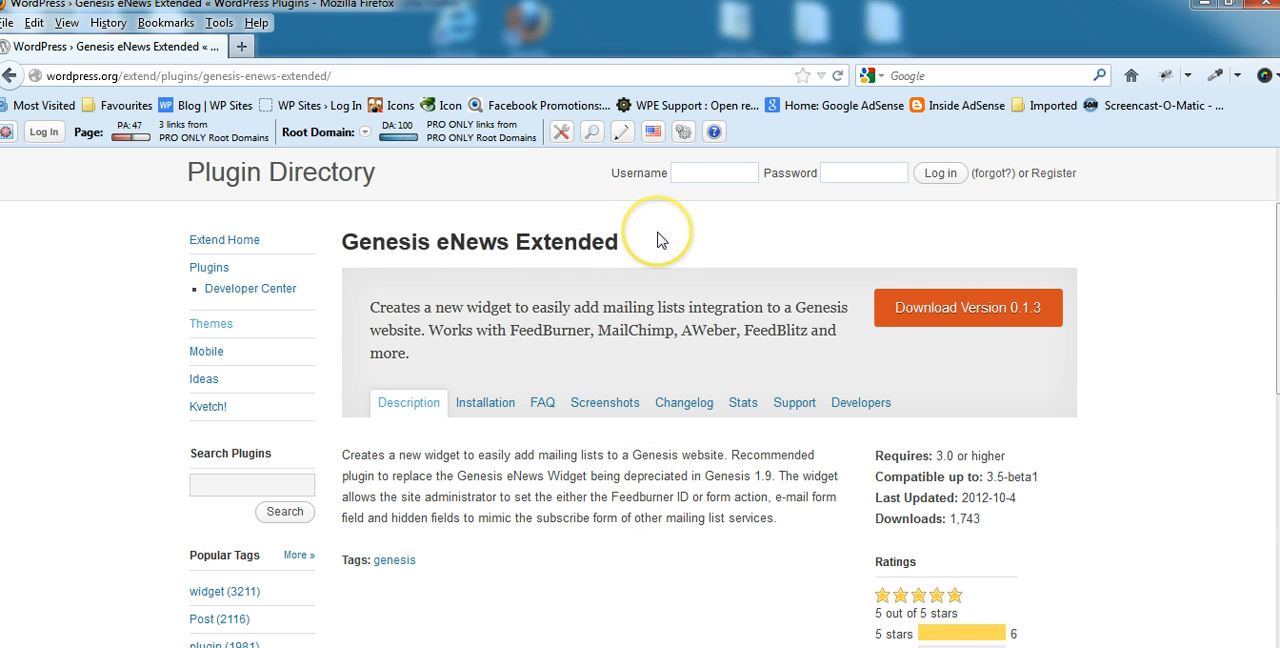
pyautogui.moveTo(590, 550)
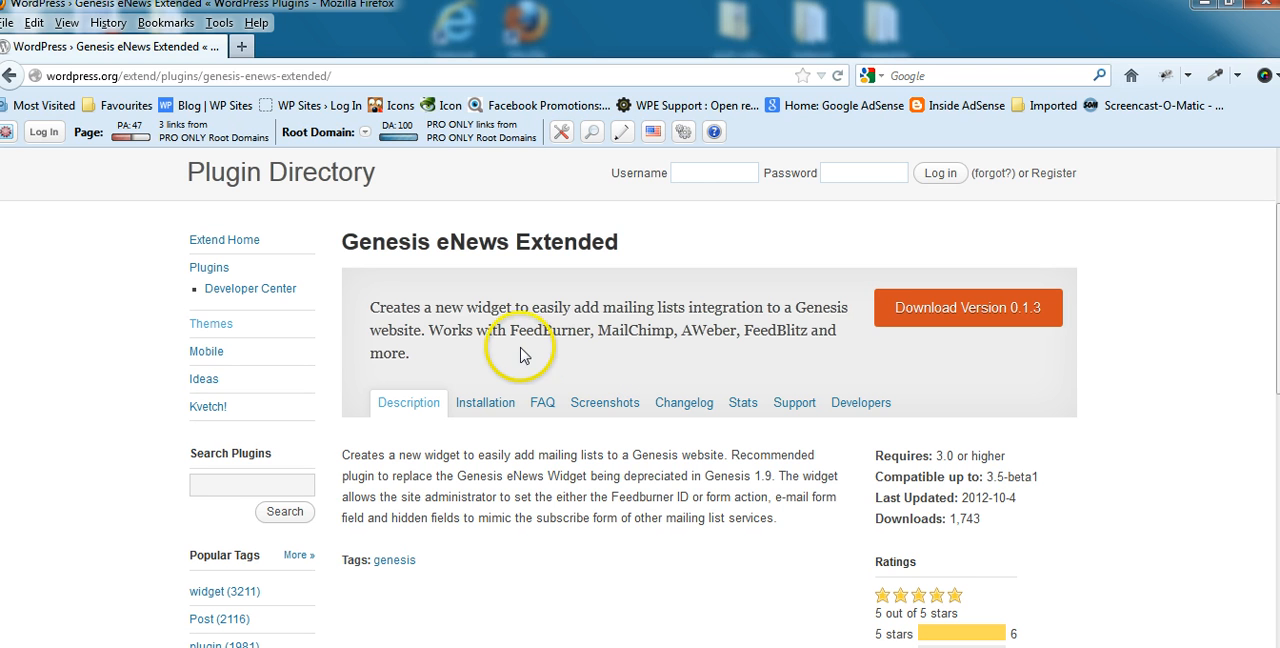
pyautogui.doubleClick(545, 330)
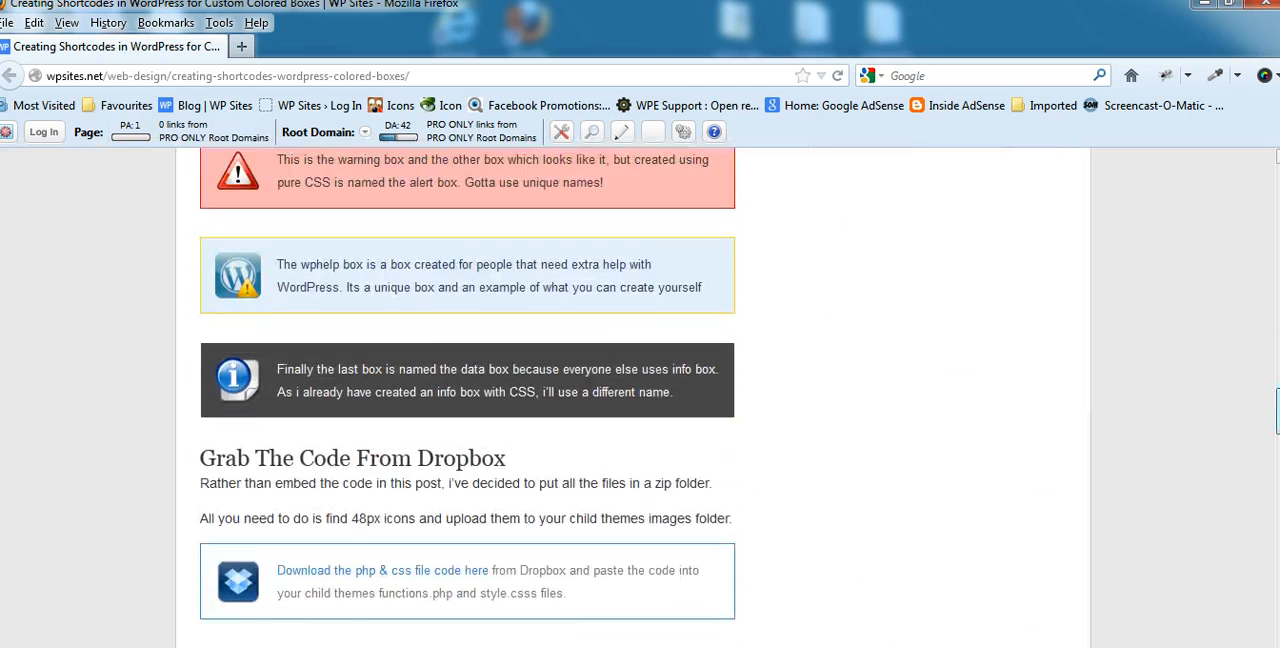
# Scroll to the post's 'Never Miss a Post' subscribe form and point out its email field.
pyautogui.scroll(-3)
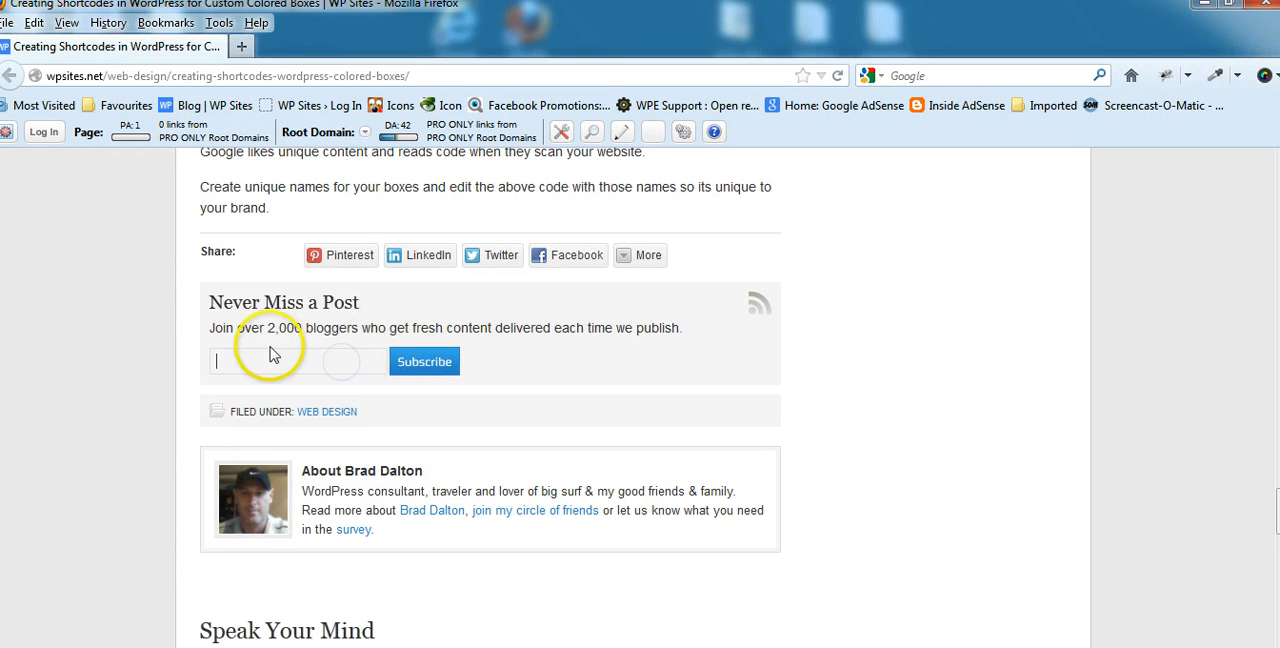
pyautogui.click(297, 361)
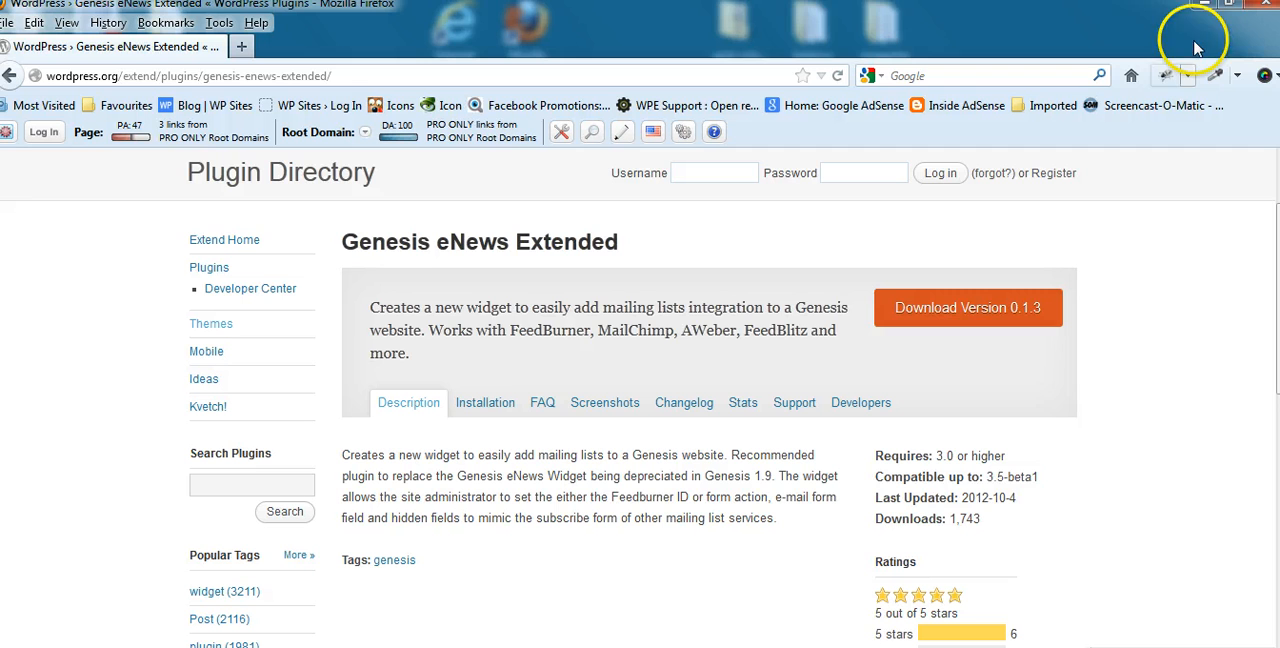
pyautogui.moveTo(617, 283)
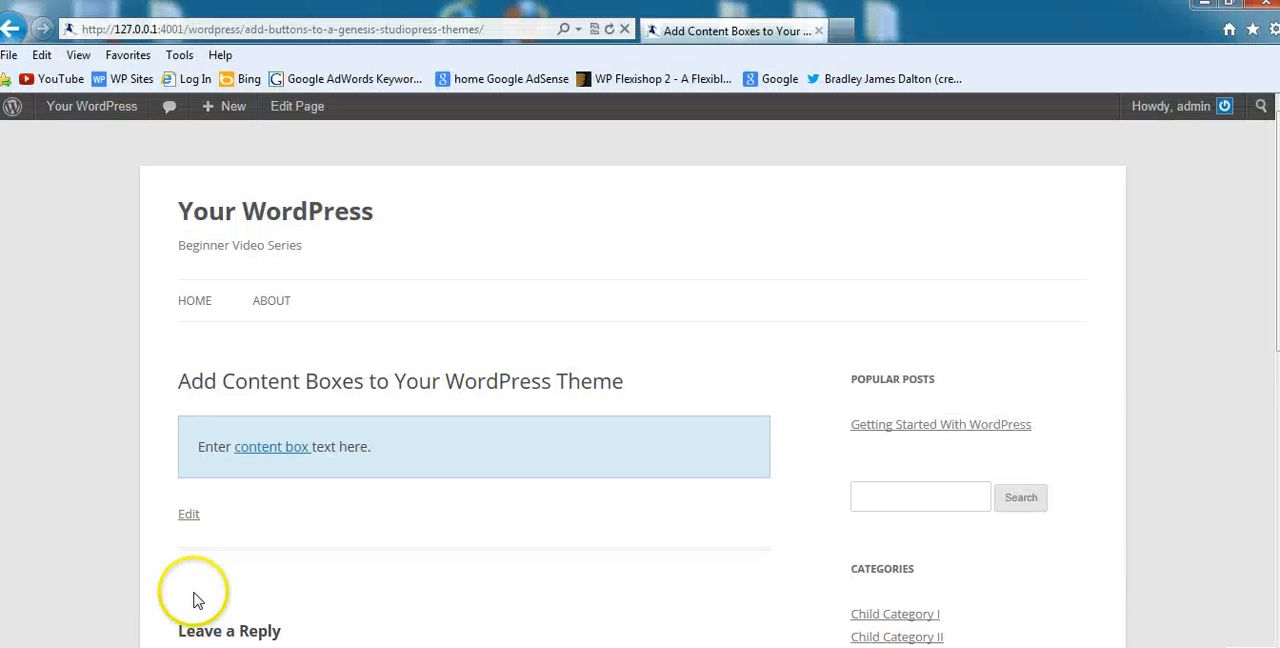
# Activate the Genesis theme from Appearance > Themes, replacing Twenty Twelve.
pyautogui.click(91, 106)
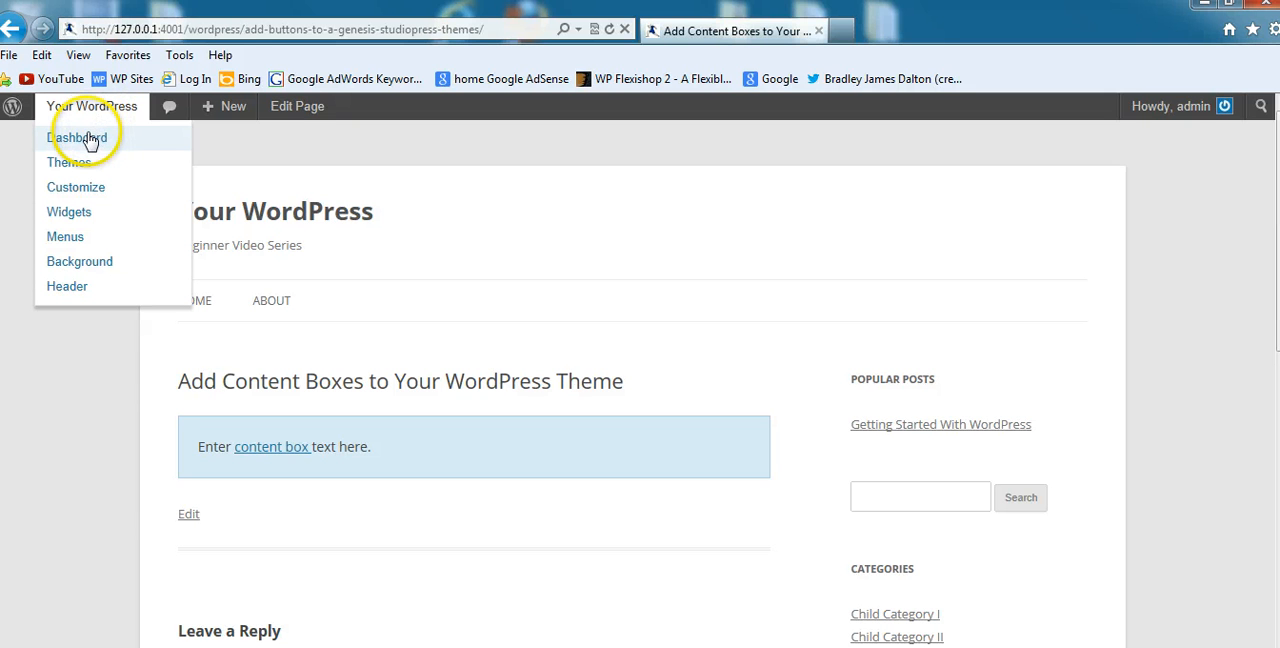
pyautogui.click(76, 137)
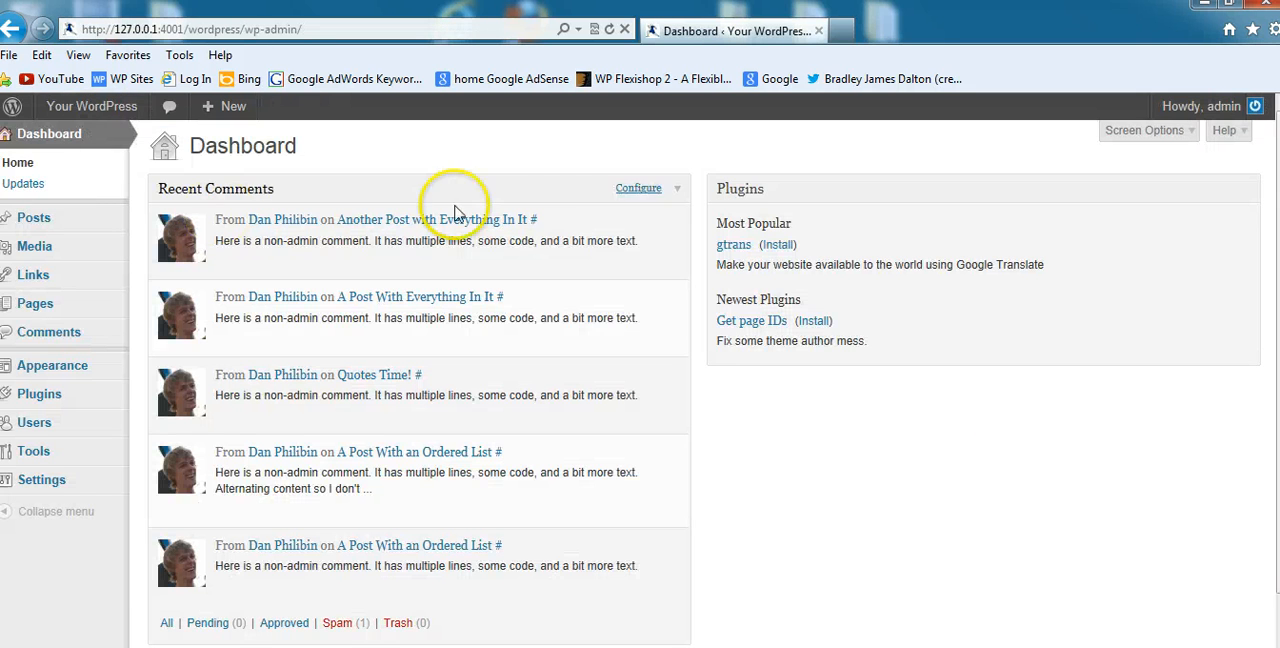
pyautogui.moveTo(485, 162)
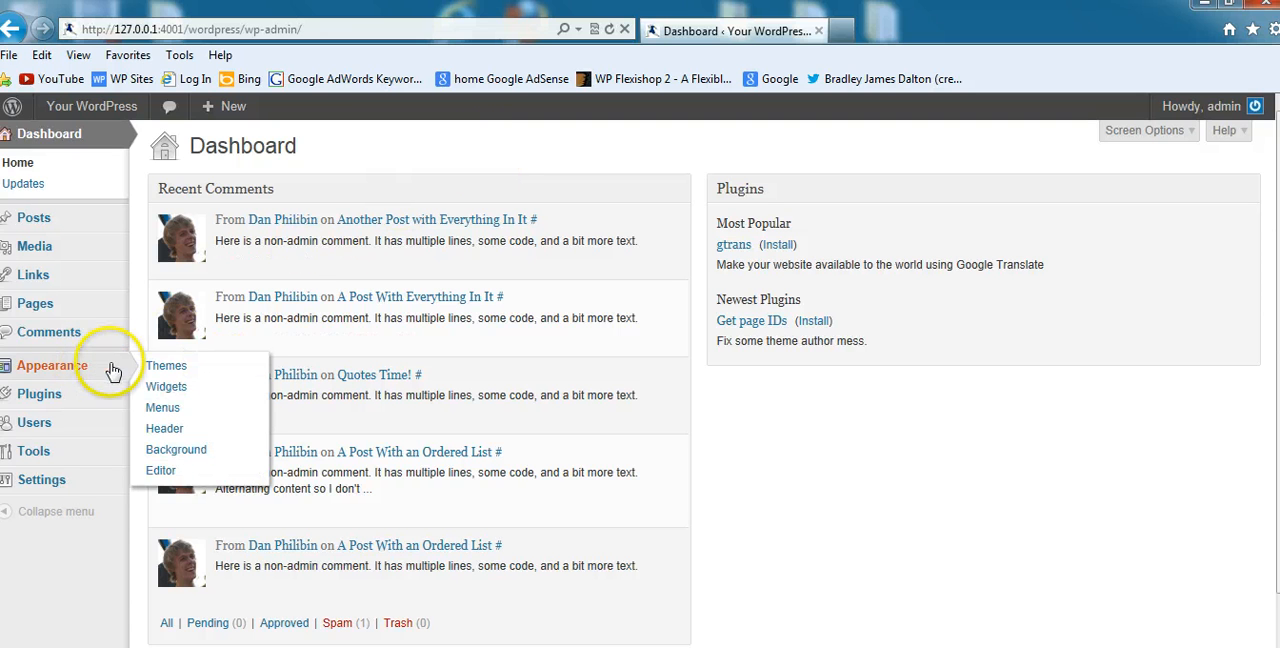
pyautogui.click(166, 365)
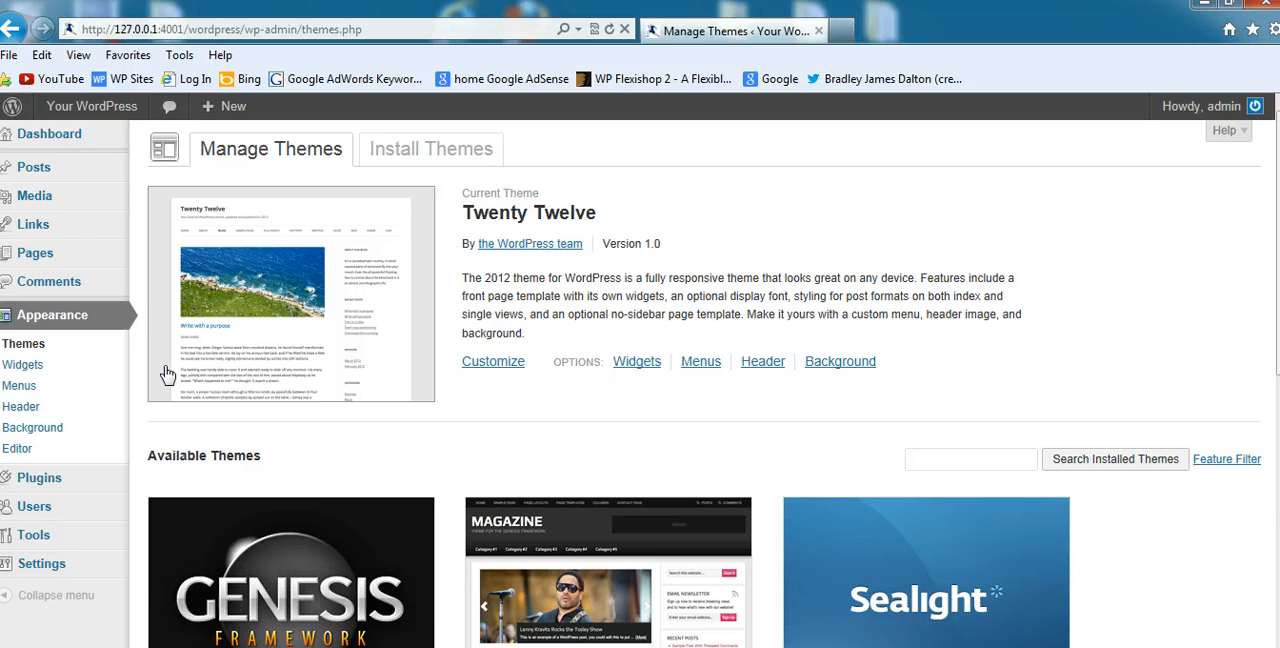
pyautogui.scroll(-3)
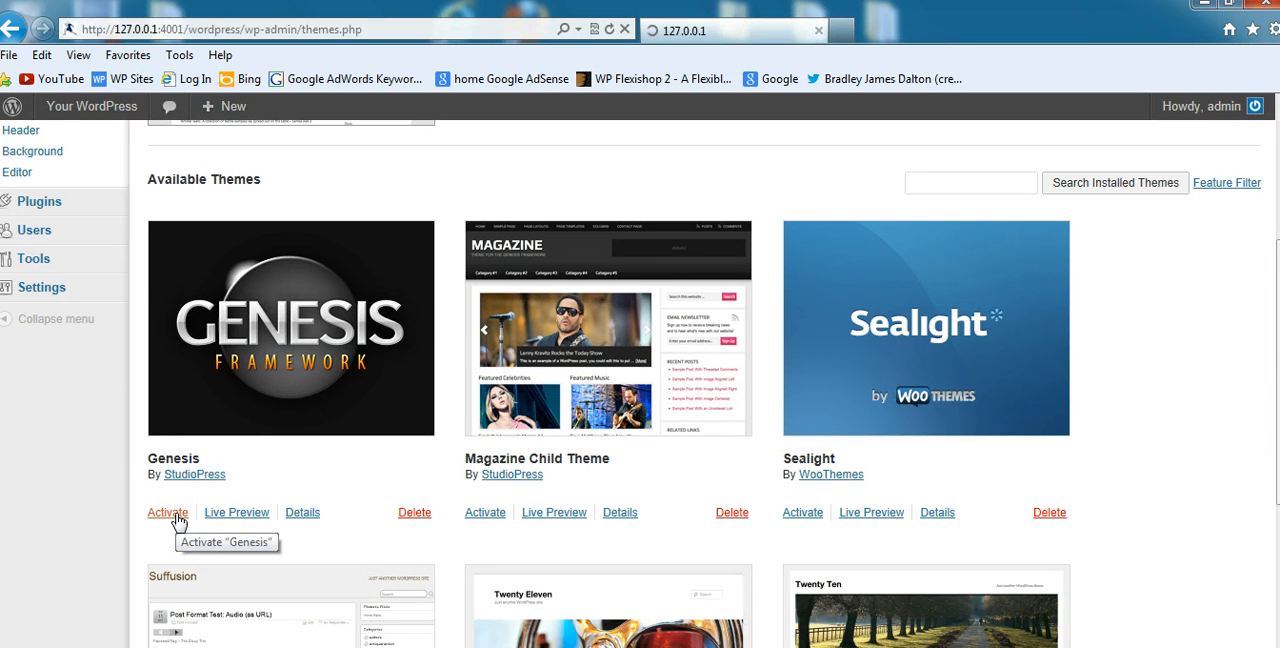
pyautogui.click(167, 512)
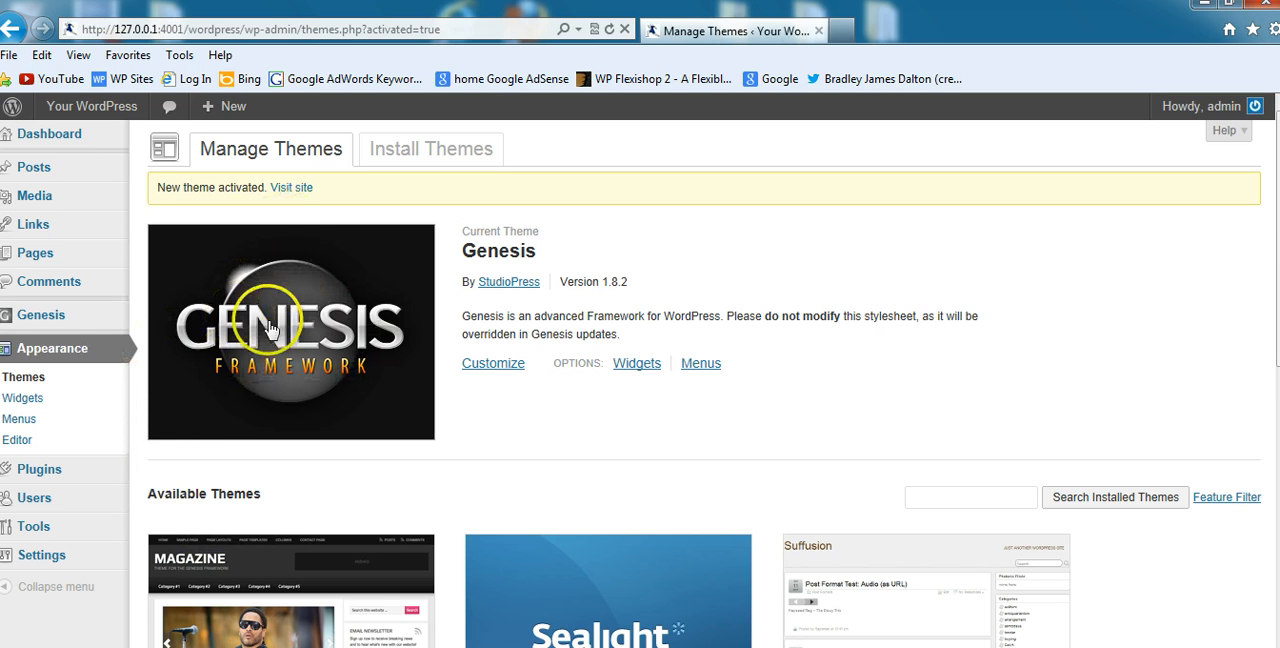
pyautogui.scroll(-3)
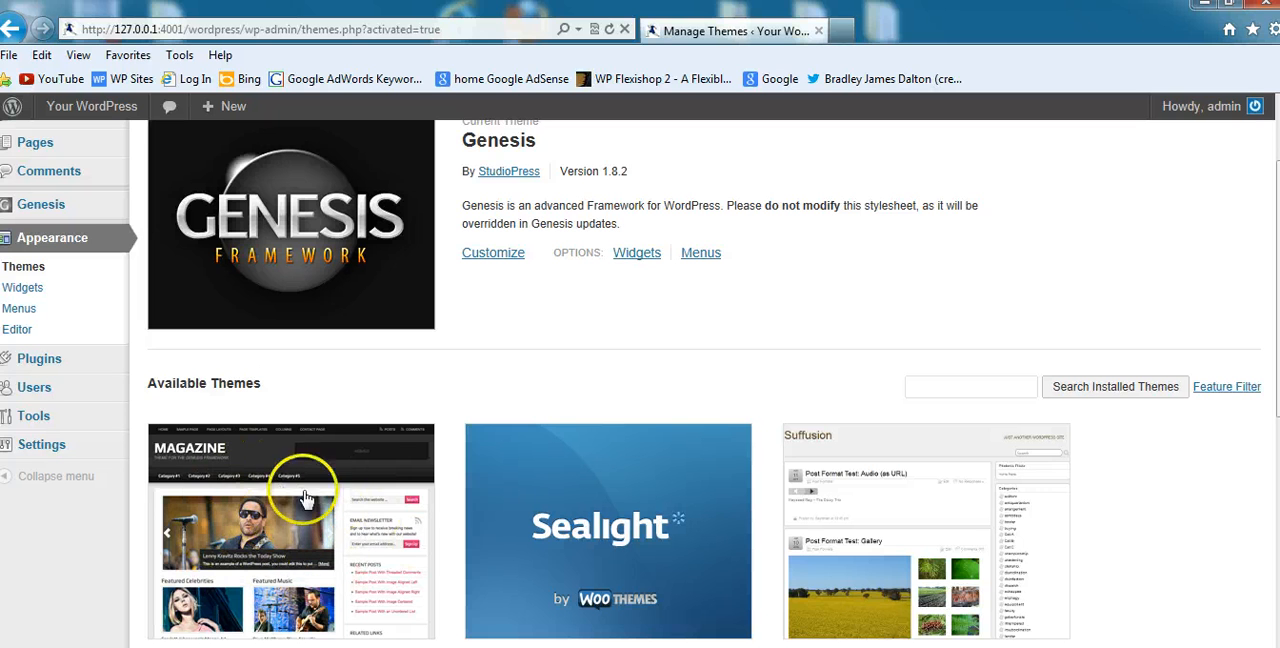
pyautogui.moveTo(275, 495)
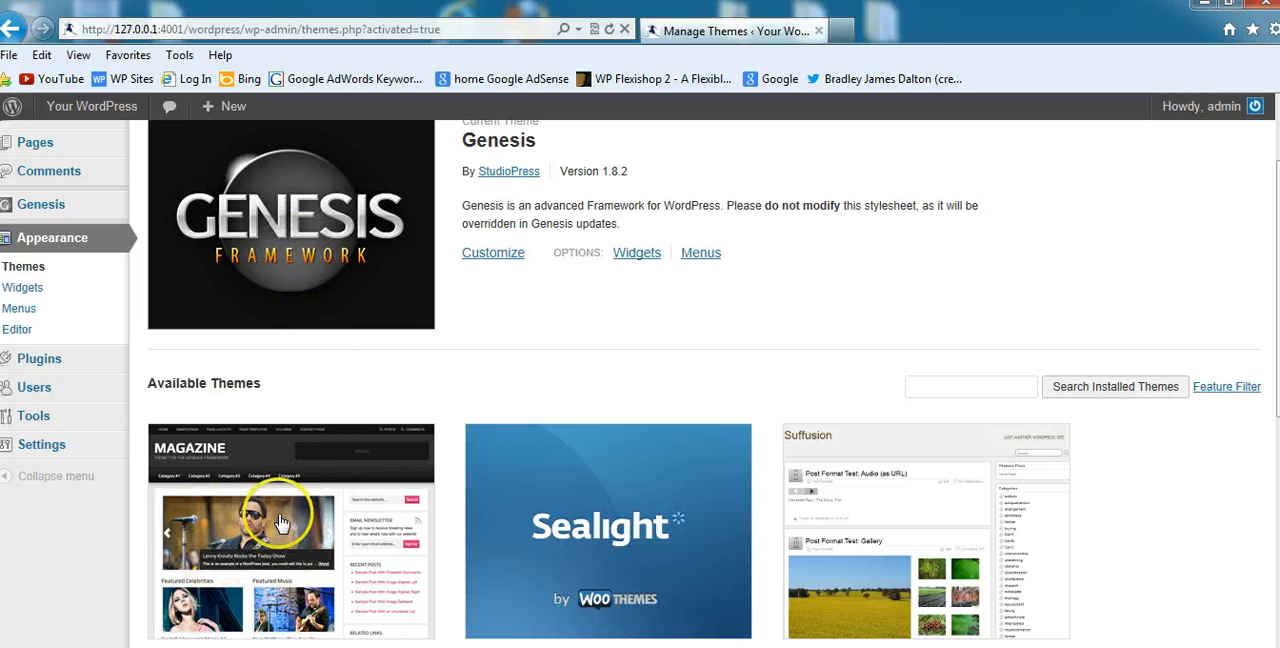
pyautogui.moveTo(40, 358)
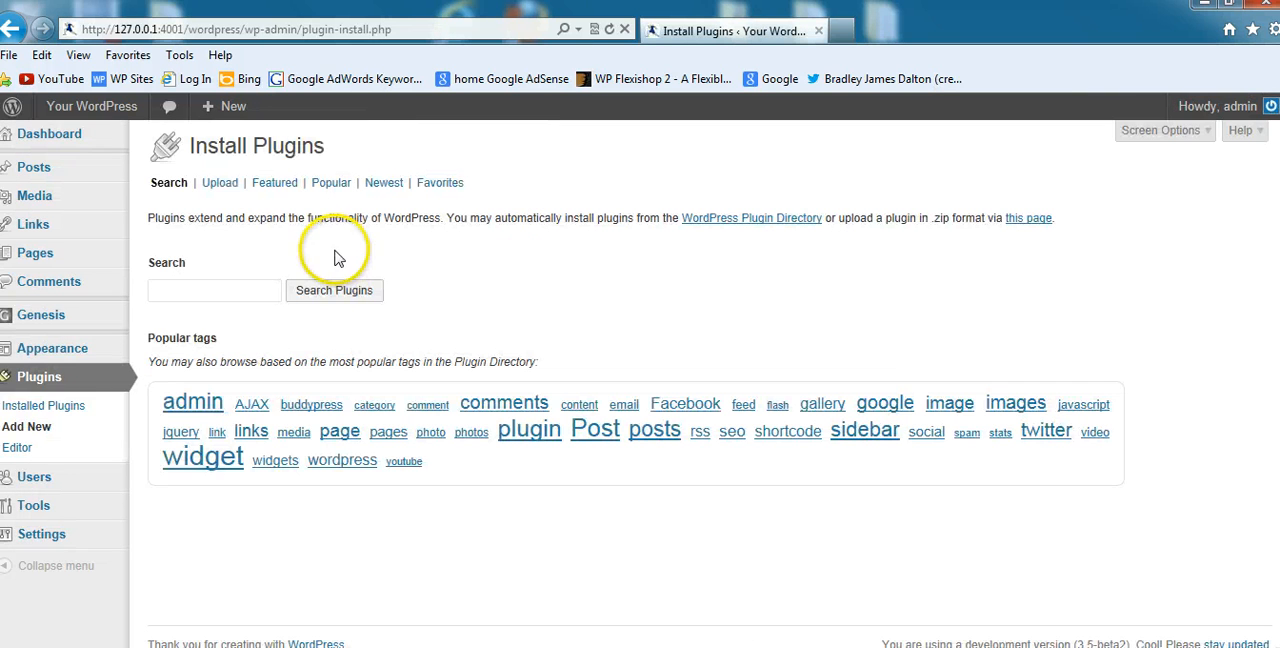
# Search for, install and activate the Genesis eNews Extended 0.1.3 plugin.
pyautogui.rightClick(213, 290)
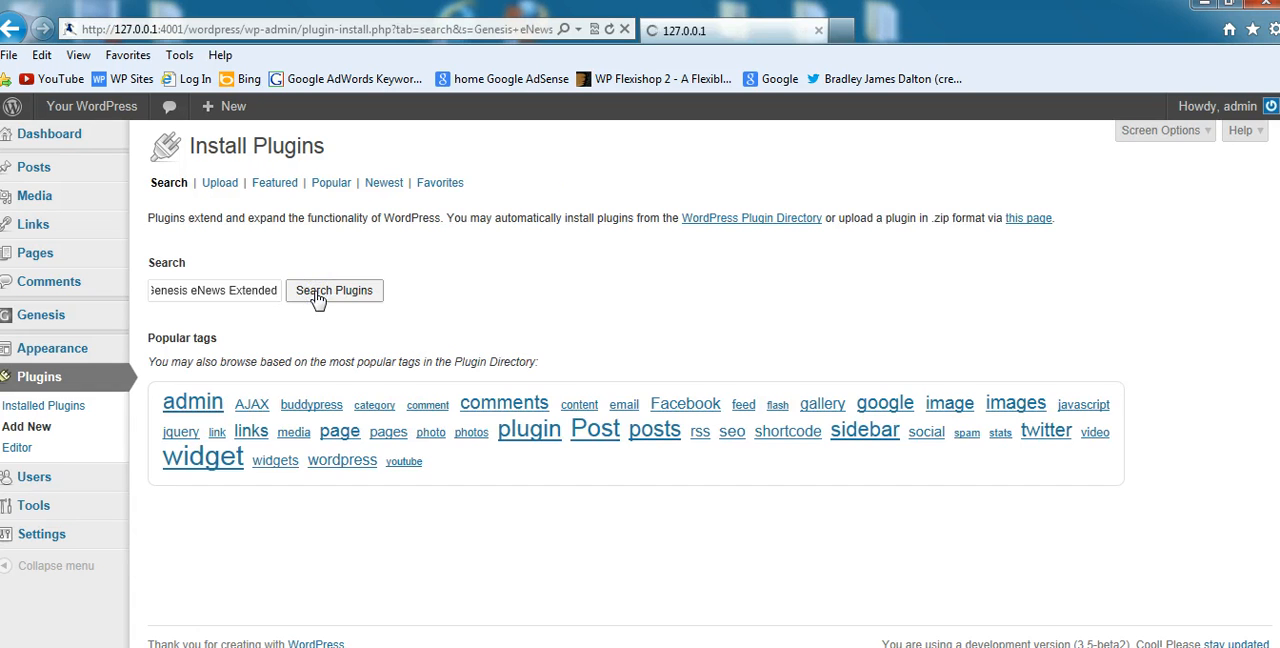
pyautogui.click(334, 290)
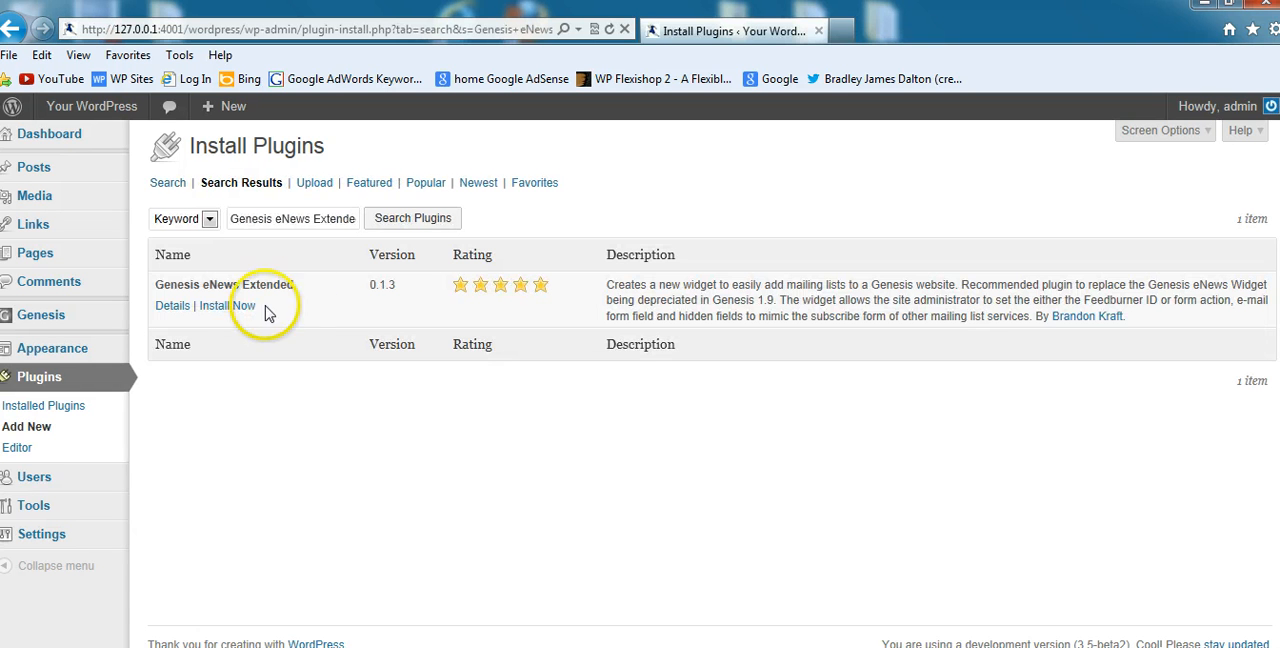
pyautogui.click(227, 305)
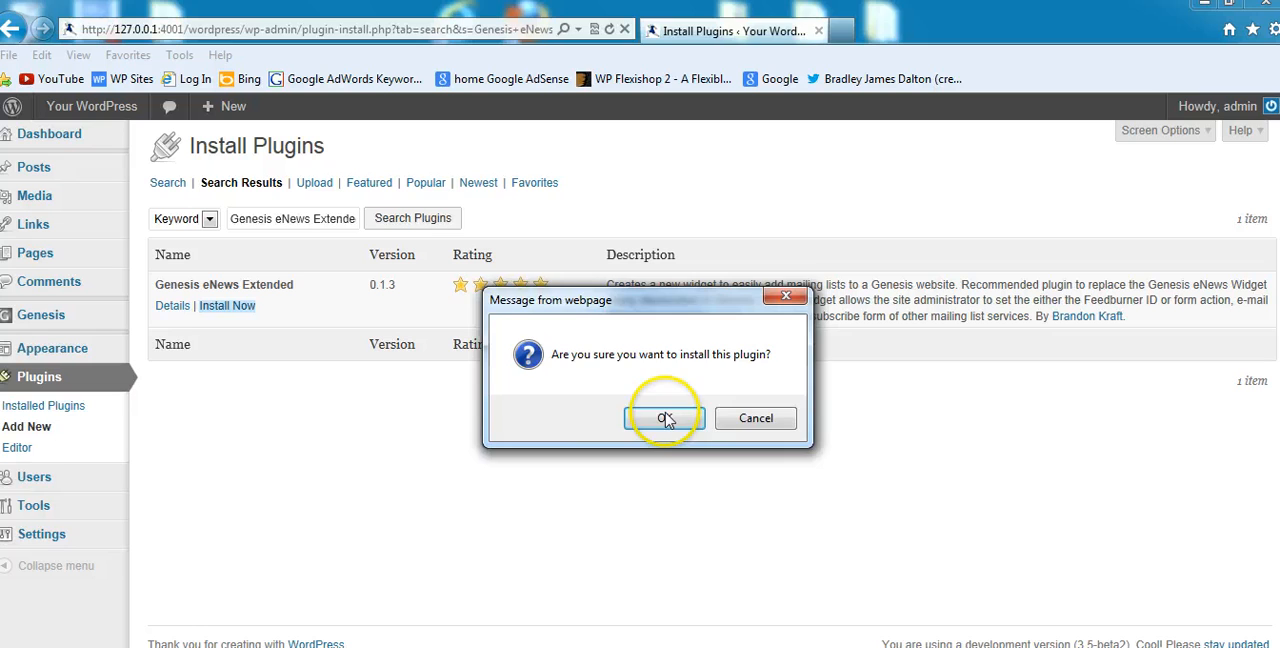
pyautogui.click(663, 418)
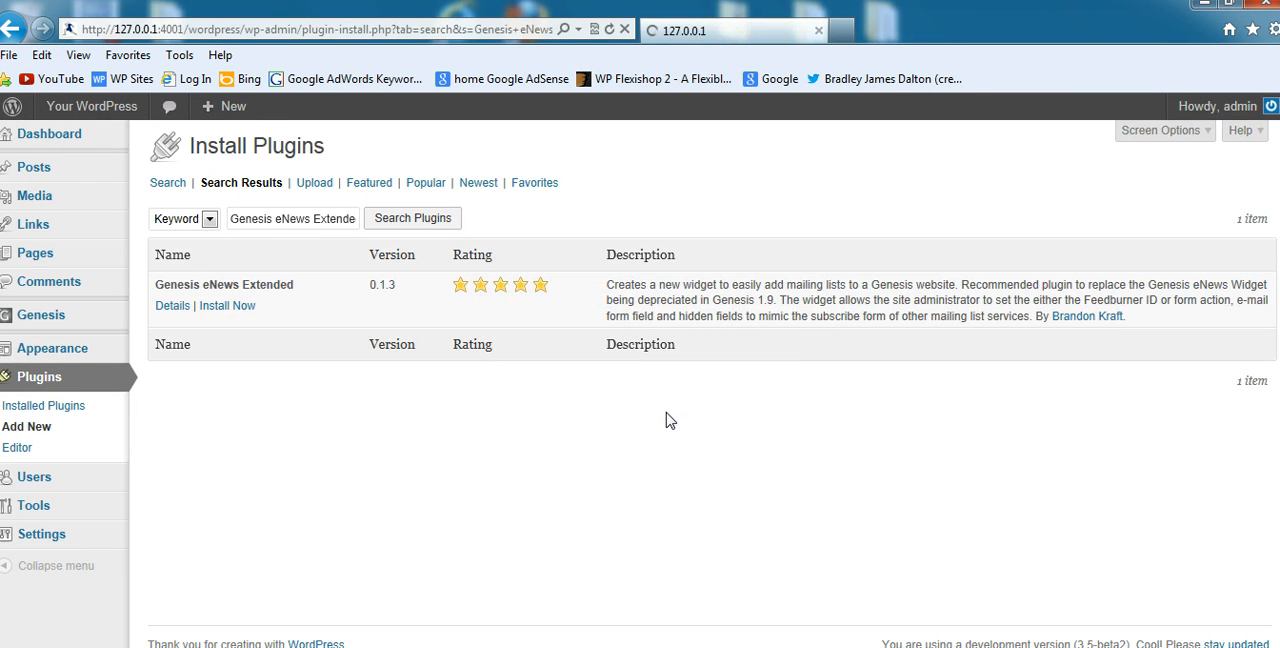
pyautogui.click(227, 305)
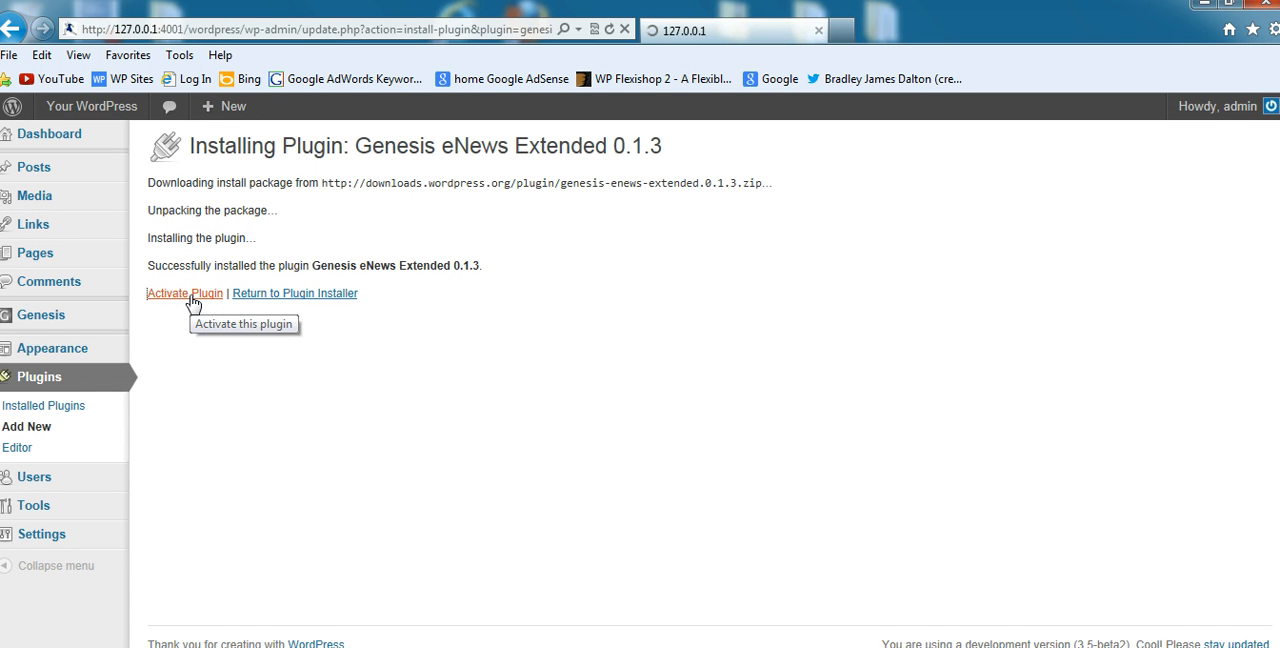
pyautogui.click(184, 293)
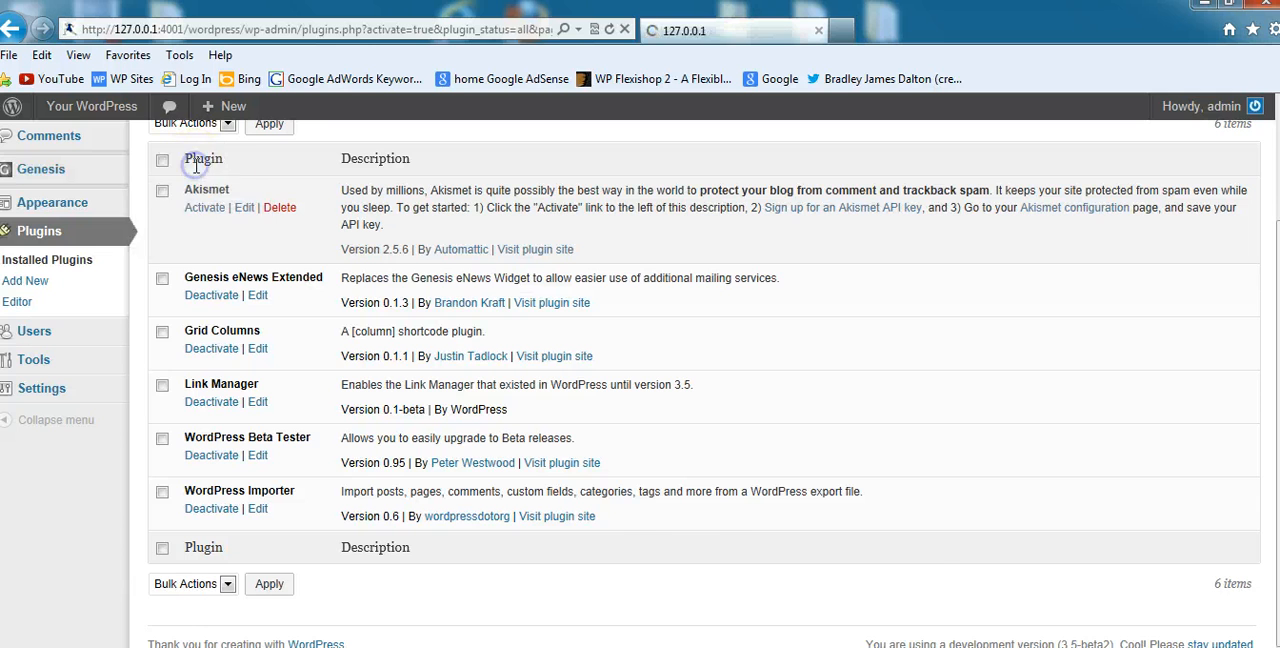
pyautogui.click(41, 168)
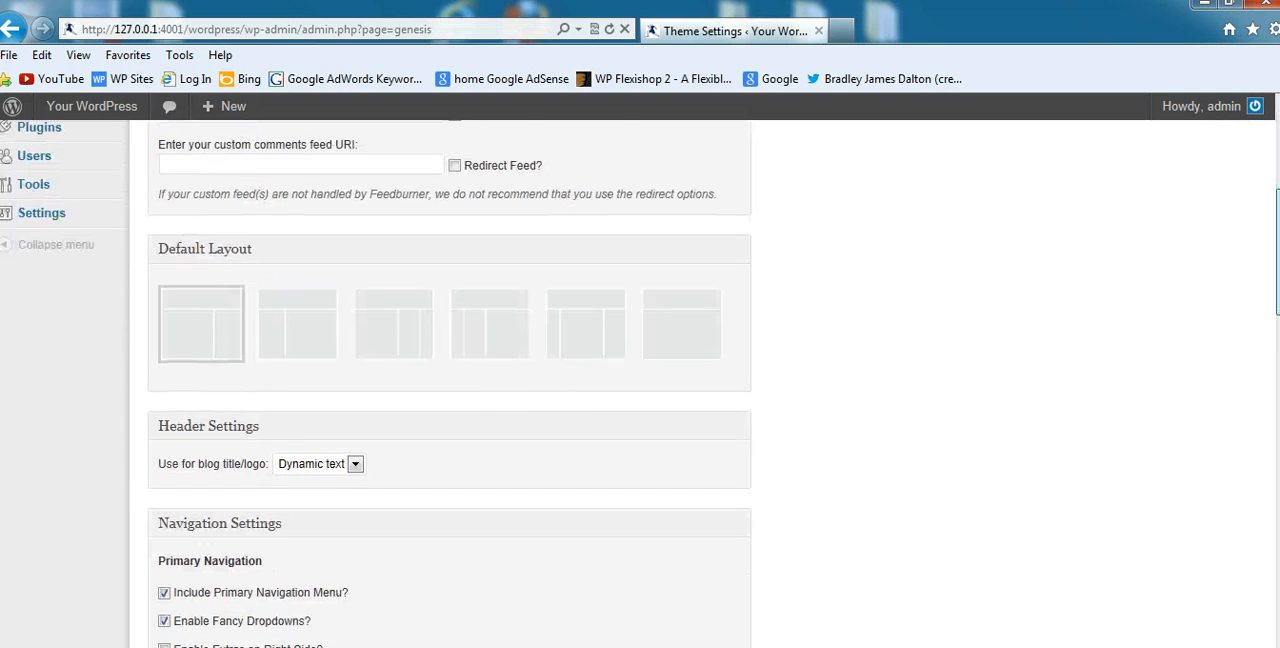
pyautogui.scroll(-3)
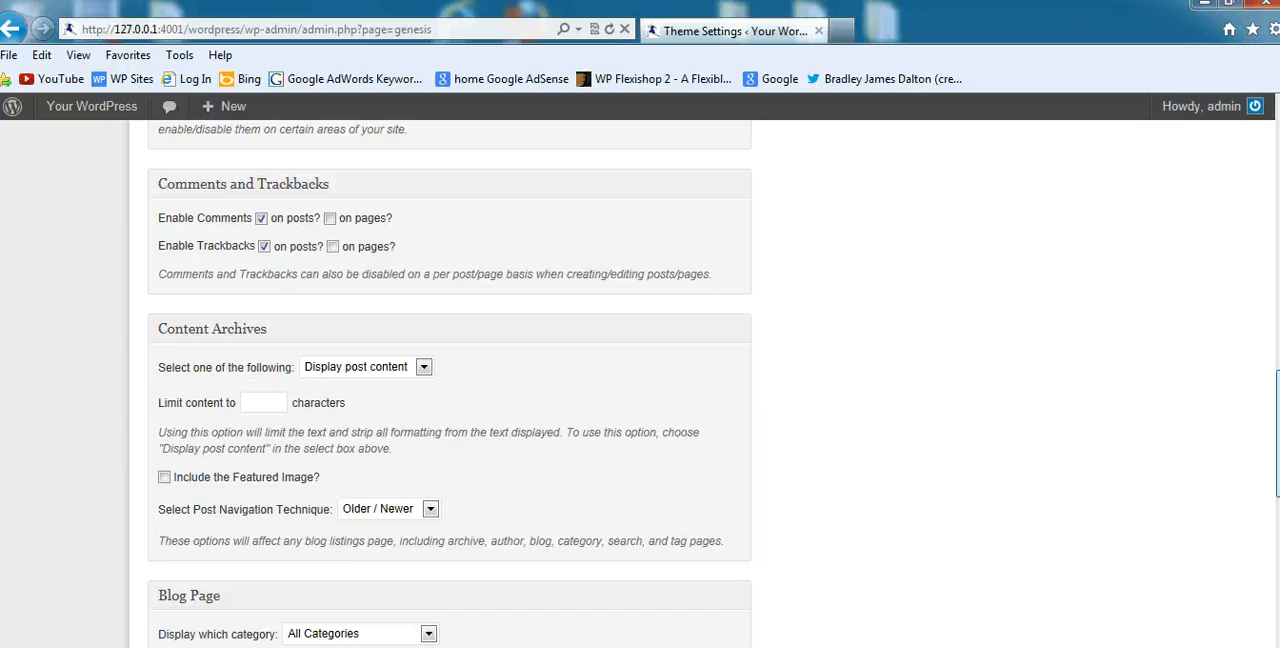
pyautogui.scroll(-3)
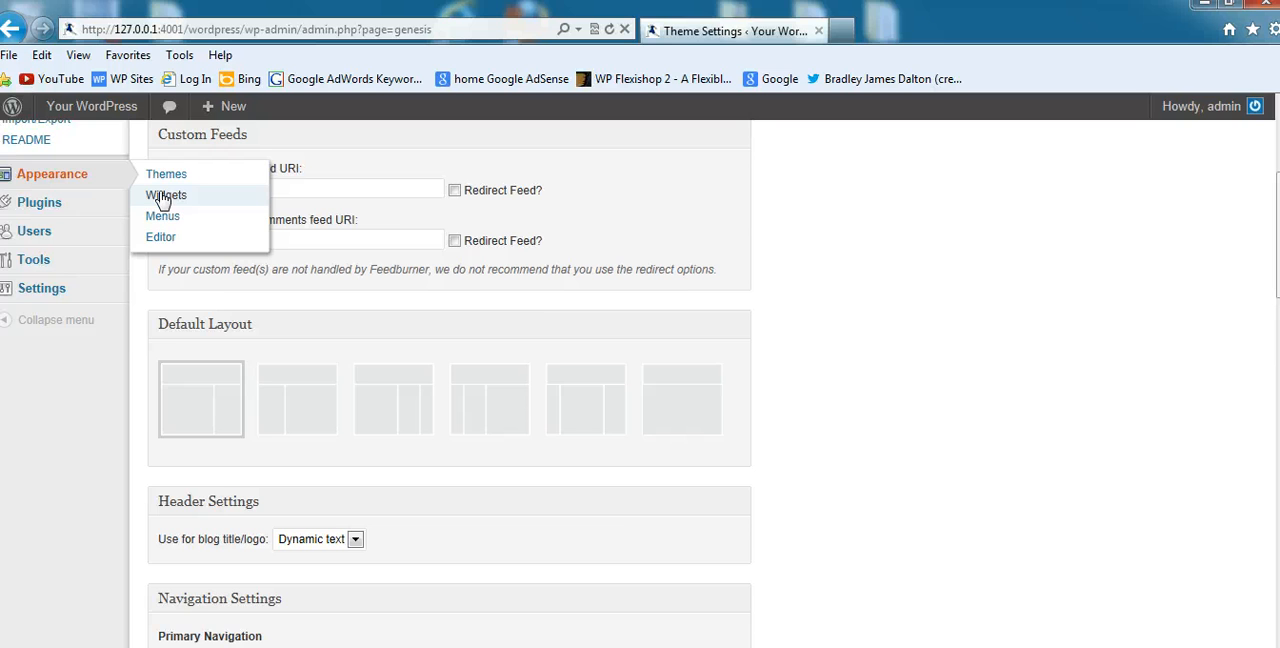
# Add the Genesis - eNews Extended widget to the Primary Sidebar on the Widgets page.
pyautogui.click(166, 195)
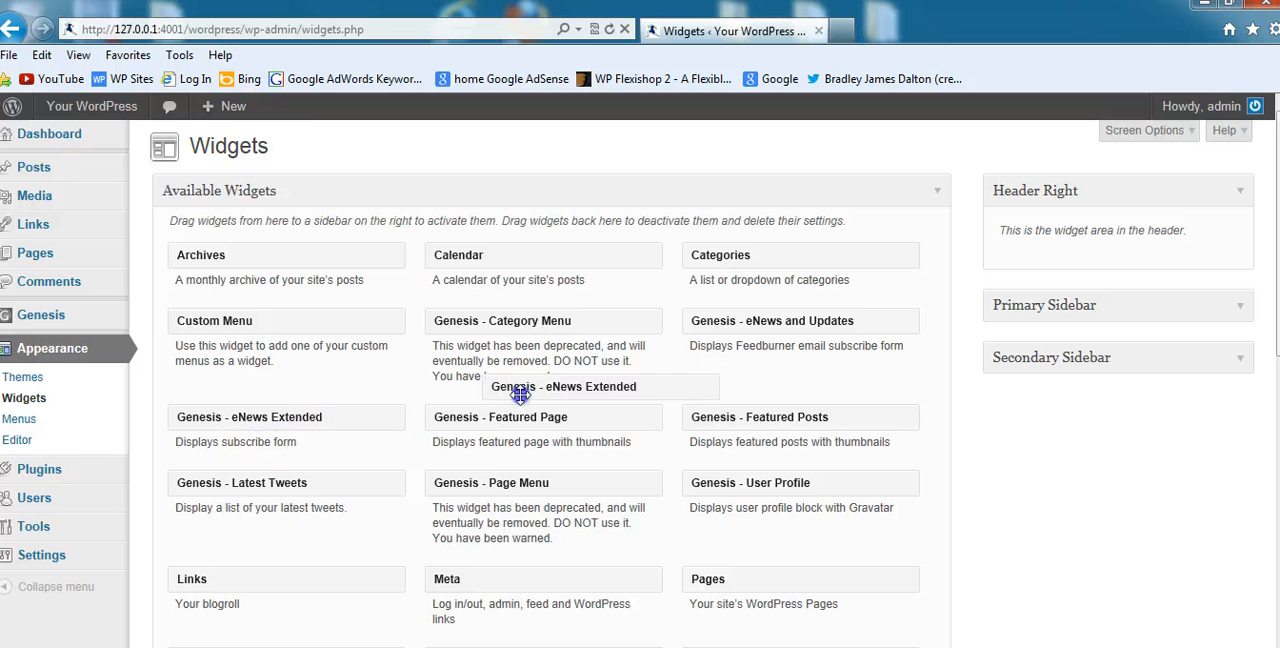
pyautogui.moveTo(520, 386); pyautogui.dragTo(1095, 258)
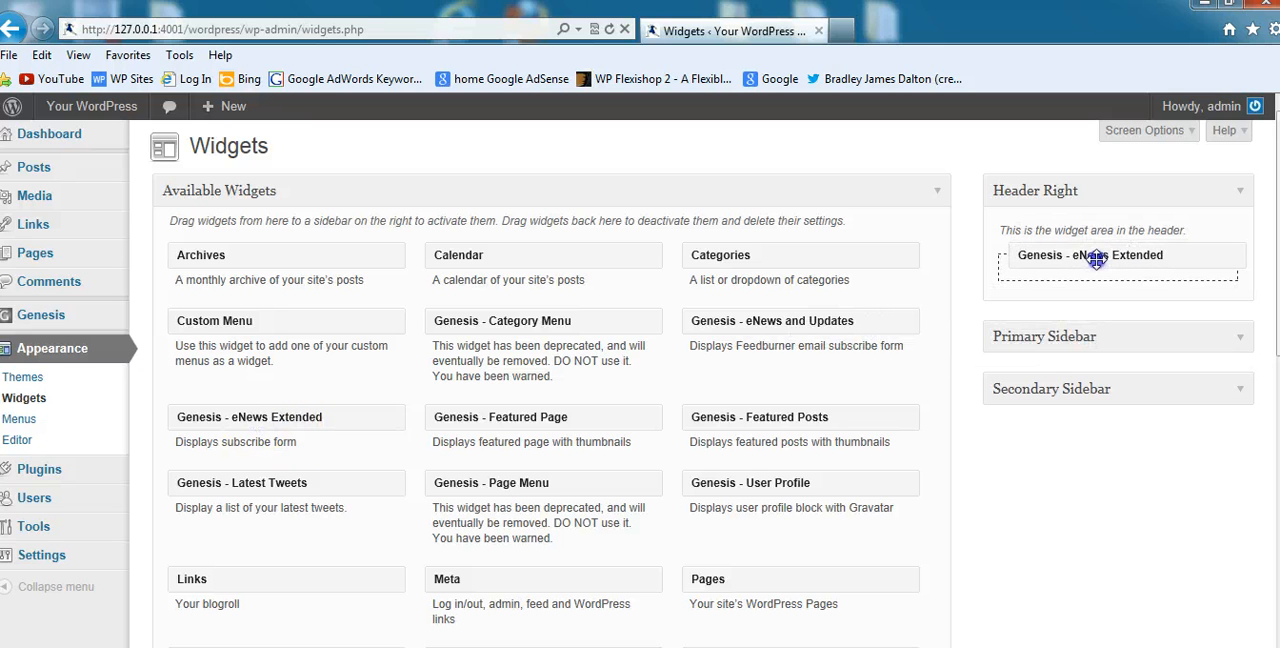
pyautogui.click(1100, 260)
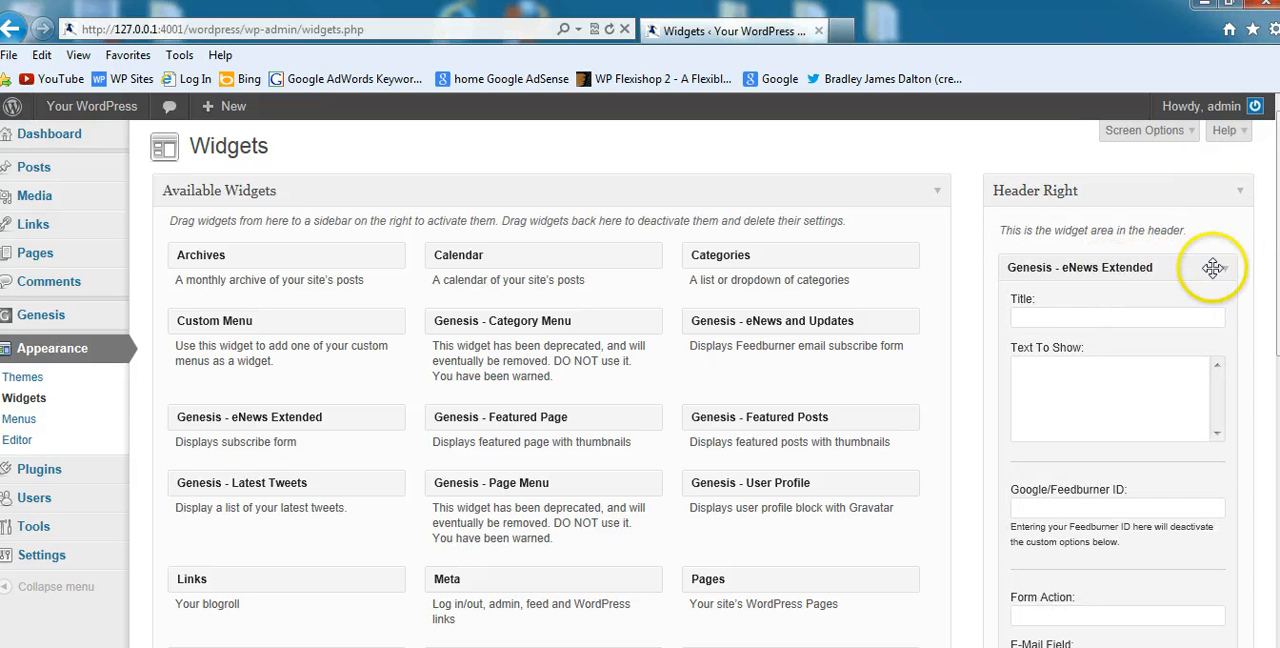
pyautogui.moveTo(1212, 267); pyautogui.dragTo(1150, 432)
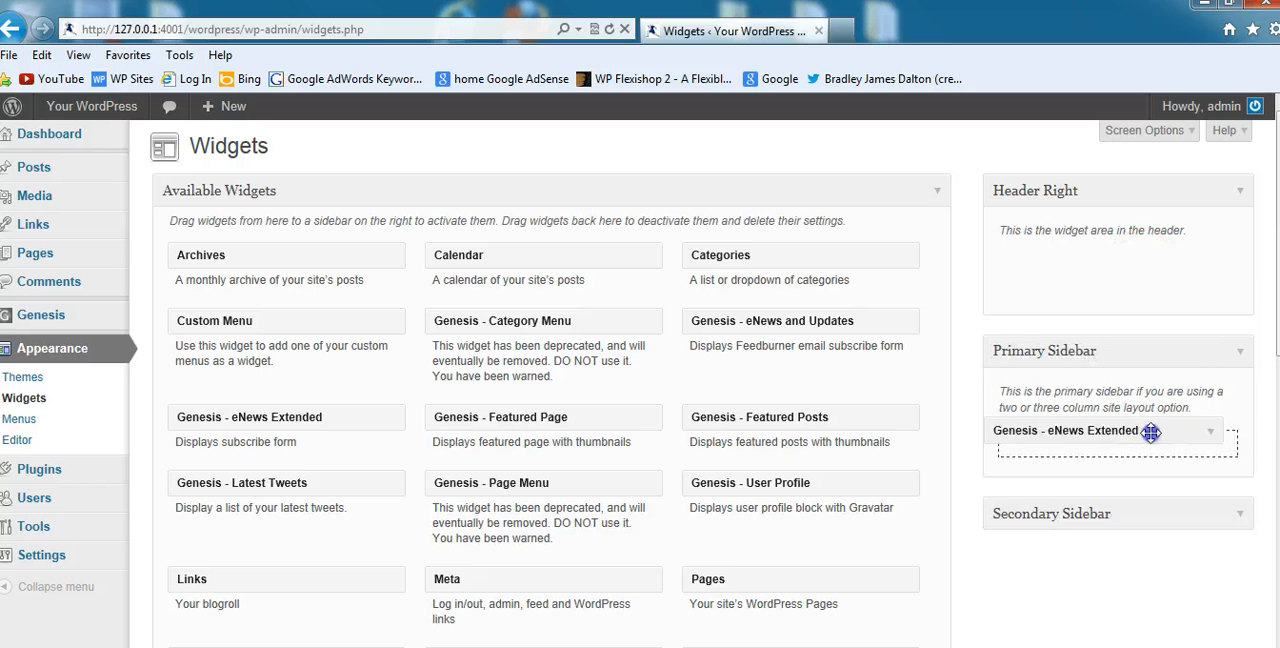
pyautogui.scroll(-3)
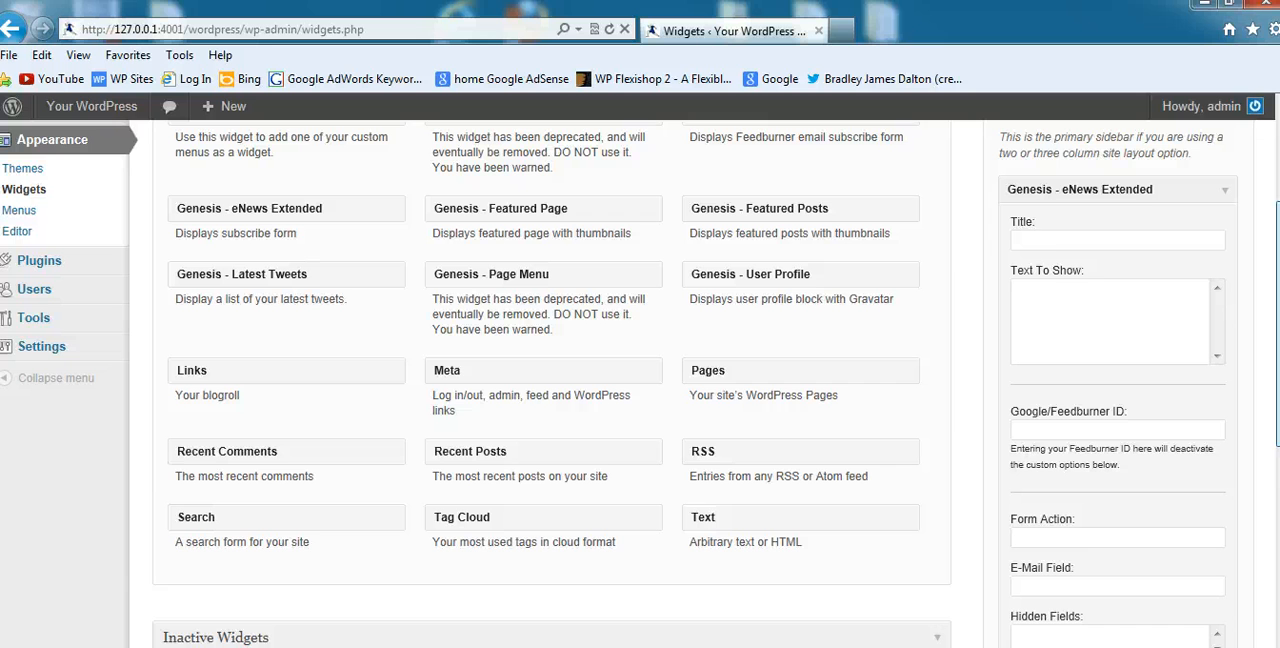
# Title the widget 'Sunscribe', add the free-content message and Feedburner ID wpsitesdotnet.
pyautogui.write('Su')
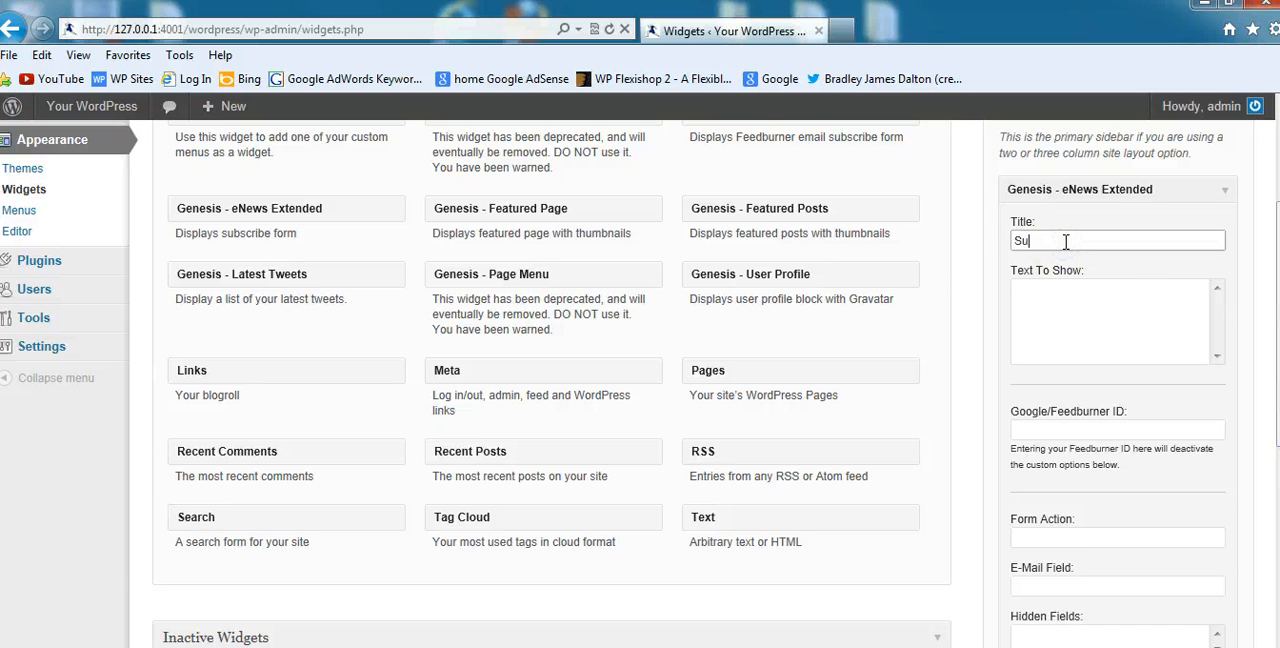
pyautogui.write('nscribe')
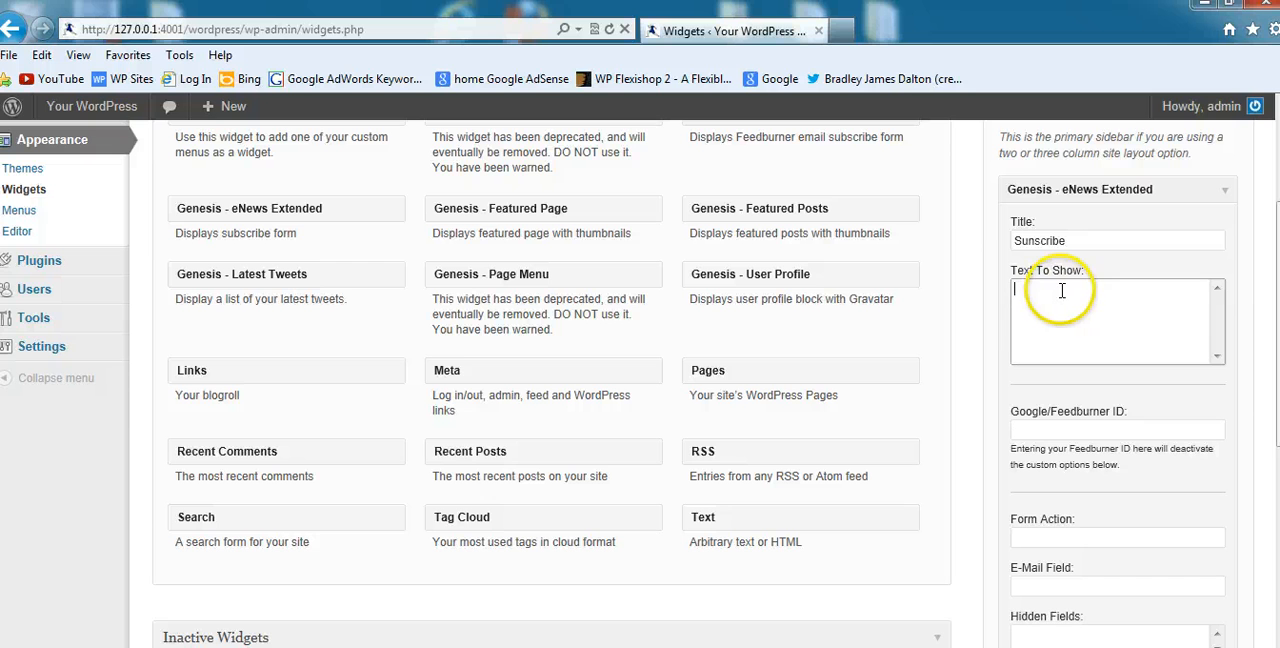
pyautogui.write('Get New C')
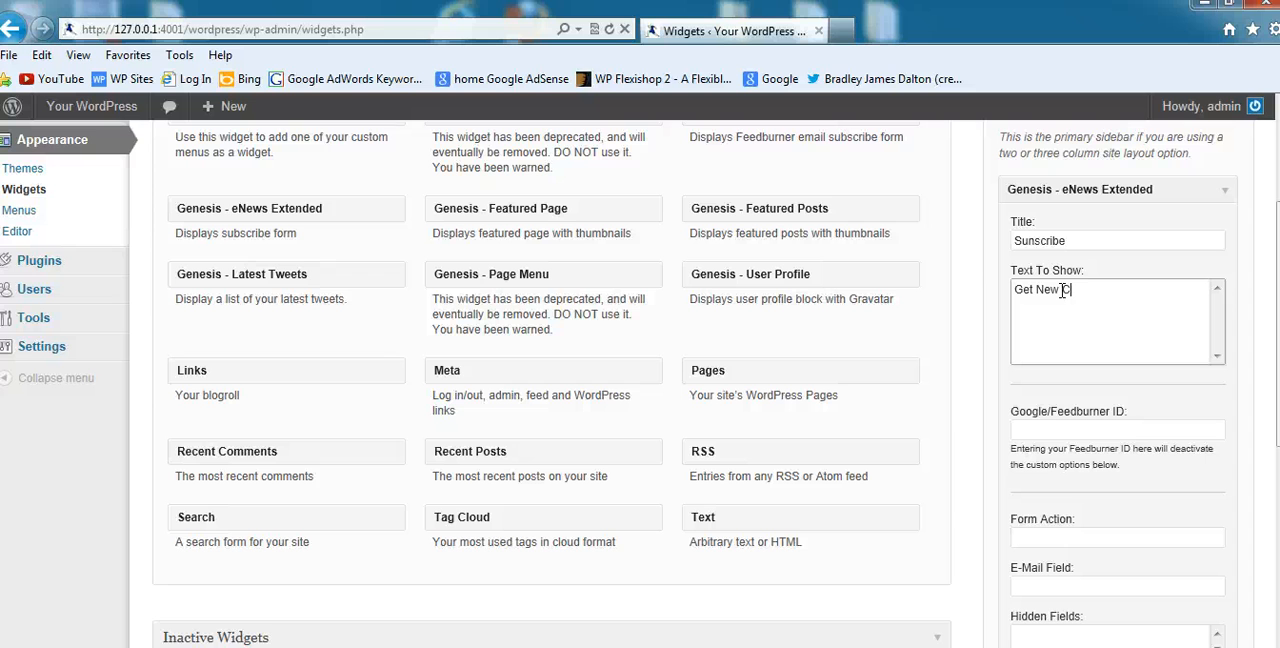
pyautogui.write('ontent Delivered for')
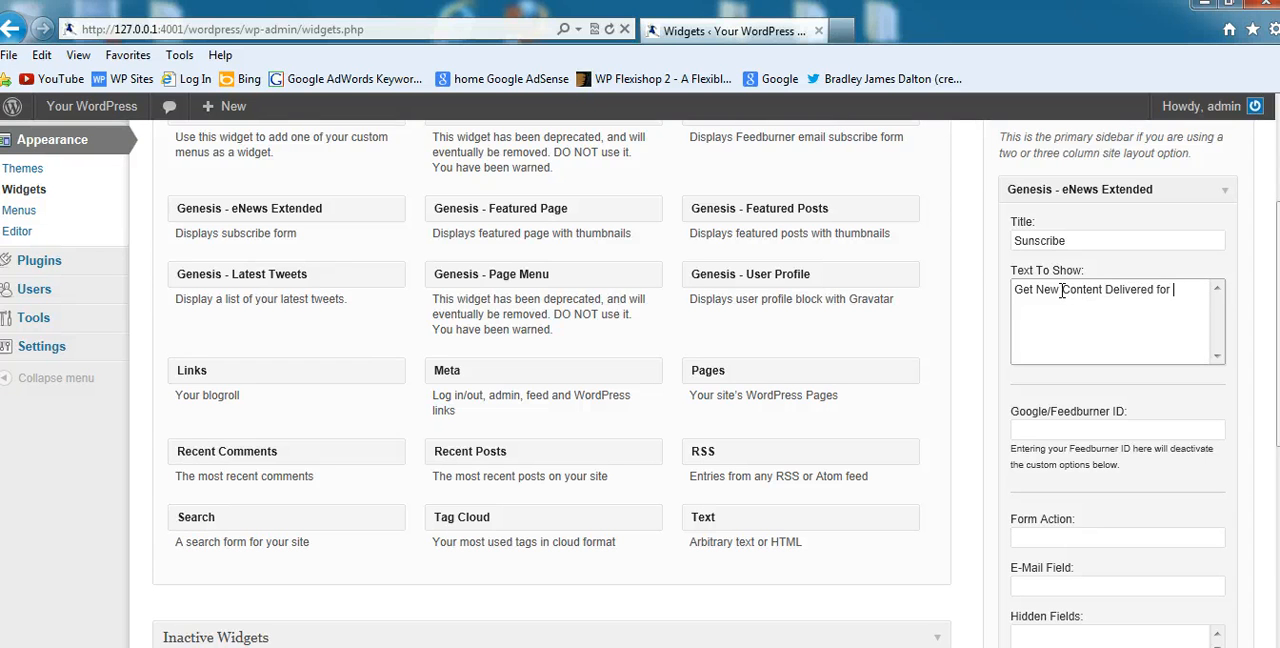
pyautogui.write('Free!')
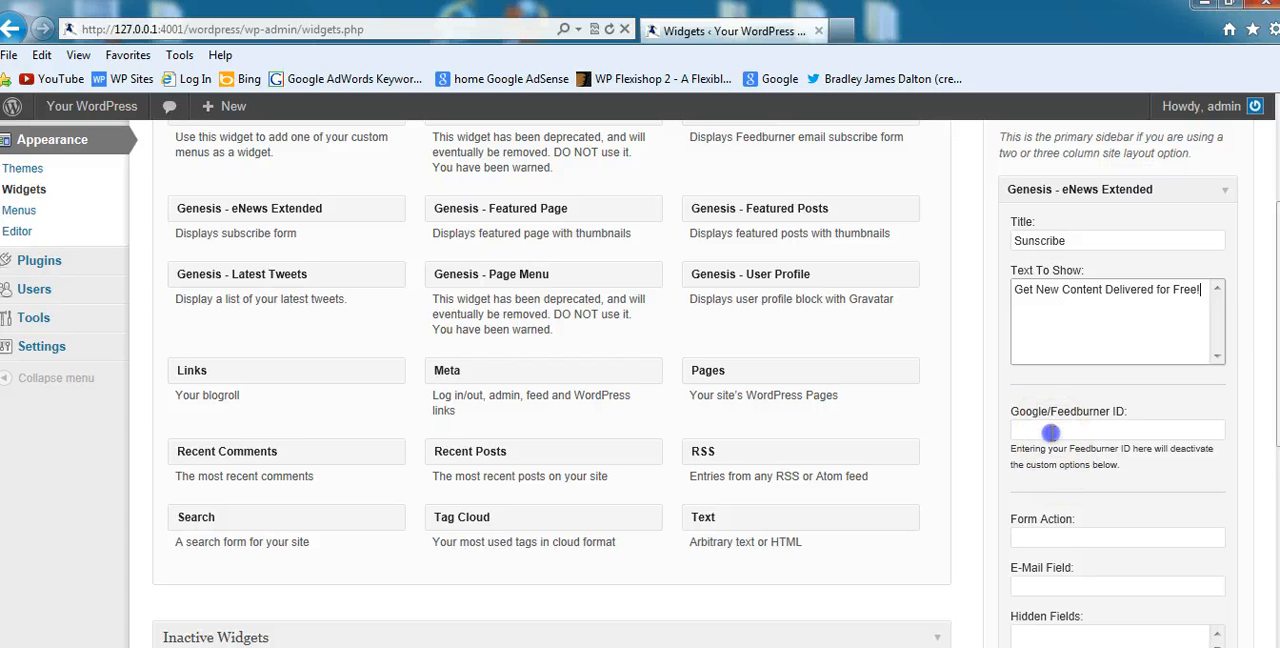
pyautogui.click(1117, 430)
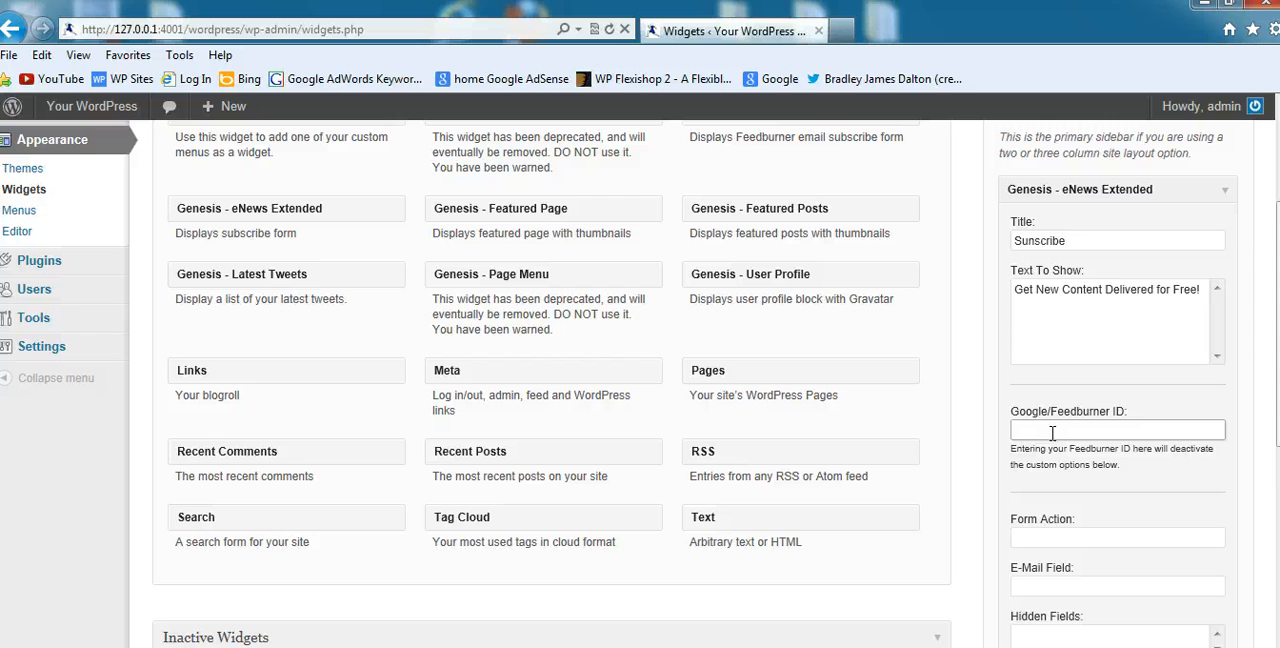
pyautogui.write('wpsitesdotnet')
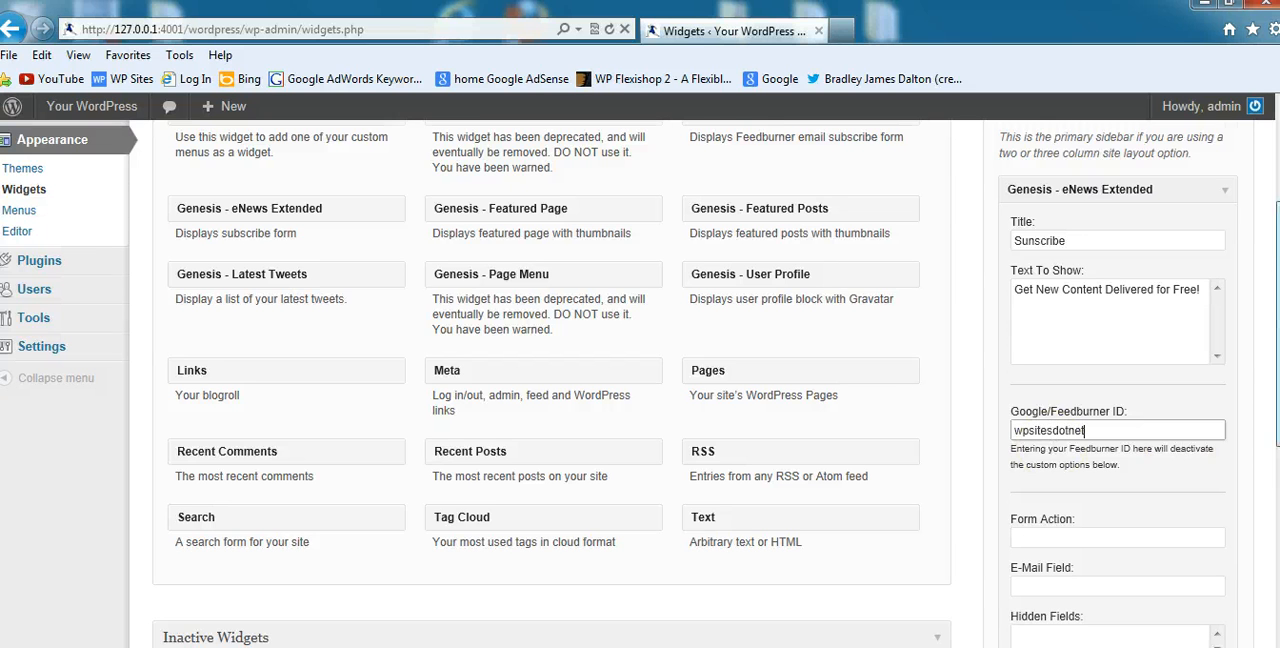
pyautogui.scroll(-3)
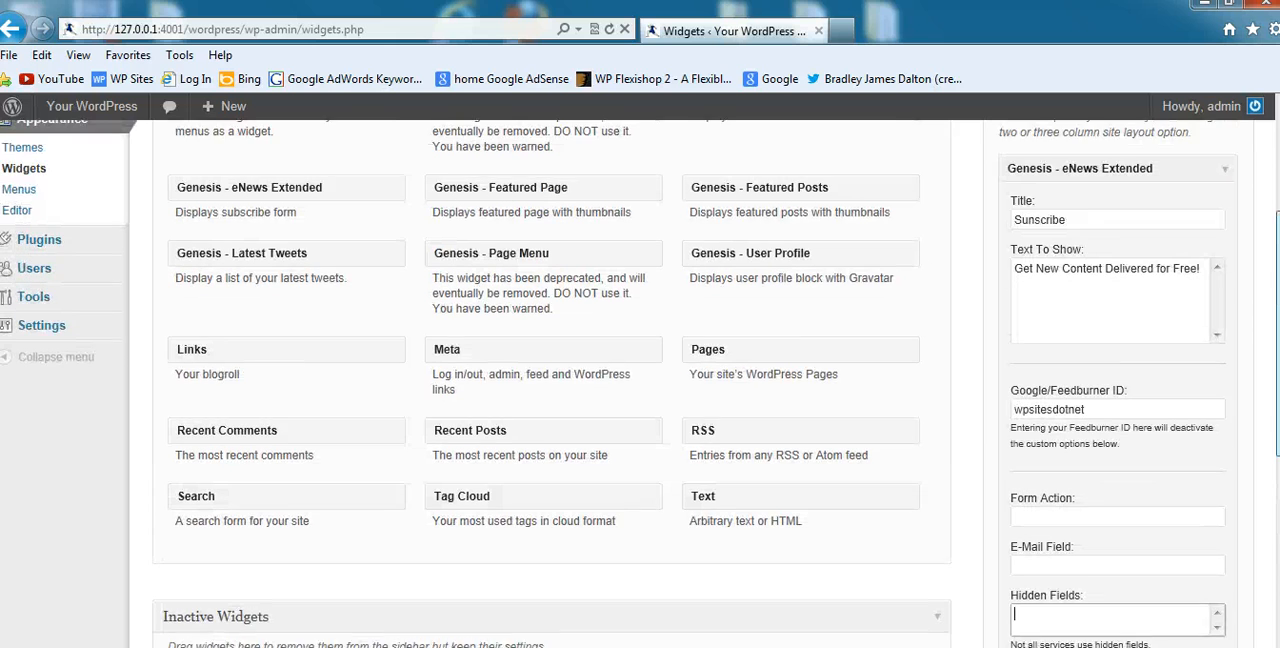
# Review the widget's remaining options, including the default email text and 'Go' button.
pyautogui.scroll(-3)
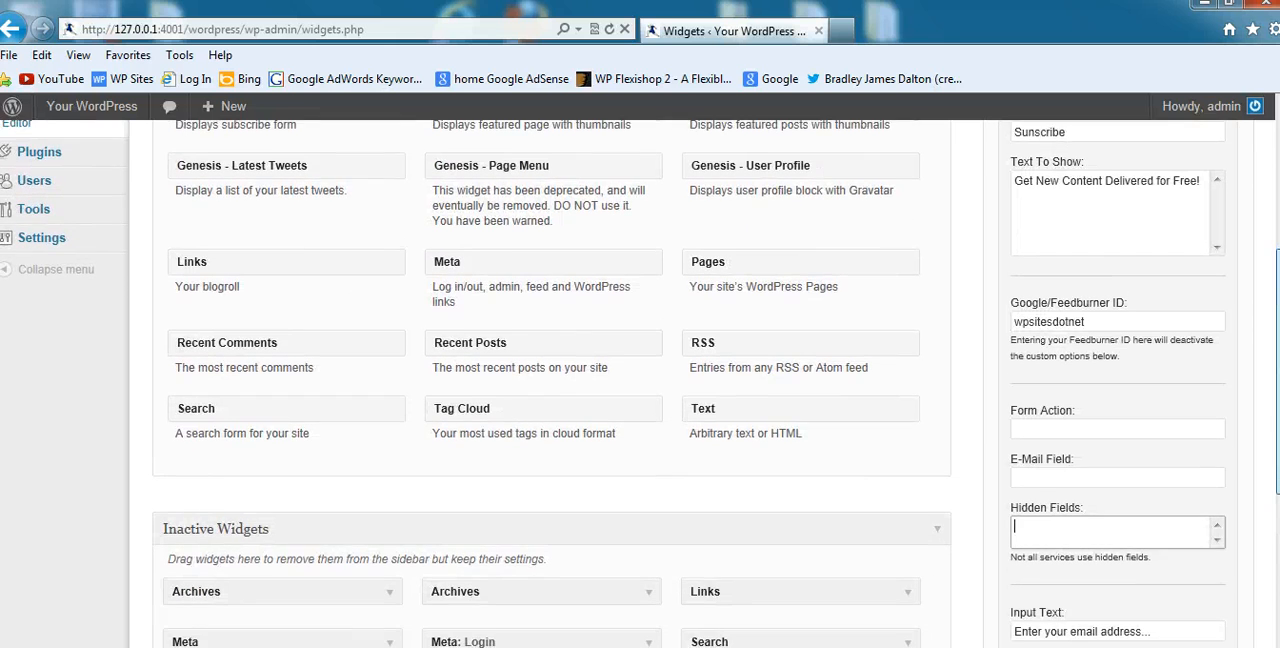
pyautogui.scroll(-3)
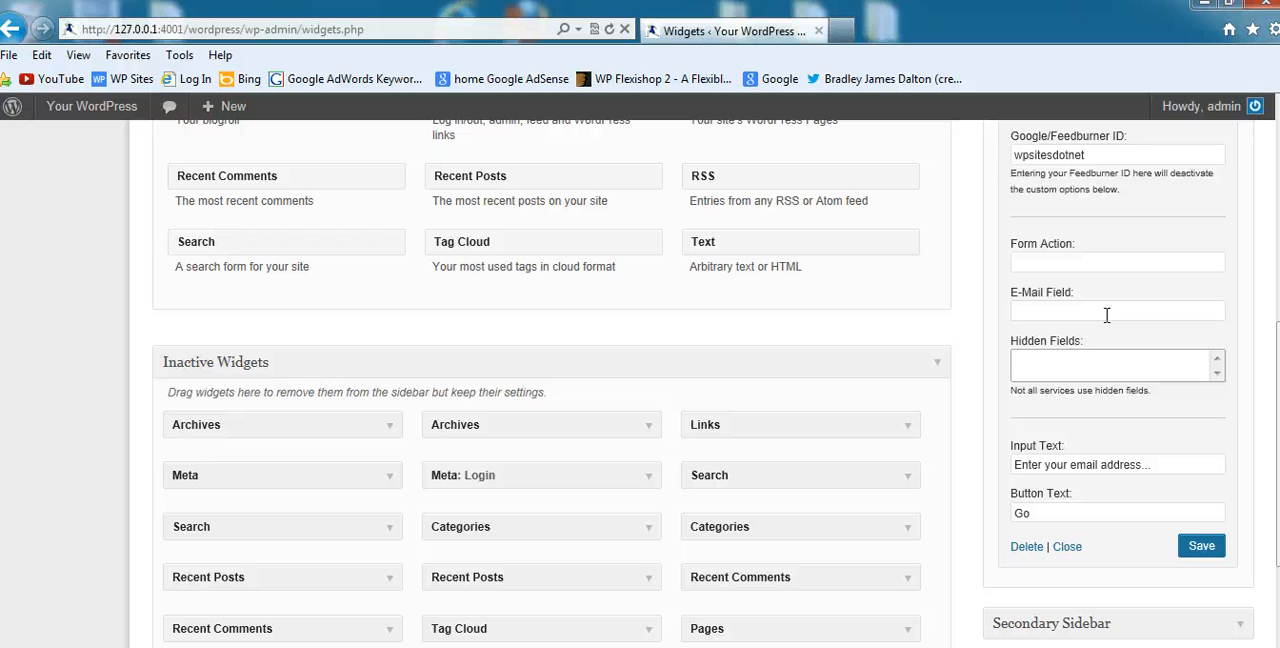
pyautogui.moveTo(1148, 491)
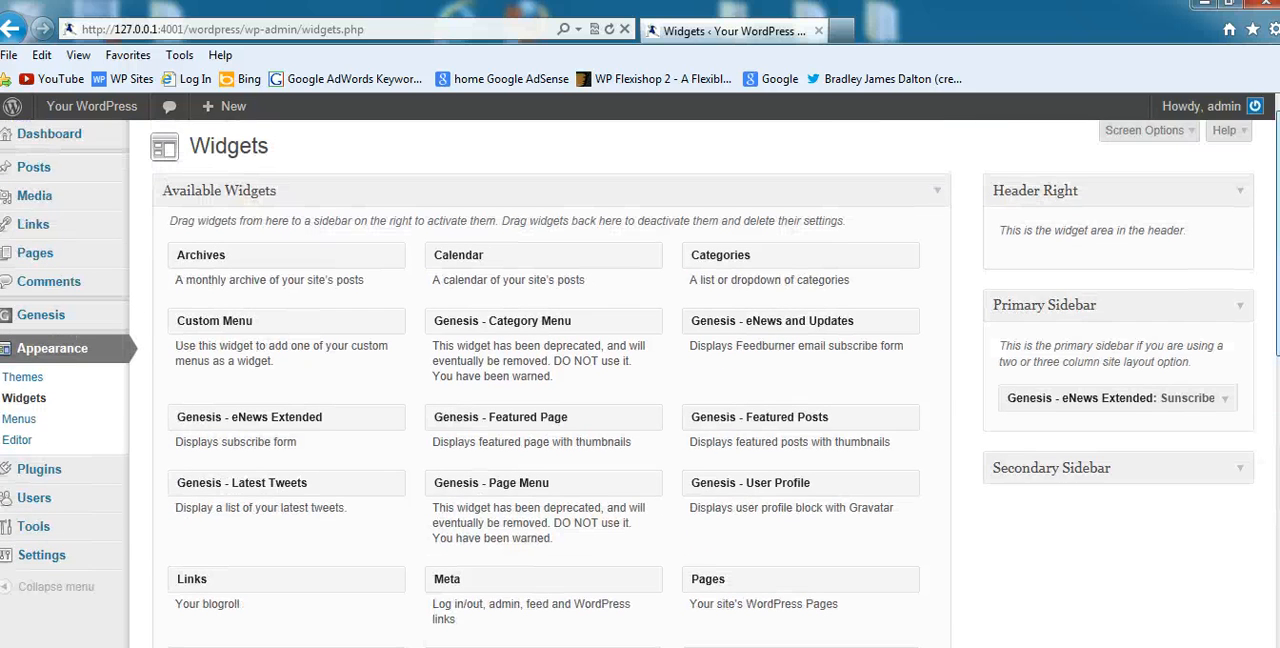
# Visit the live site and try the sidebar Subscribe box's email field.
pyautogui.click(91, 106)
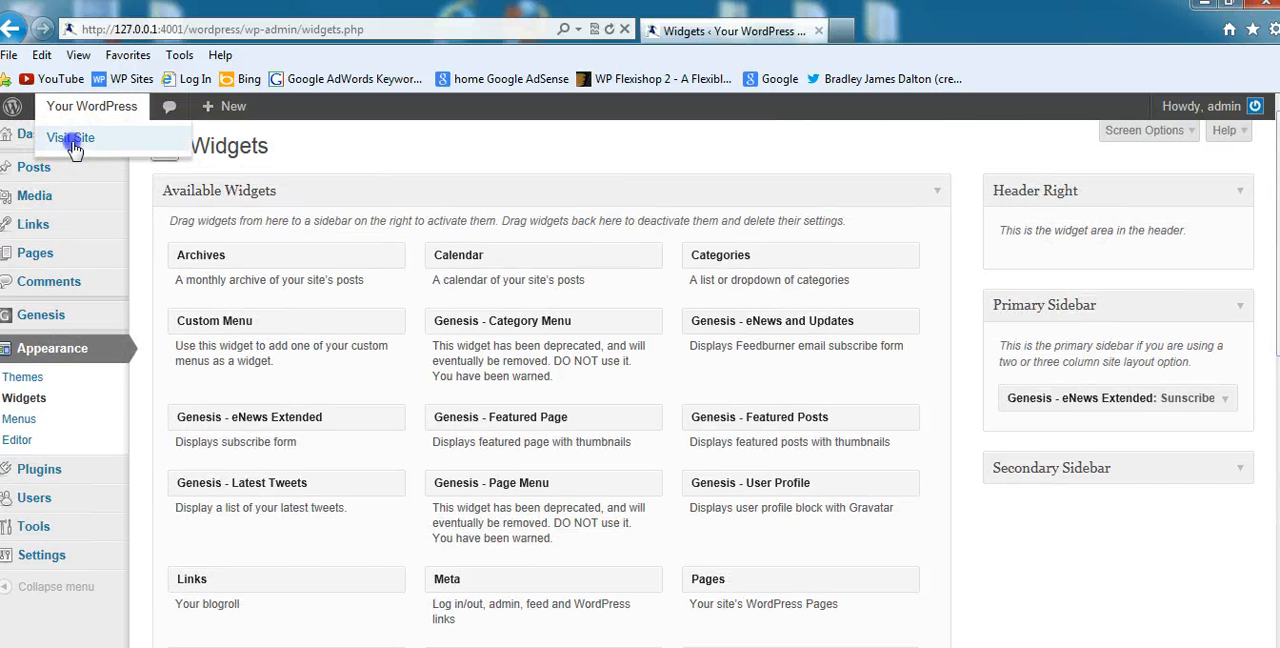
pyautogui.click(70, 137)
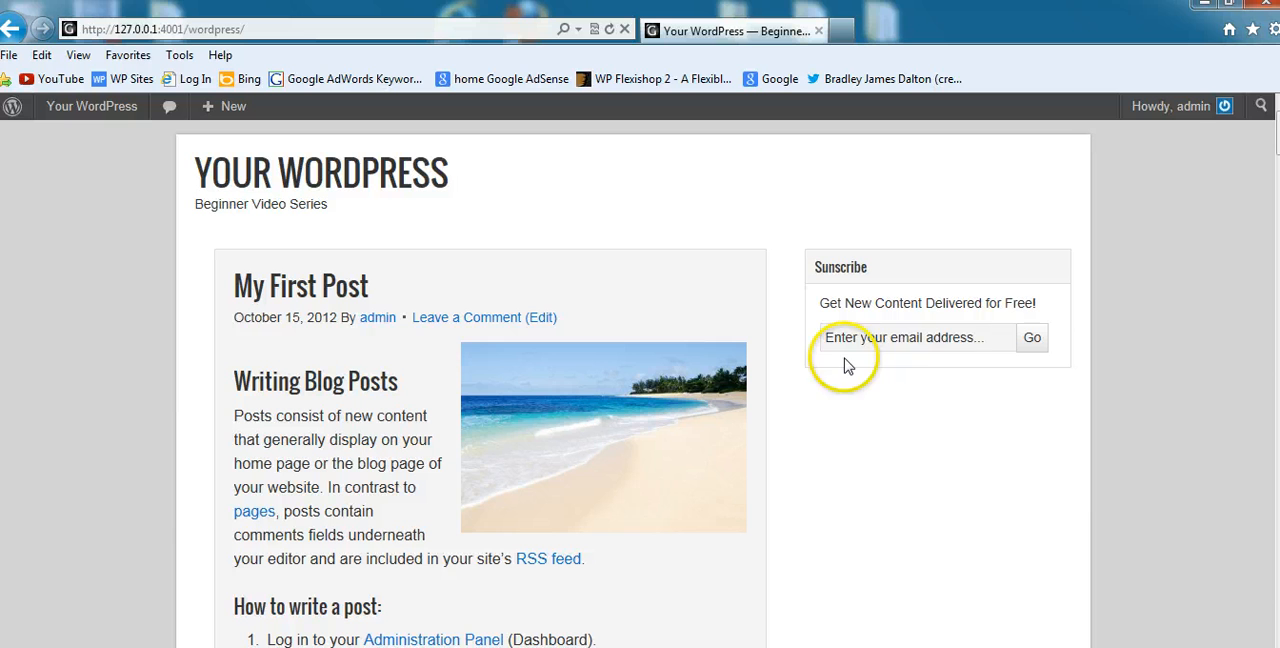
pyautogui.click(910, 337)
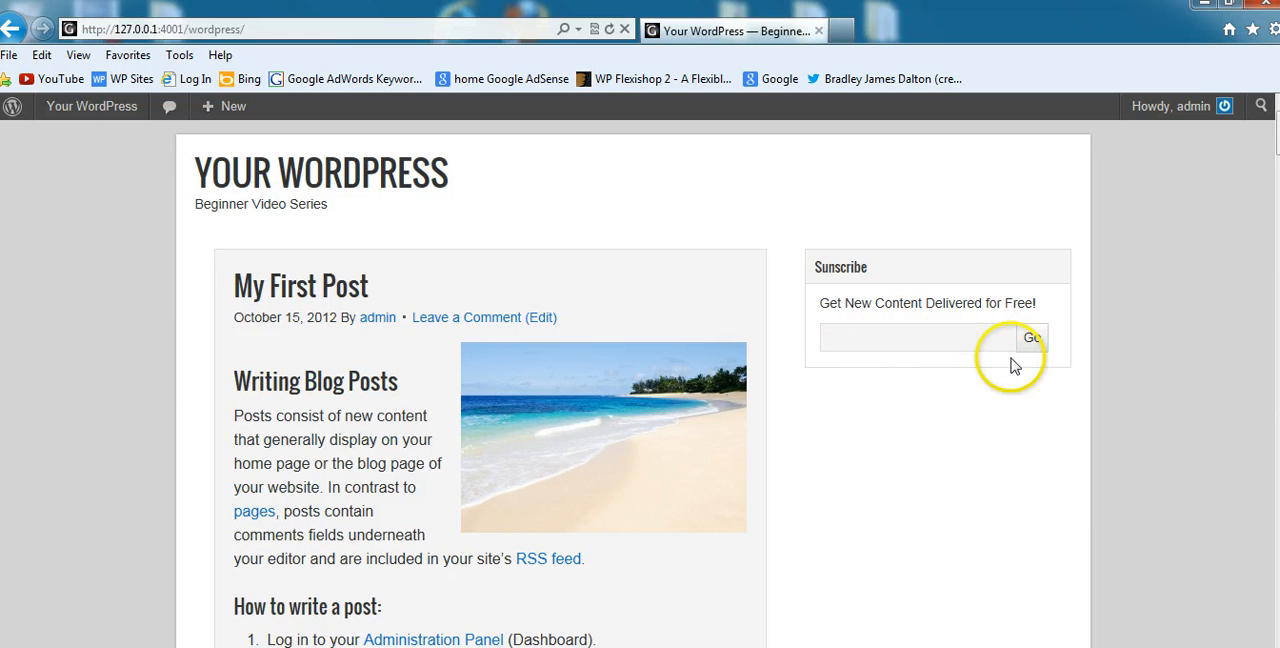
pyautogui.click(916, 337)
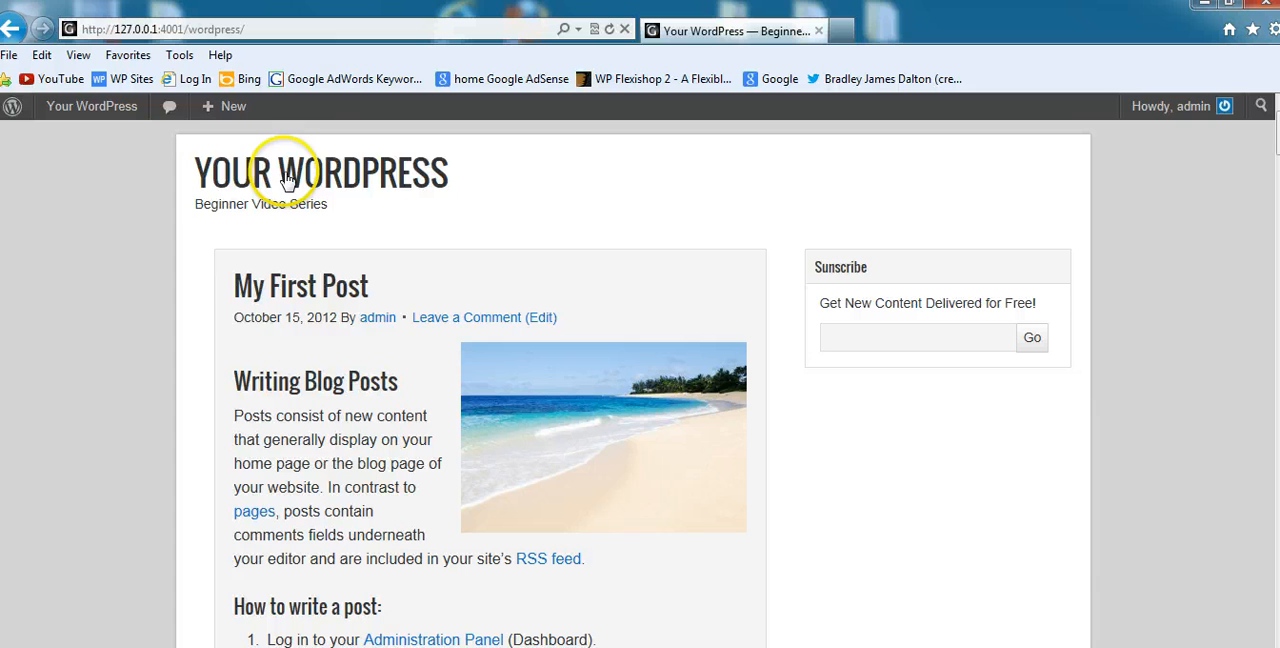
pyautogui.moveTo(268, 410)
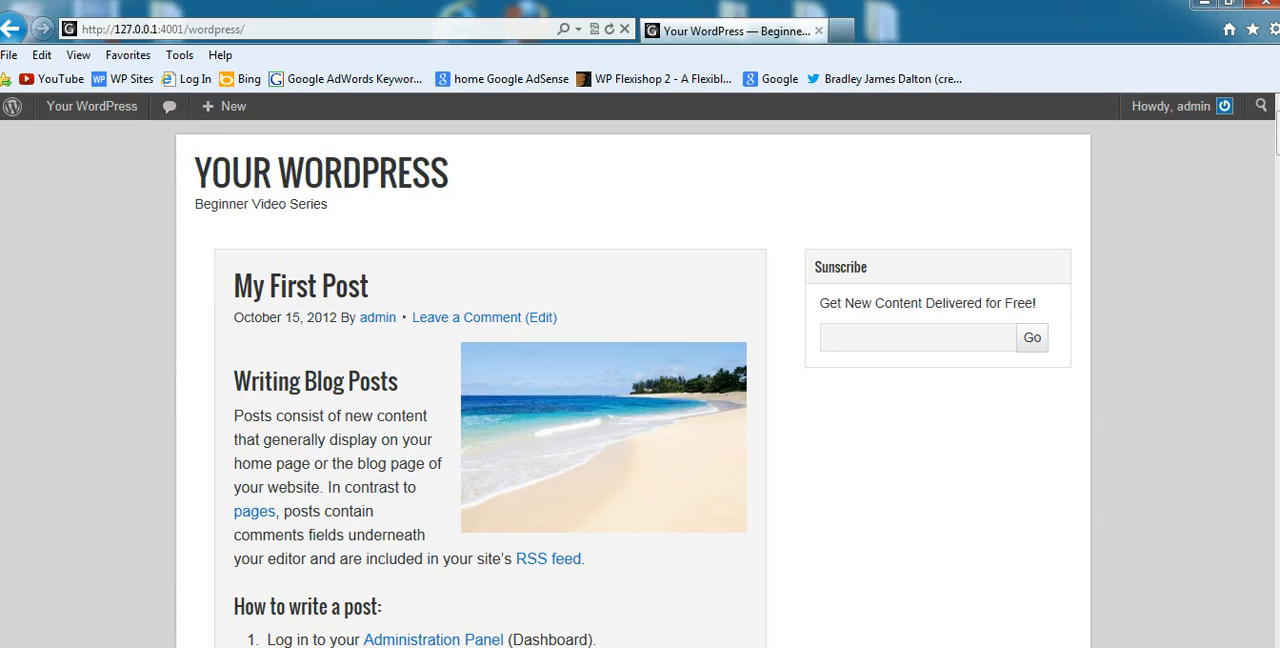
pyautogui.scroll(-3)
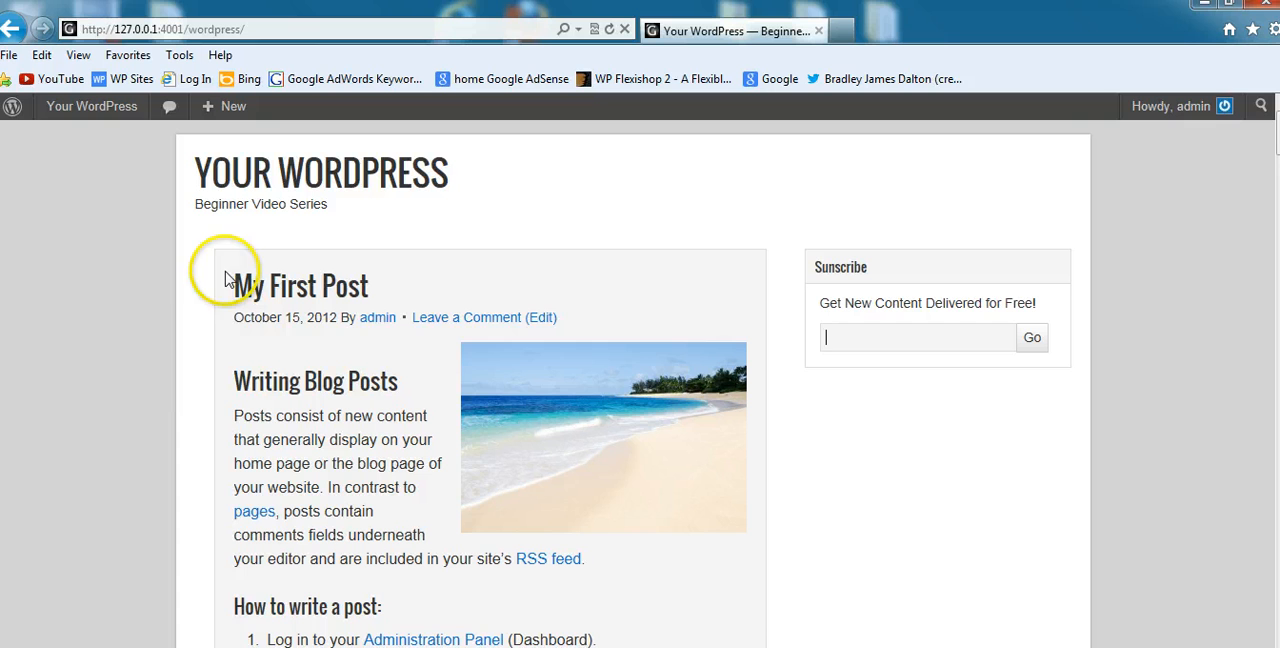
pyautogui.moveTo(28, 615)
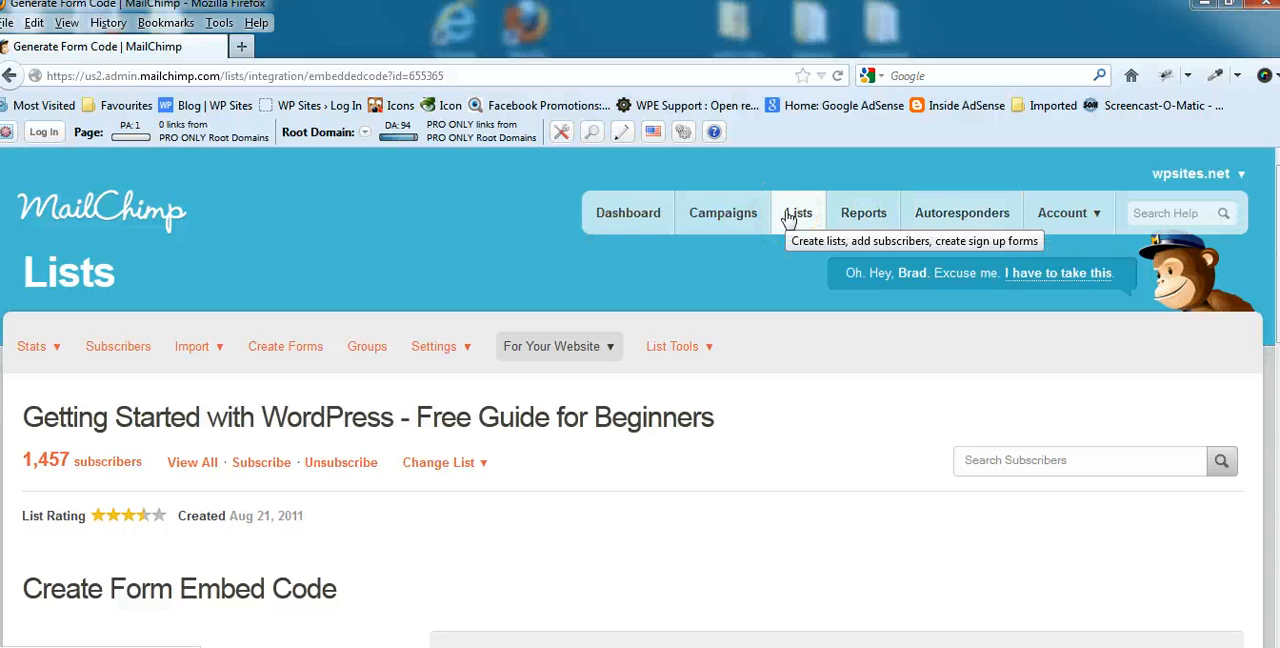
# Open the Signup Form Embed Code for the Getting Started with WordPress list.
pyautogui.click(557, 346)
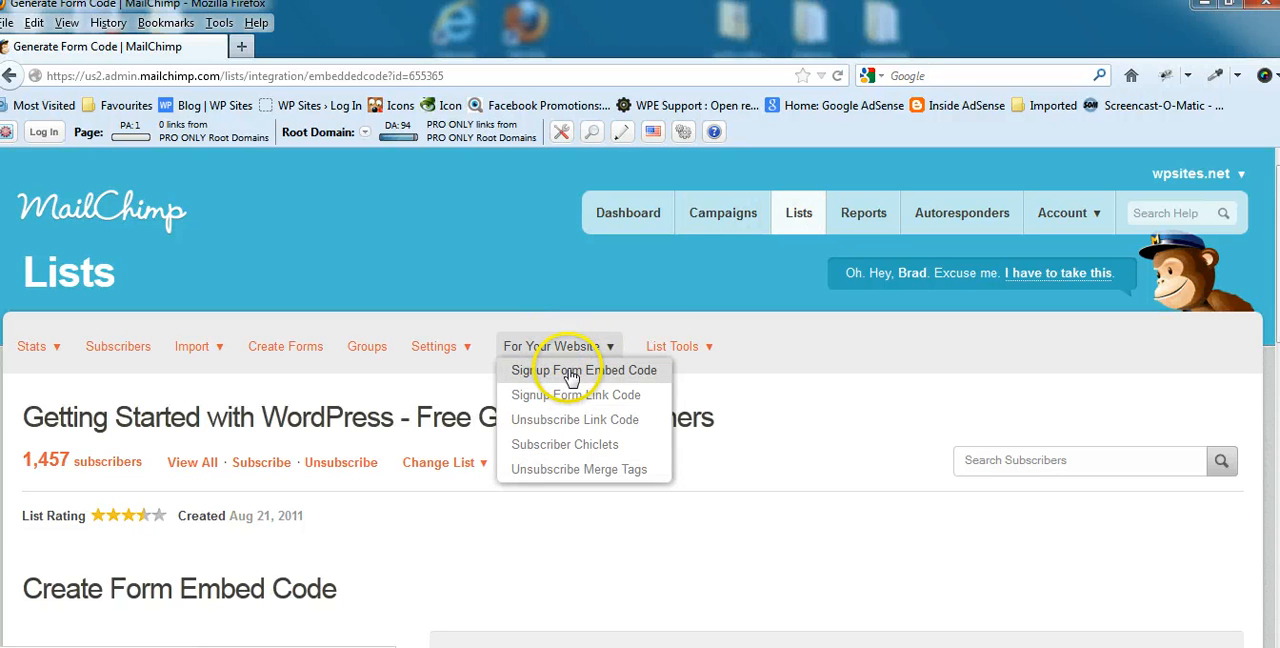
pyautogui.click(585, 370)
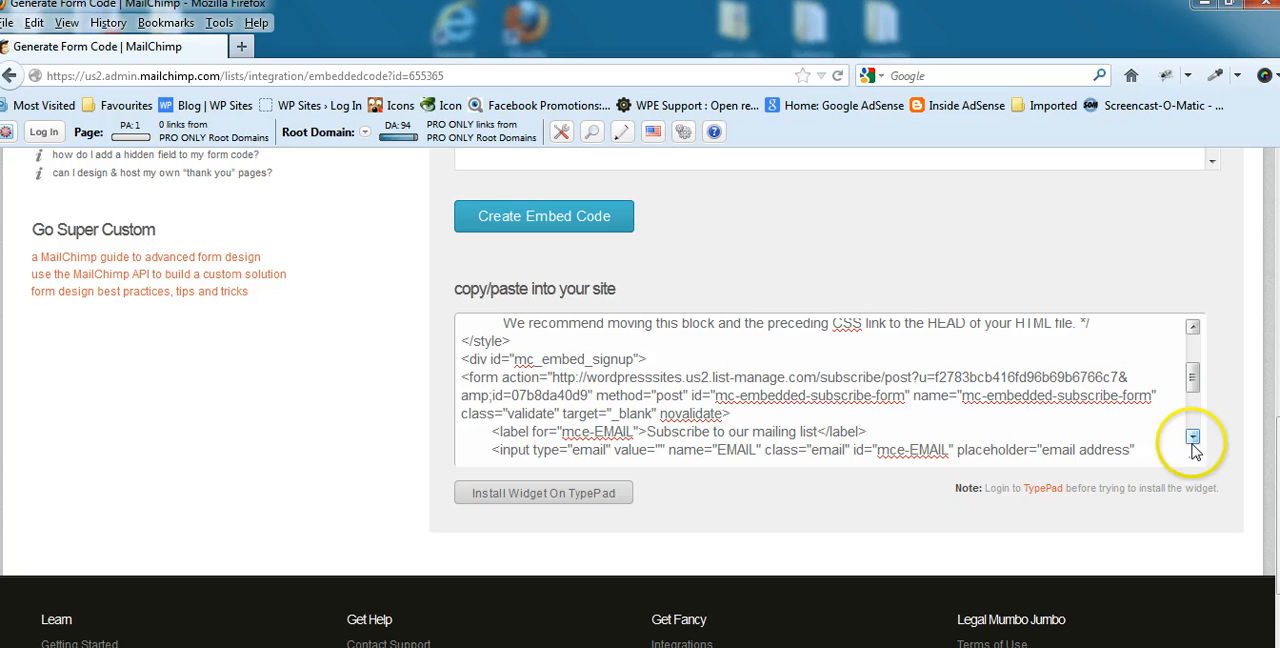
# Select and copy the form action URL from MailChimp's embed code.
pyautogui.click(1192, 439)
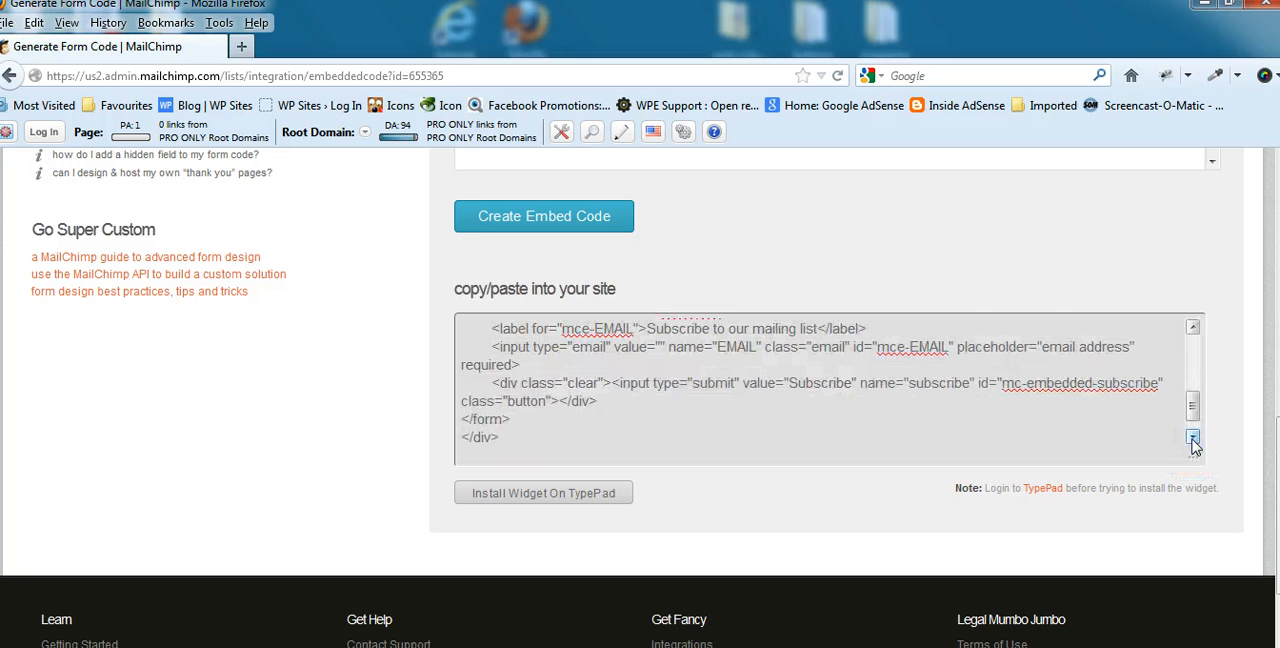
pyautogui.click(1193, 438)
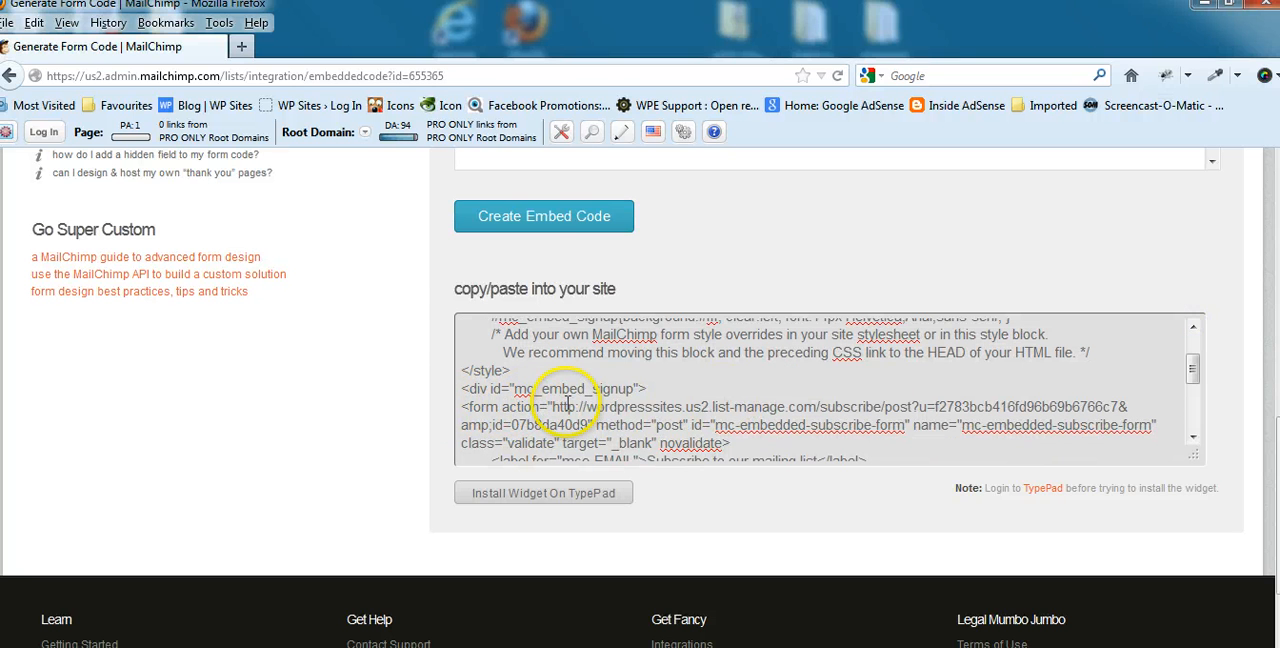
pyautogui.doubleClick(562, 406)
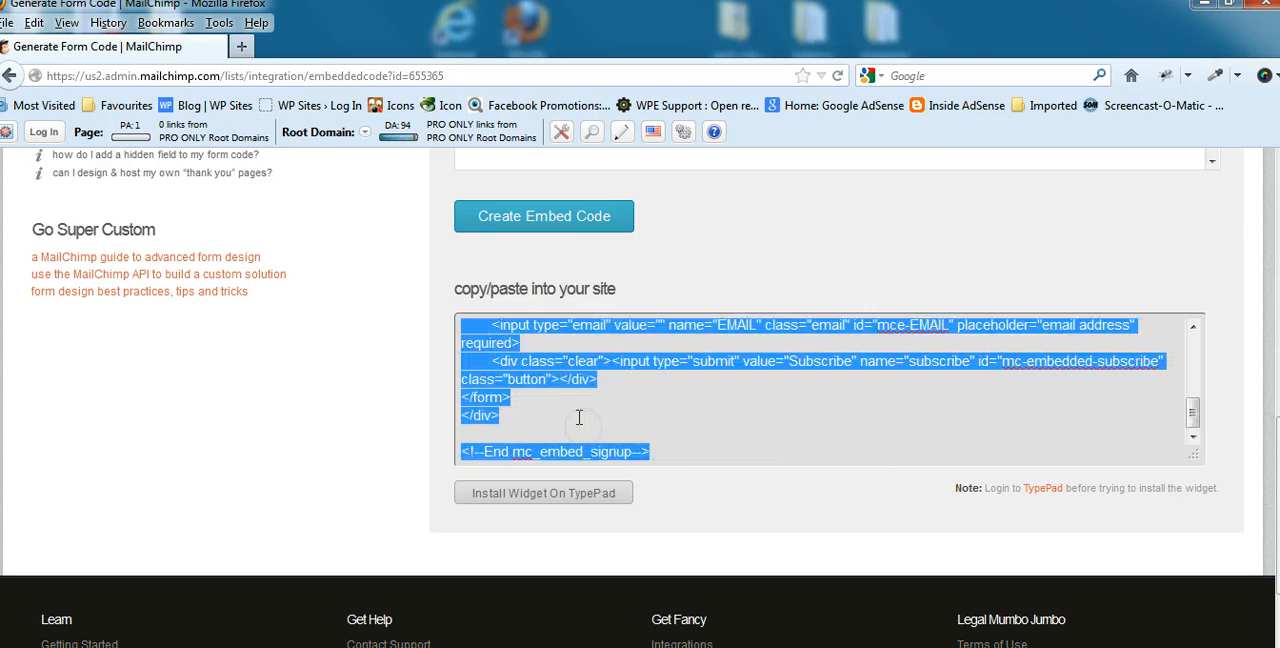
pyautogui.rightClick(753, 361)
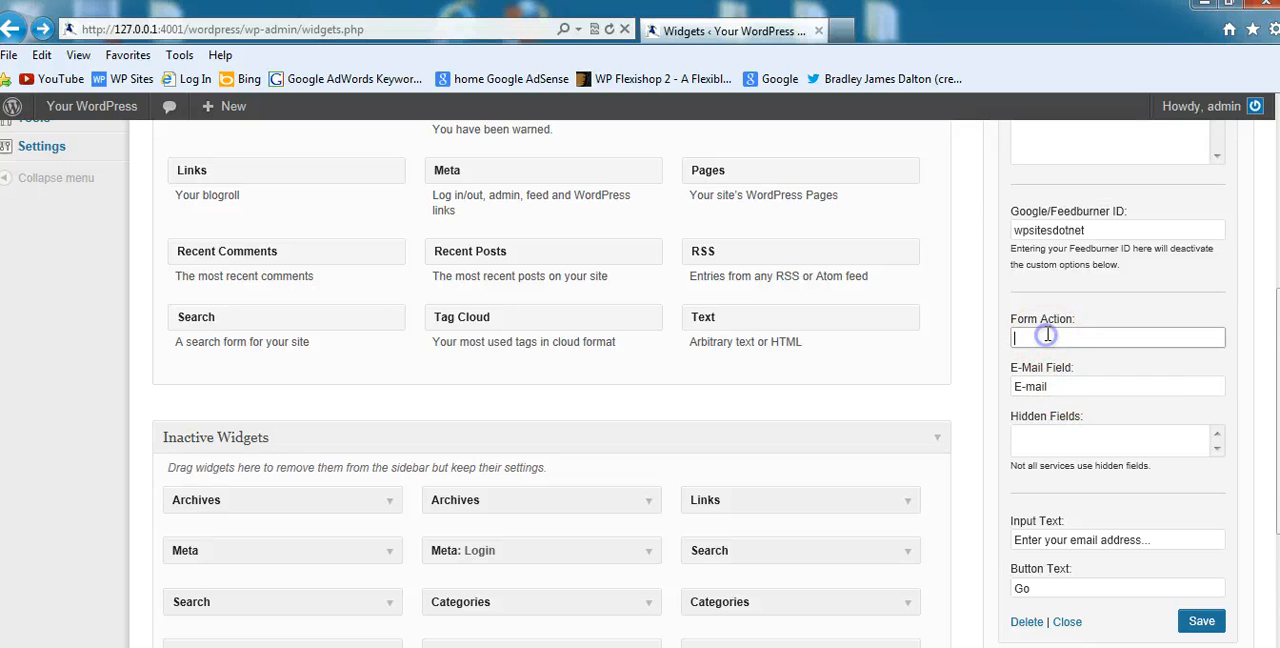
# Paste the MailChimp subscribe URL (…id=07b8da40d9) into Form Action and save the widget.
pyautogui.write('16fd96b69b6766c7&id=07b8da40d9')
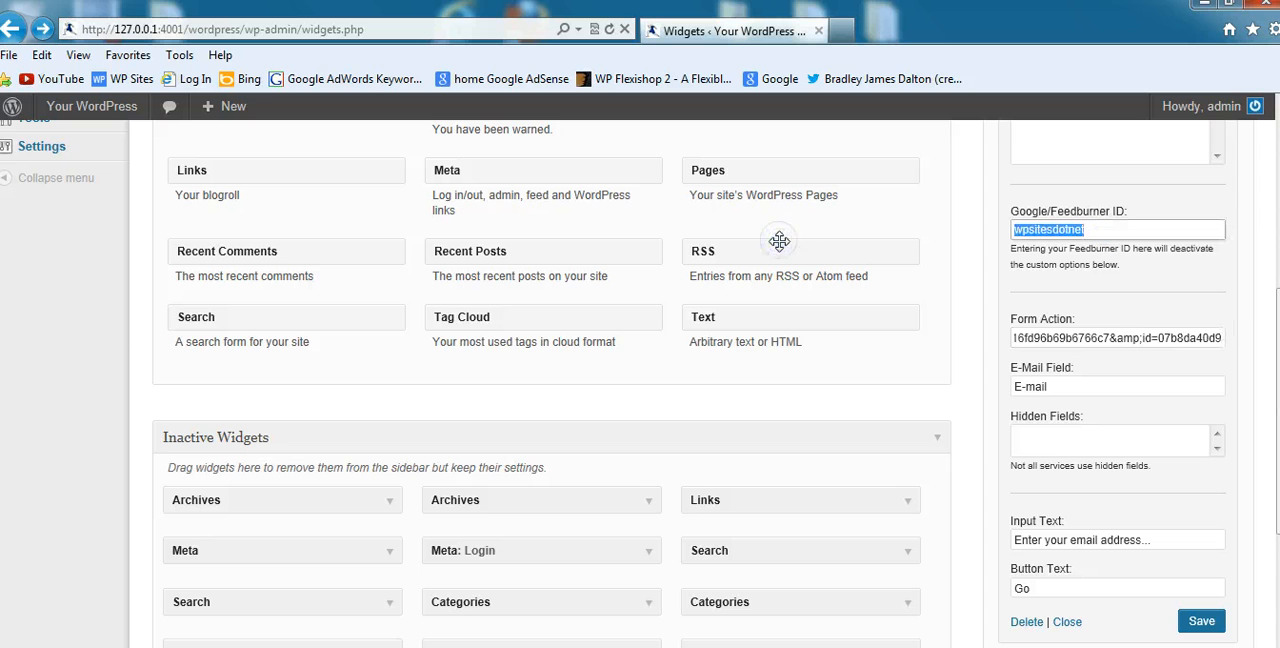
pyautogui.click(1201, 621)
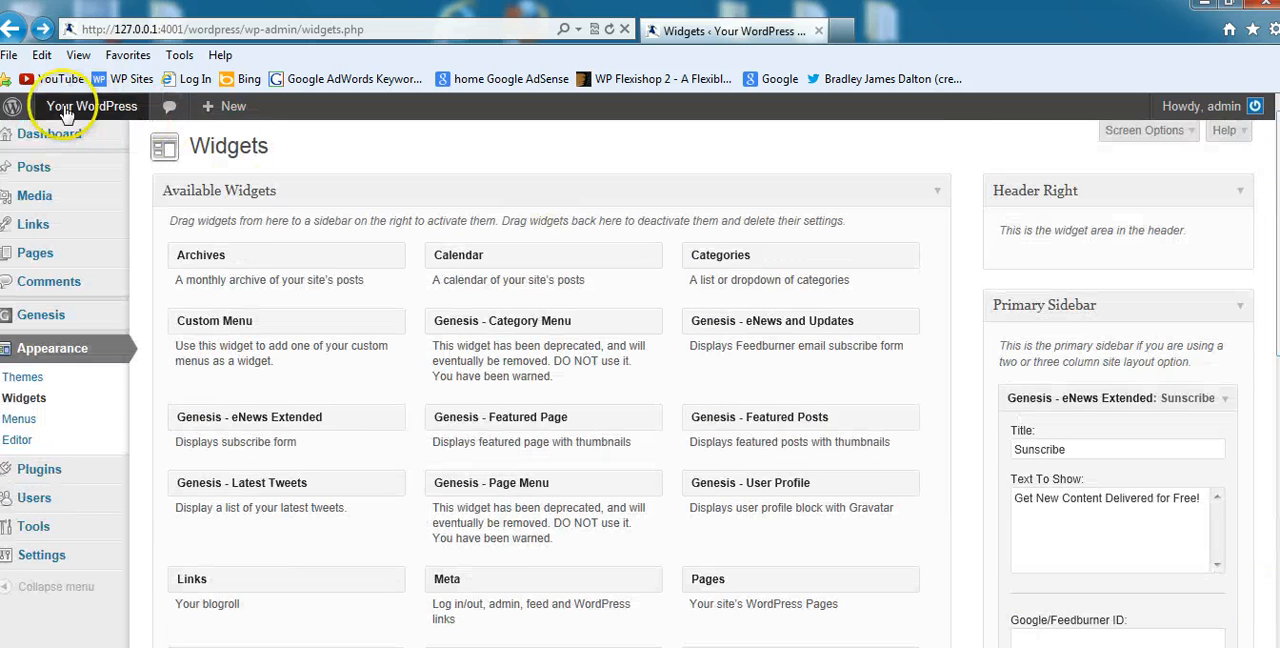
pyautogui.click(91, 106)
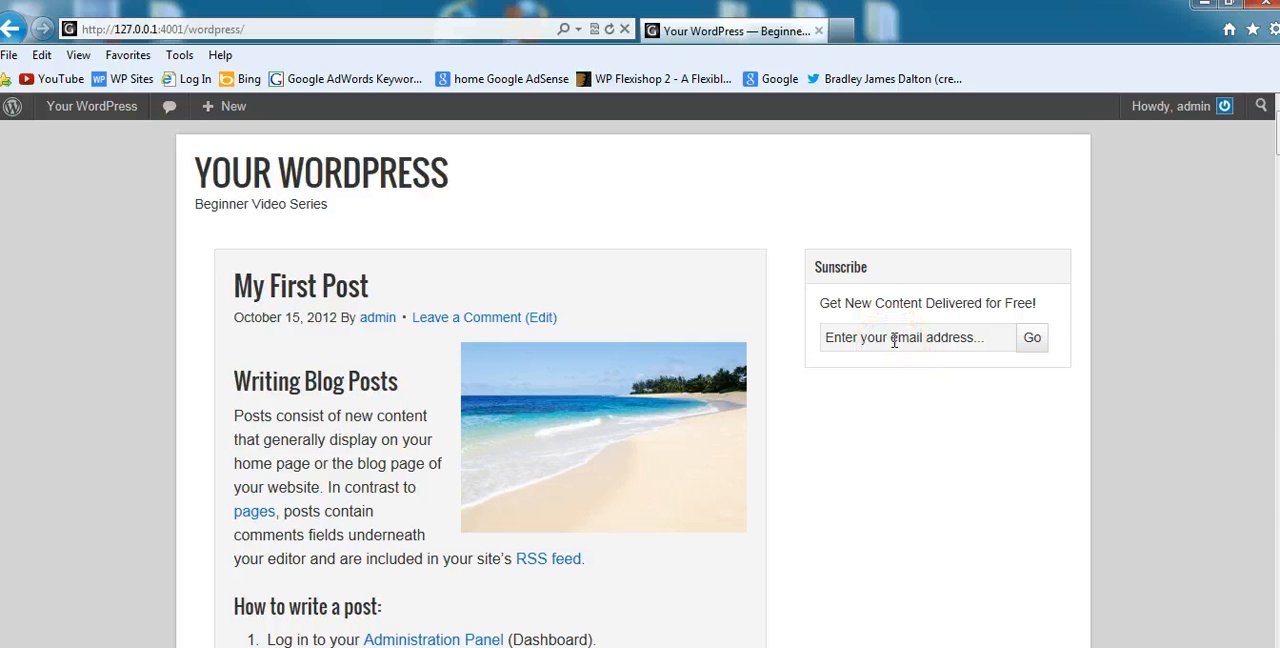
pyautogui.click(917, 337)
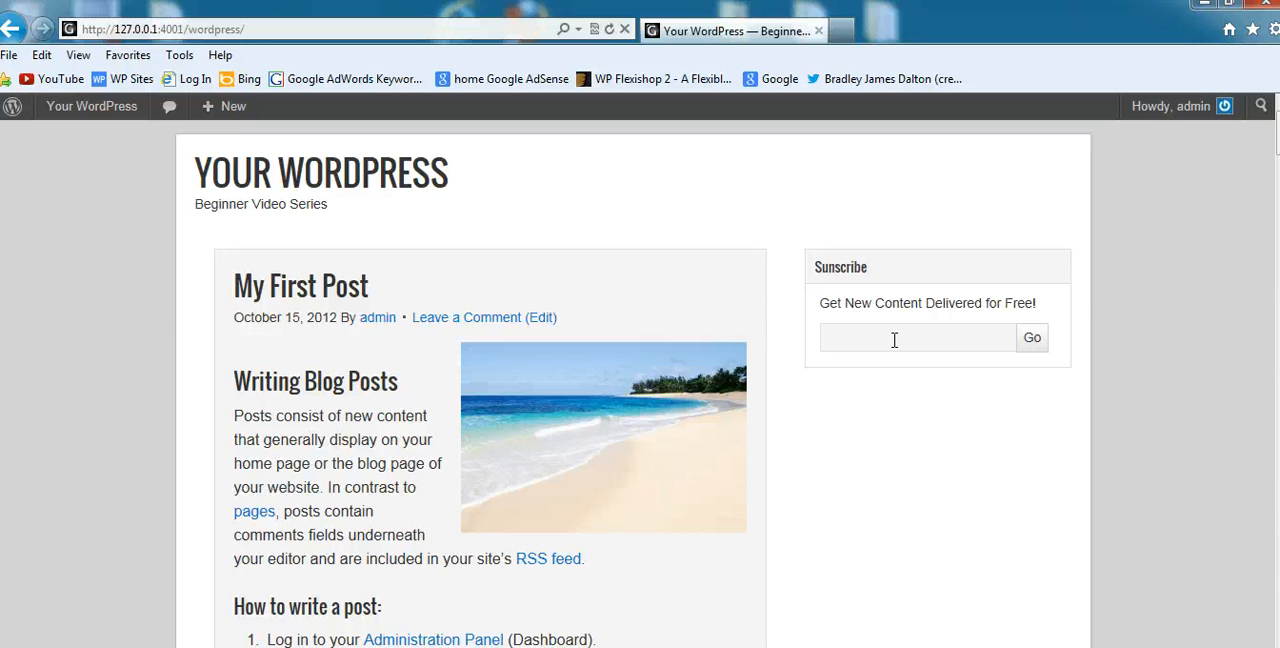
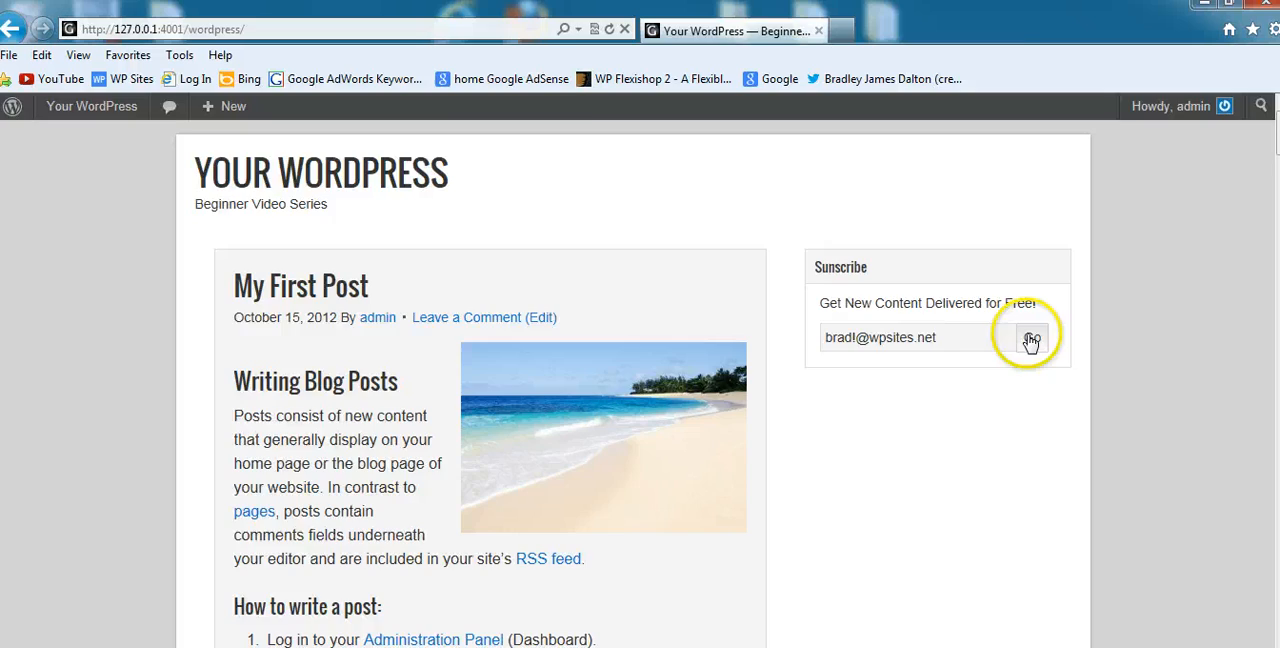
pyautogui.click(1031, 337)
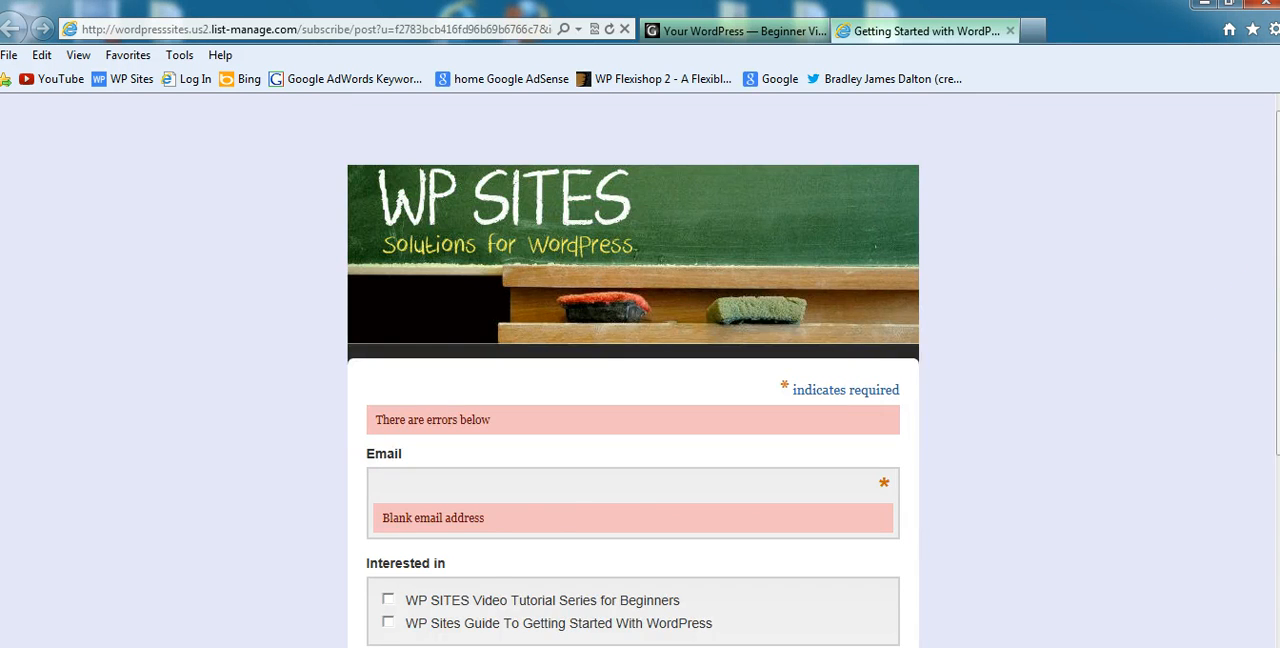
# Scroll the MailChimp blank-email error page, then close its browser tab.
pyautogui.scroll(-3)
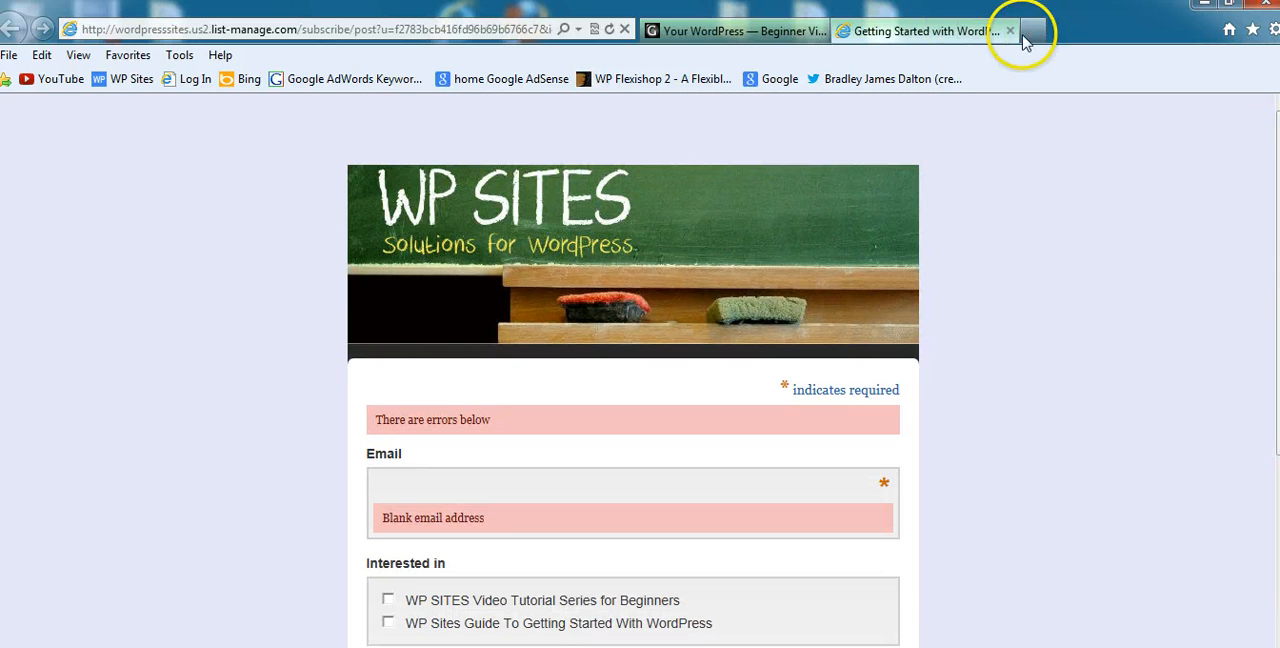
pyautogui.click(1010, 31)
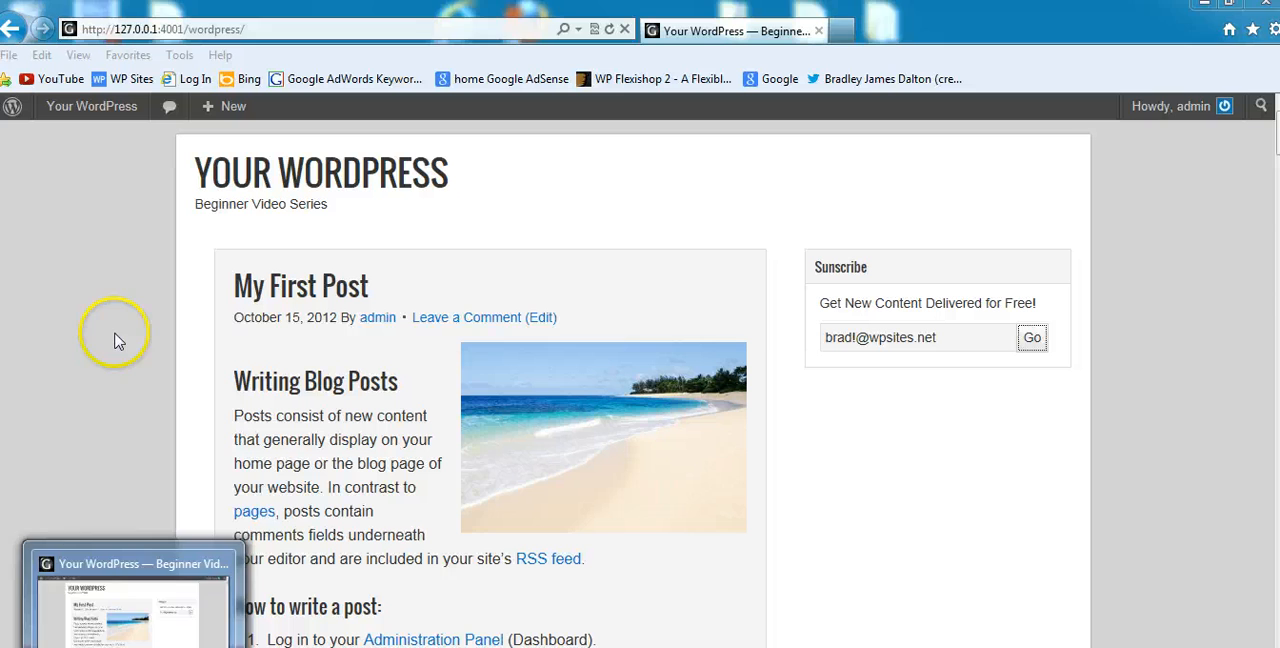
pyautogui.write('demo@gmail.com')
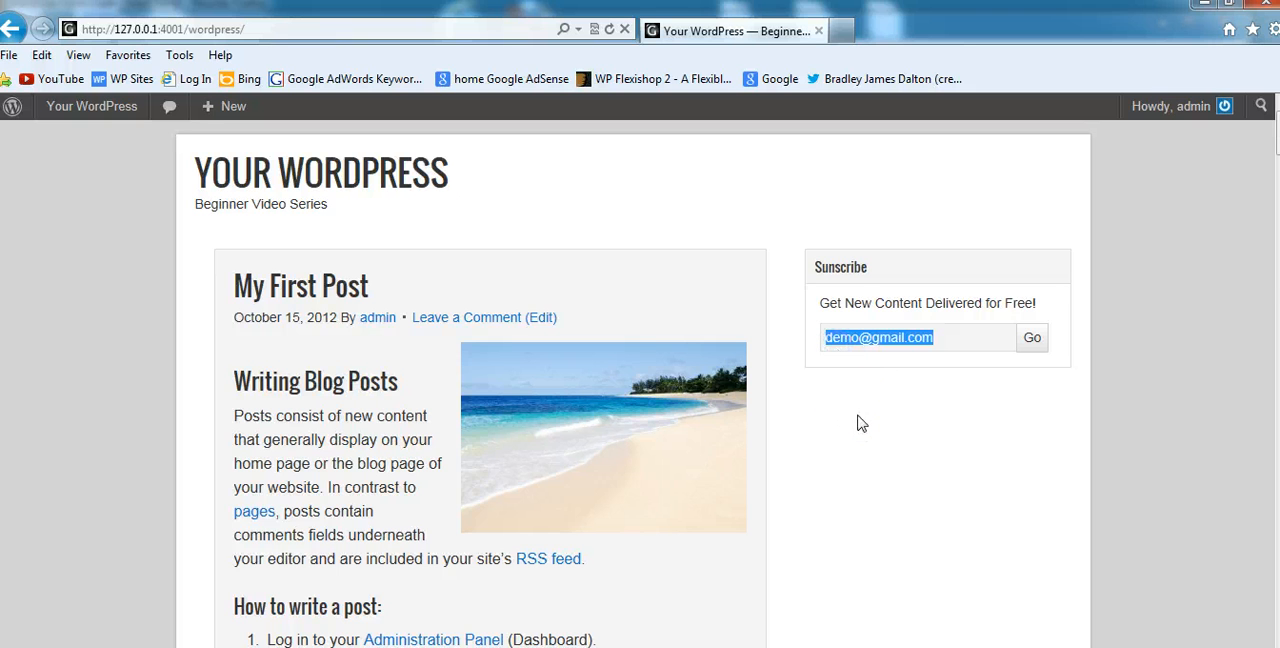
pyautogui.click(920, 337)
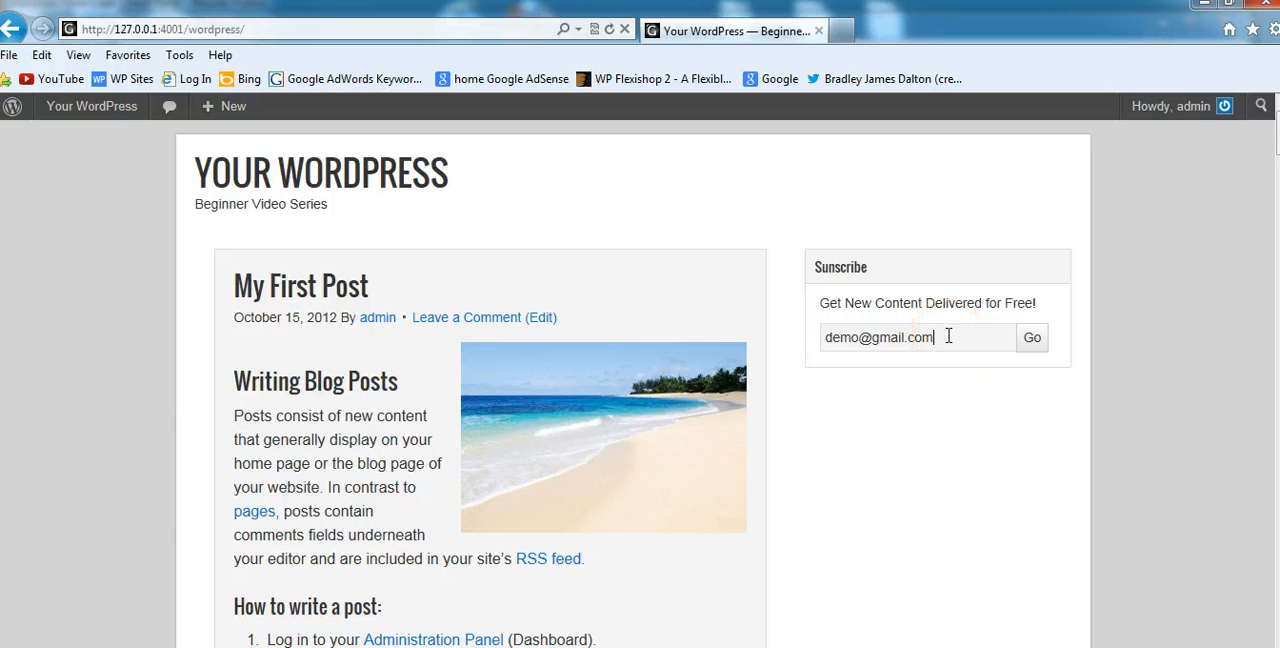
pyautogui.moveTo(1032, 337)
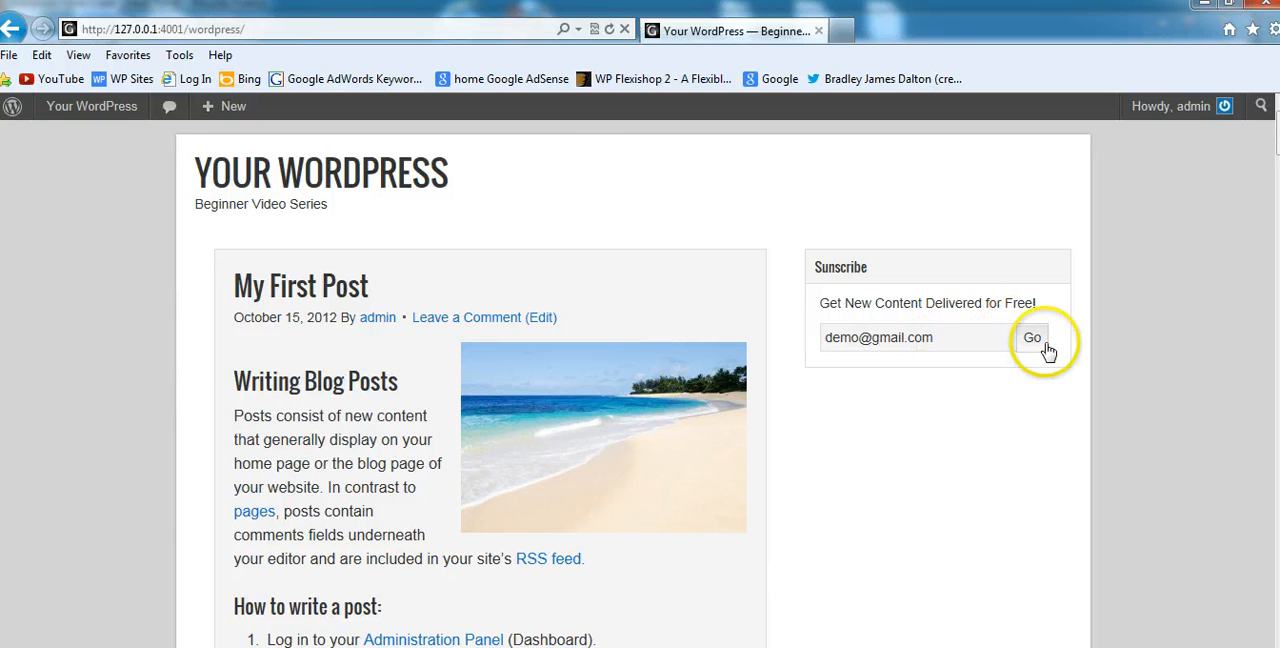
pyautogui.click(1032, 337)
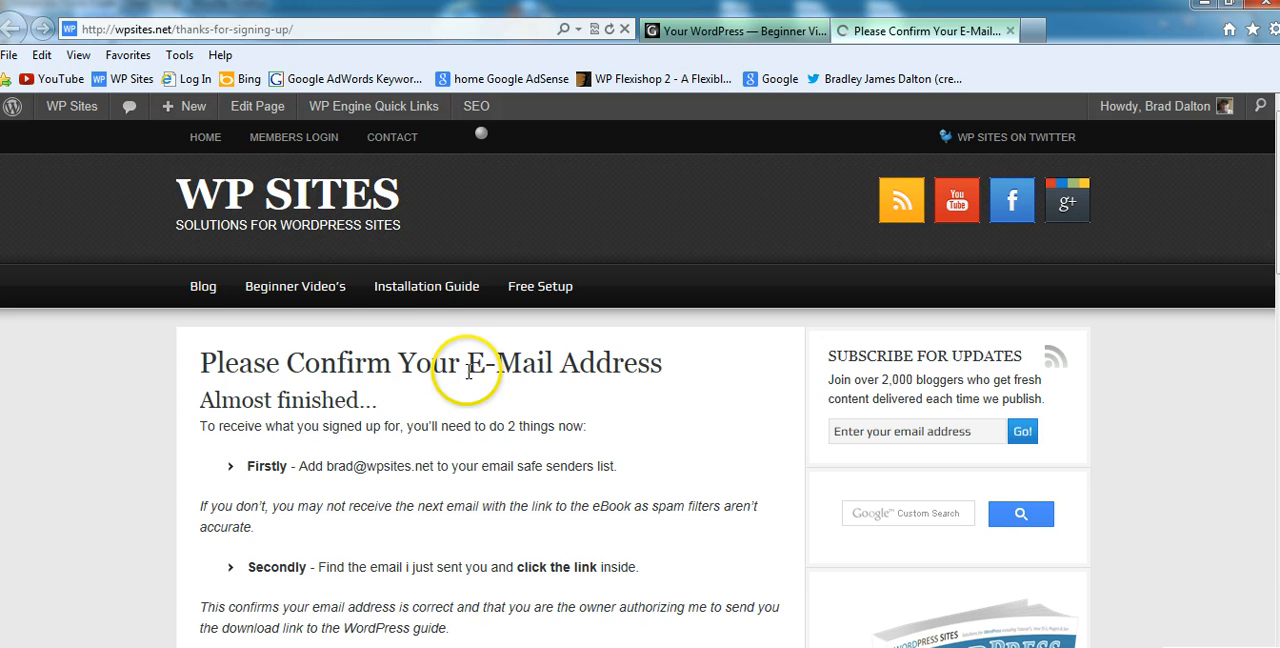
pyautogui.scroll(-3)
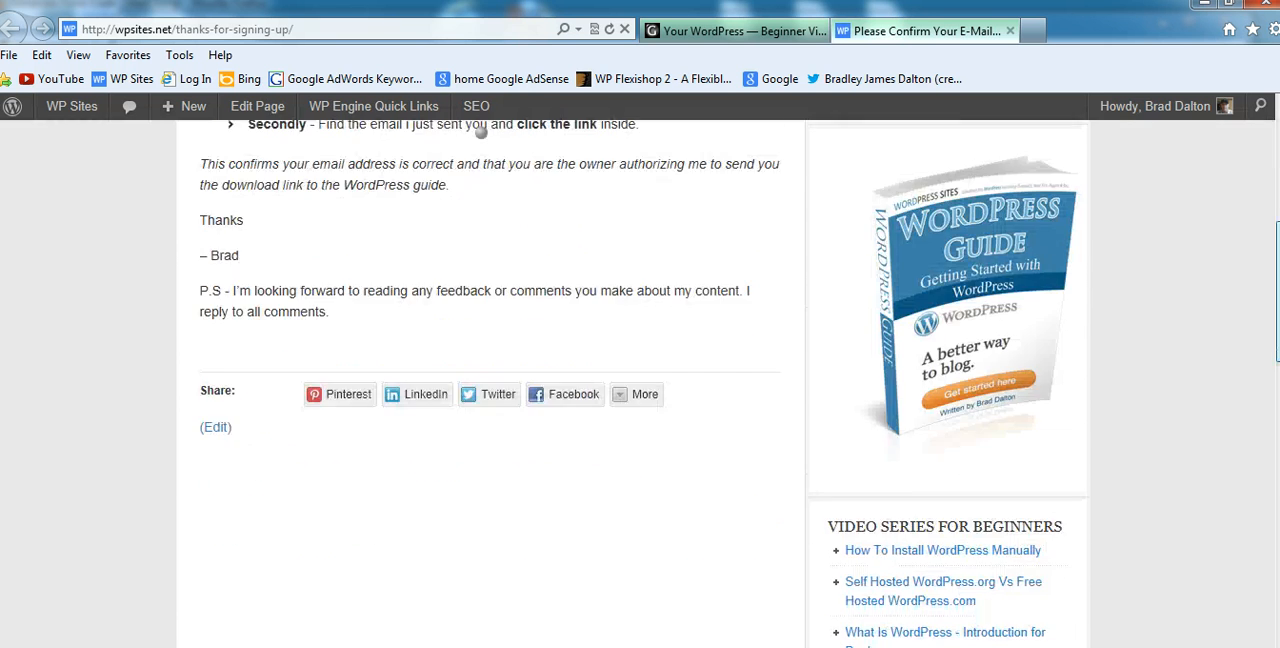
pyautogui.scroll(3)
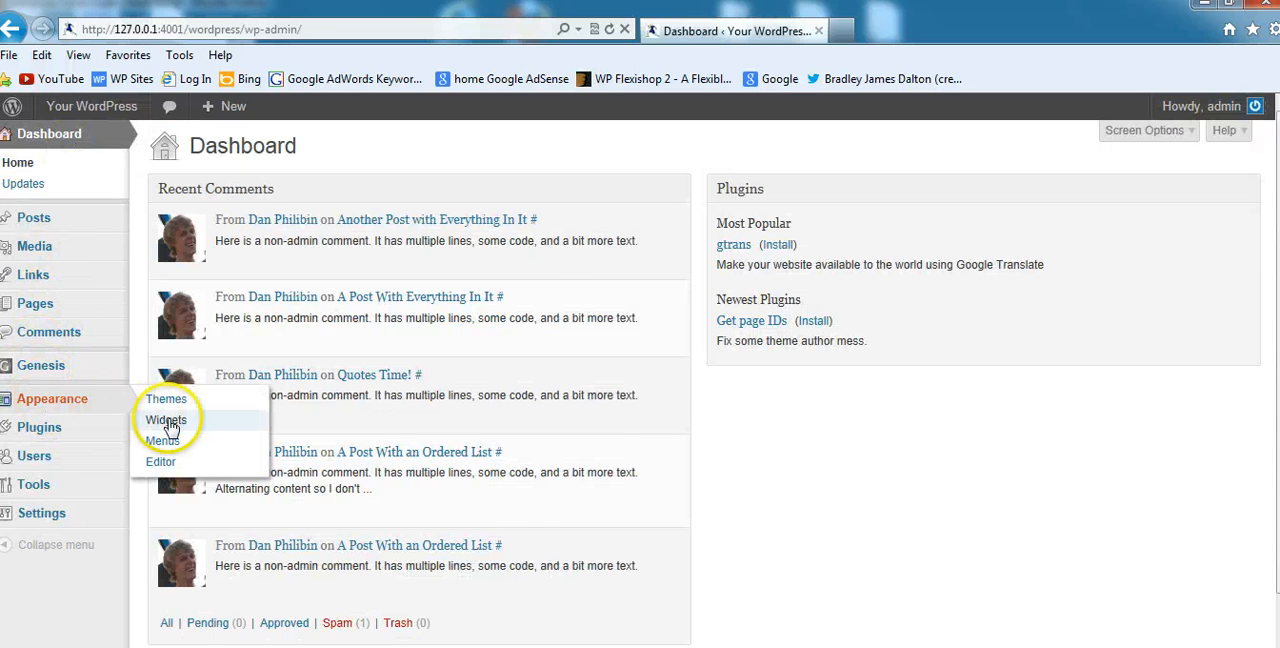
# Set the Primary Sidebar eNews Extended widget's Form Action to MailChimp's URL and E-Mail Field to EMAIL.
pyautogui.click(167, 419)
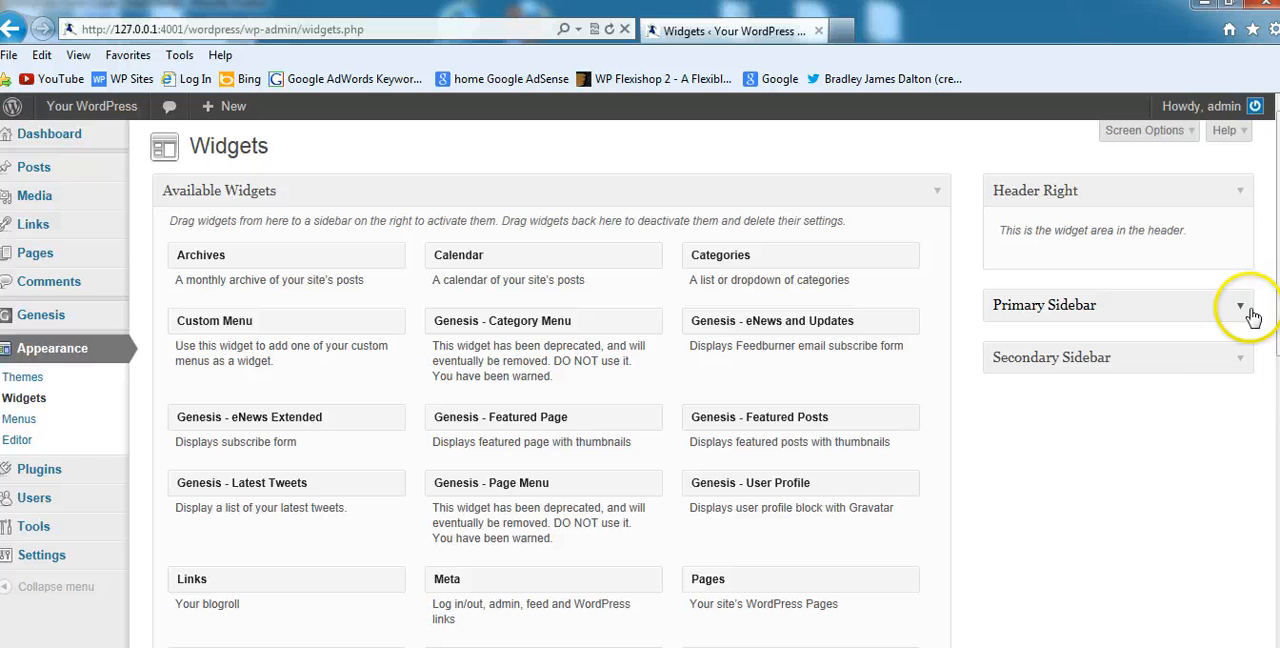
pyautogui.click(1240, 305)
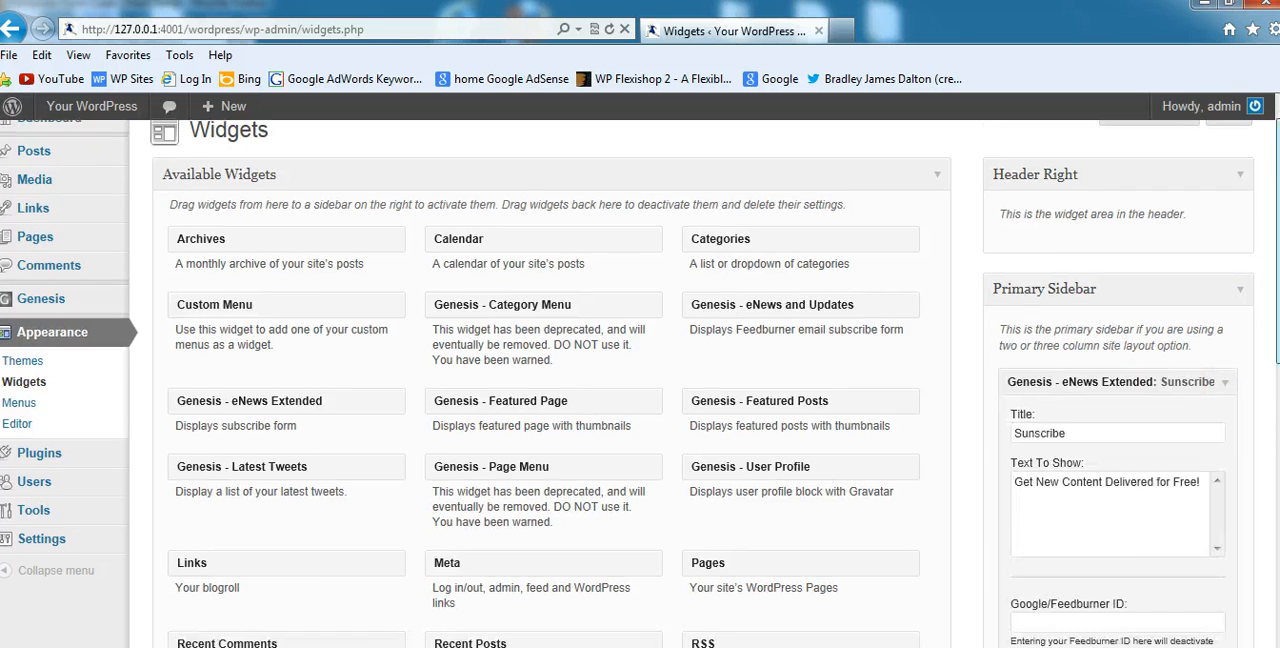
pyautogui.scroll(-3)
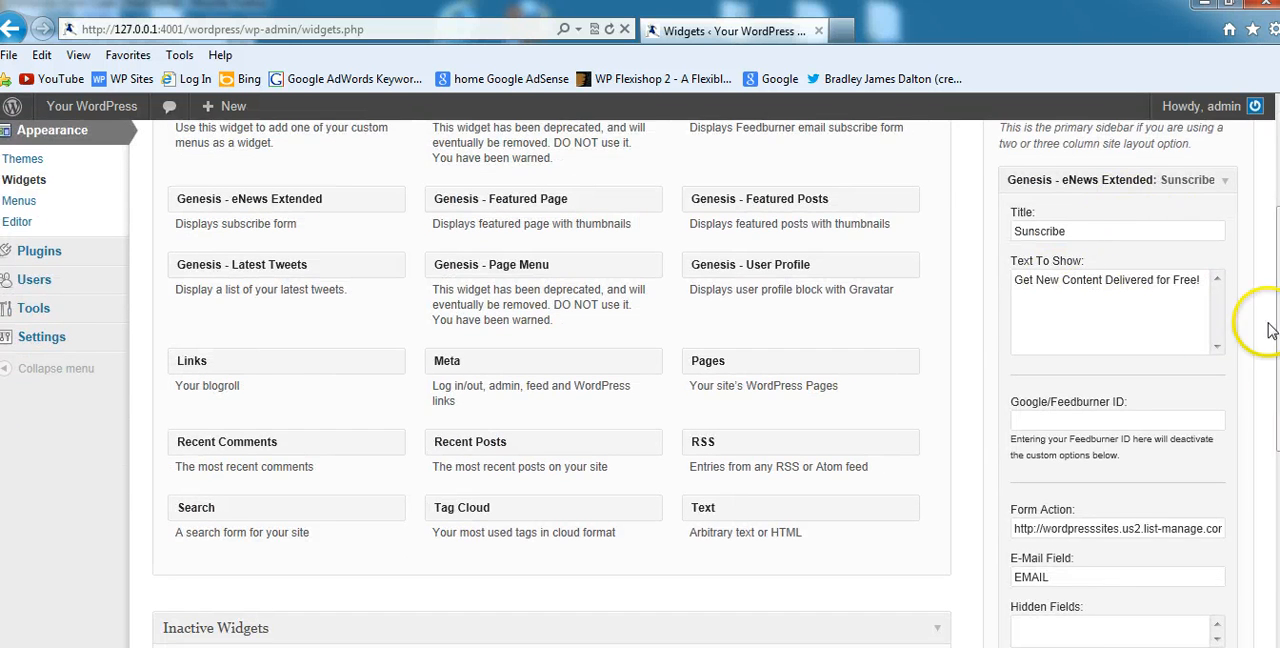
pyautogui.scroll(-3)
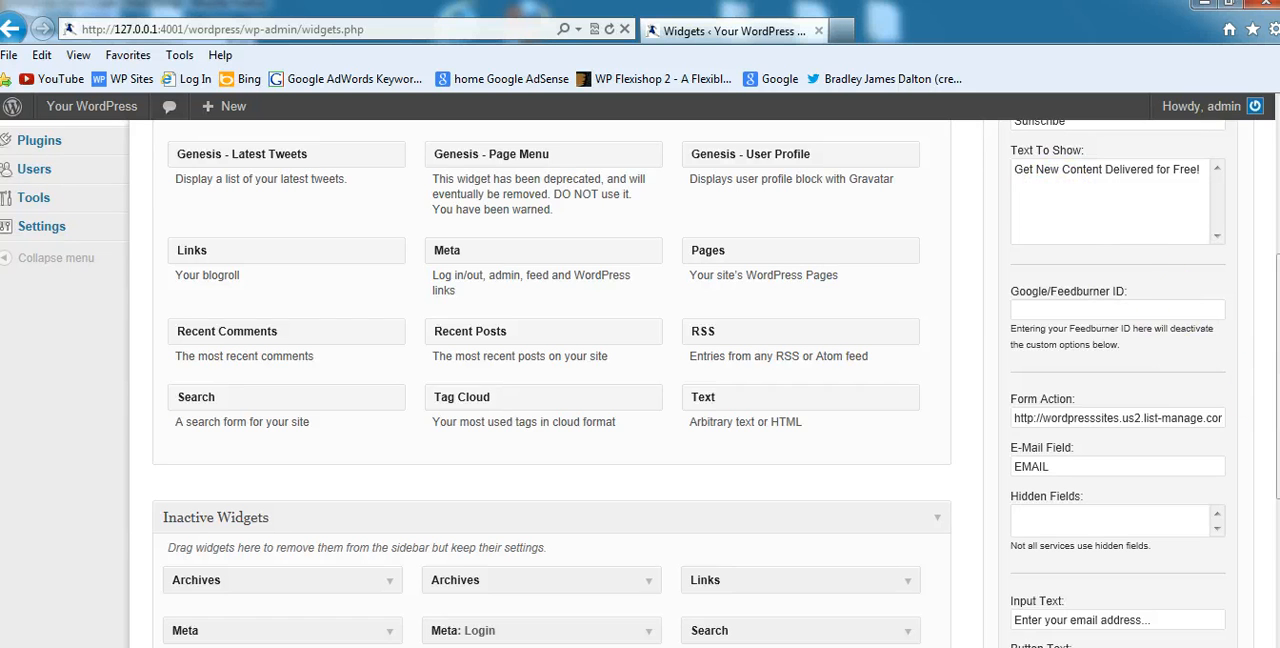
pyautogui.scroll(-3)
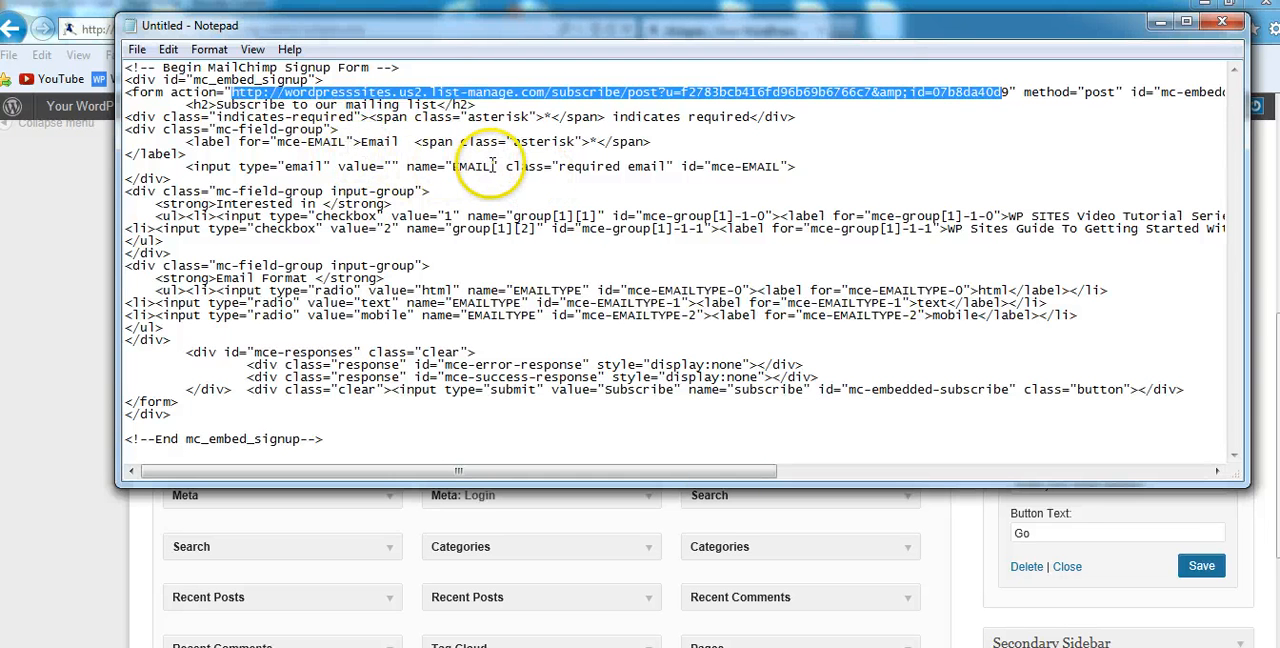
pyautogui.doubleClick(471, 166)
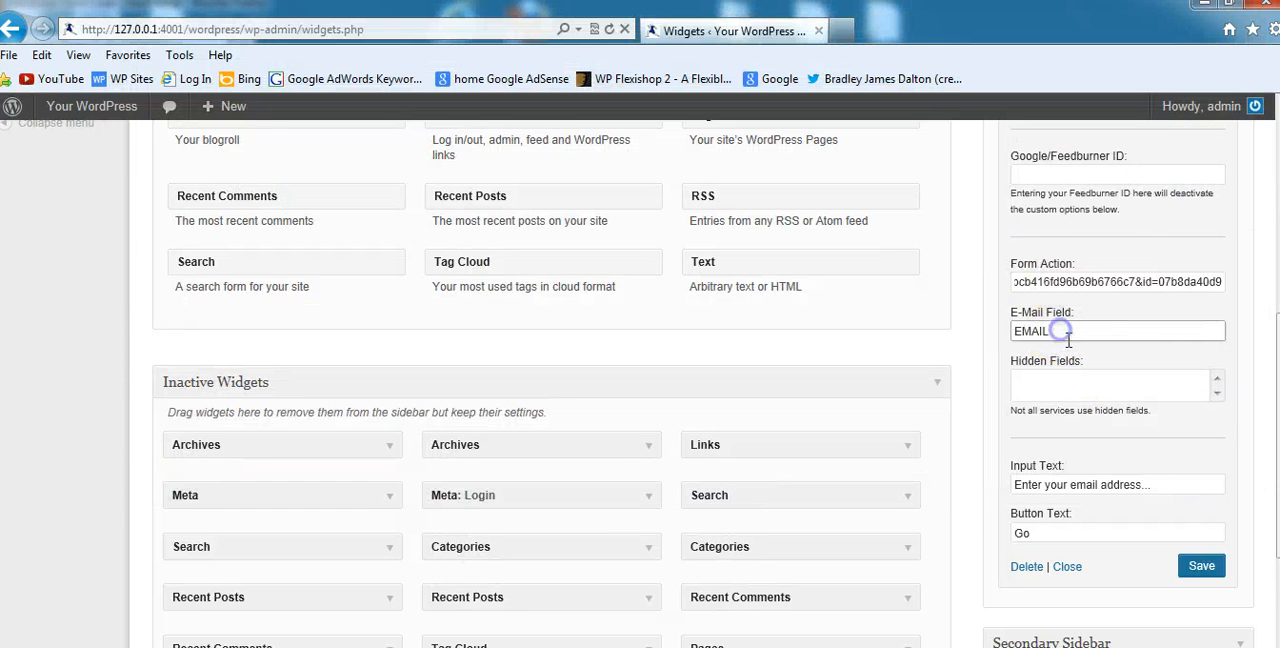
pyautogui.click(1110, 385)
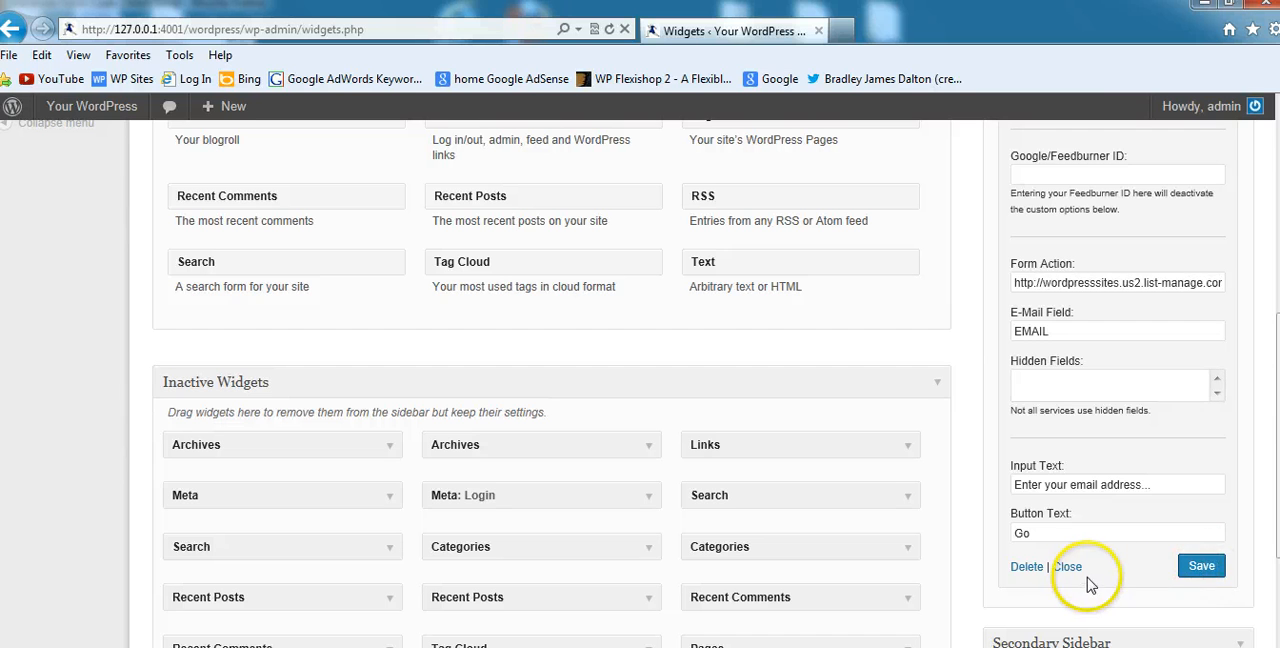
pyautogui.click(1067, 567)
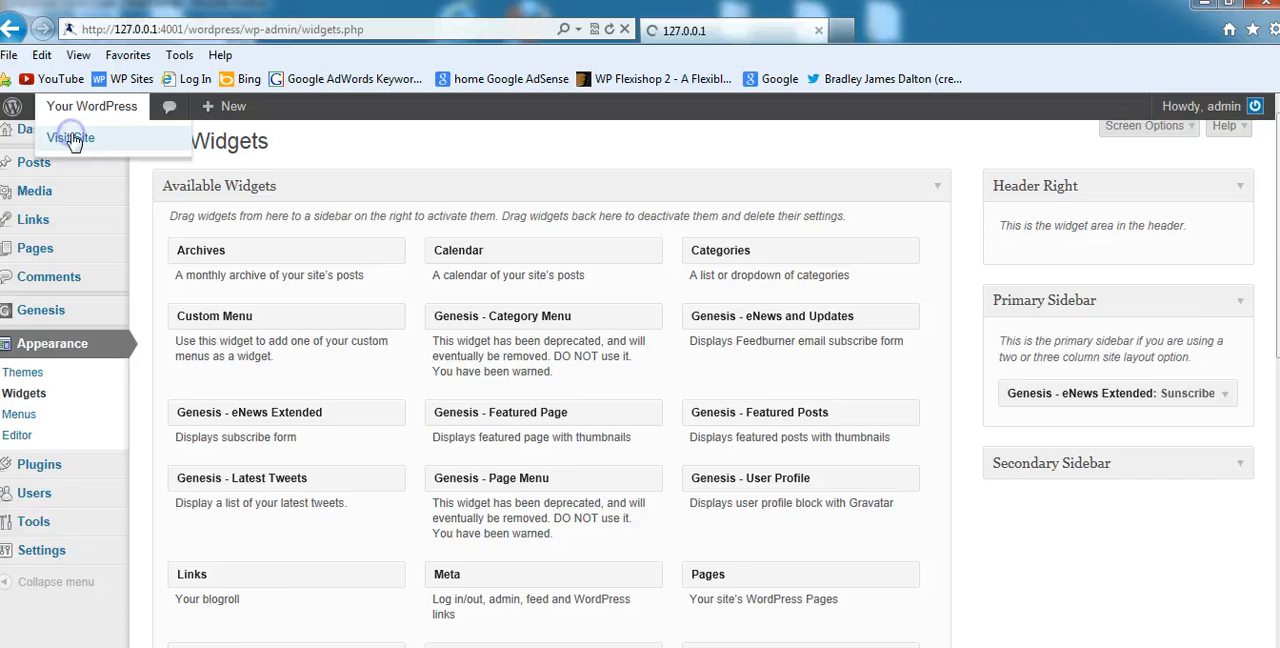
# Visit the live site, try the Subscribe email box, then return to the Dashboard.
pyautogui.click(70, 137)
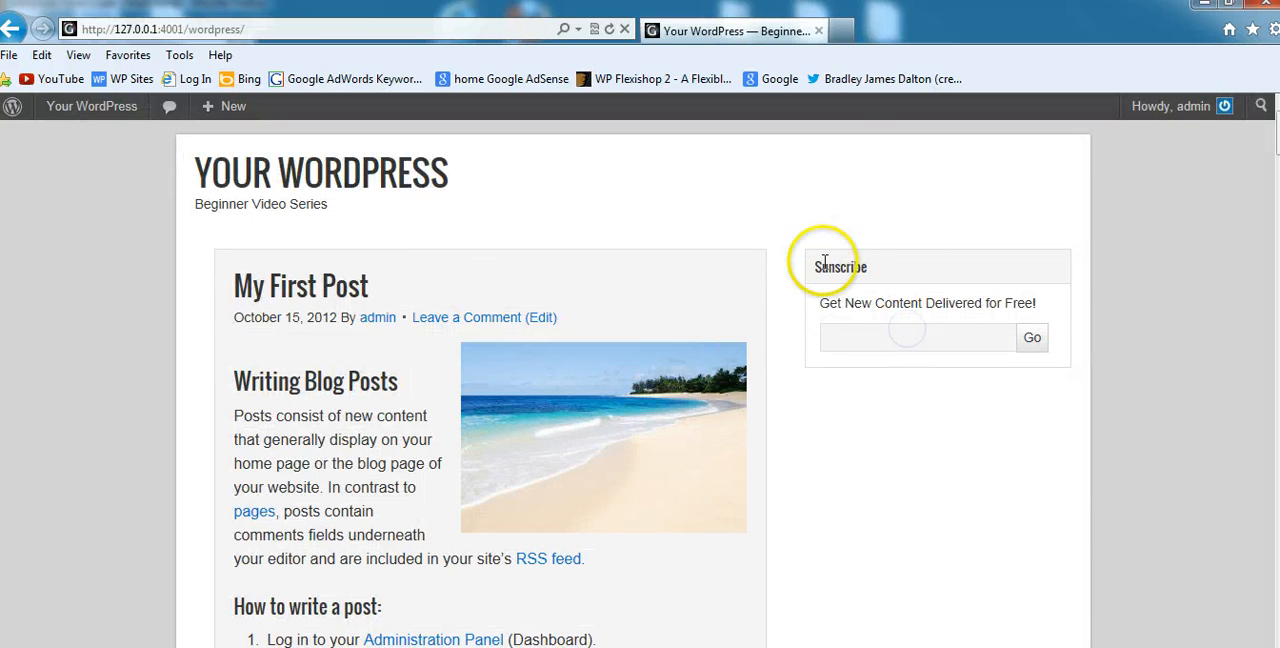
pyautogui.click(917, 337)
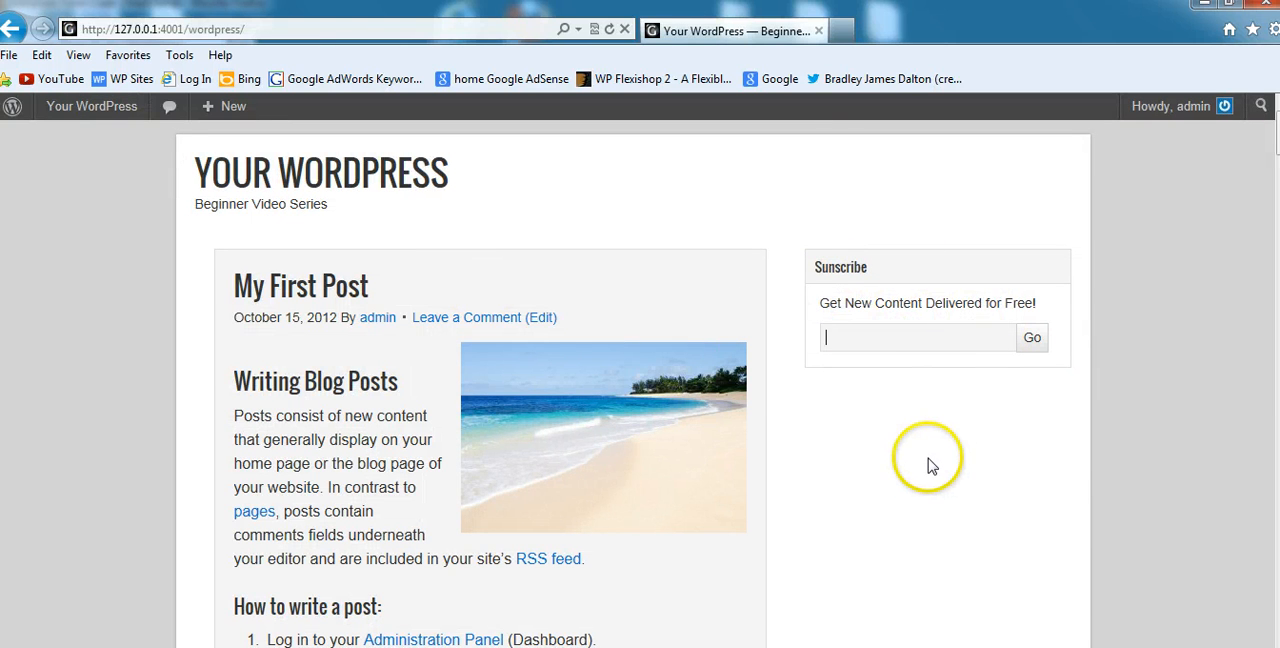
pyautogui.click(91, 106)
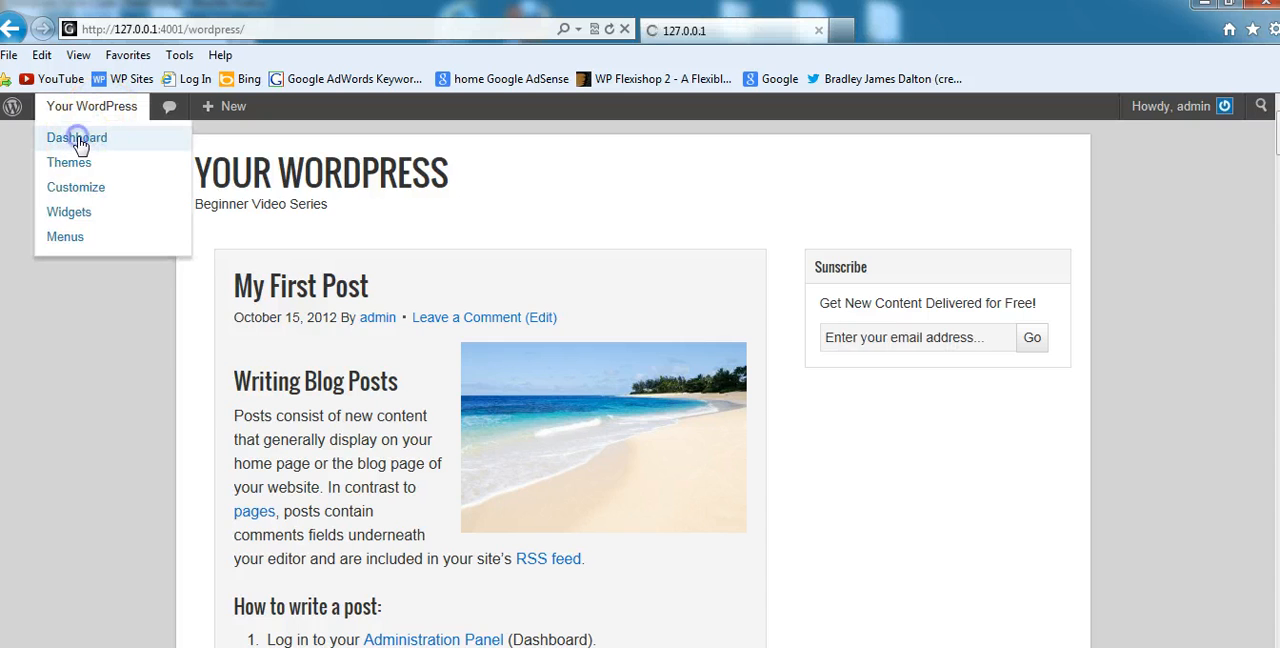
pyautogui.click(76, 137)
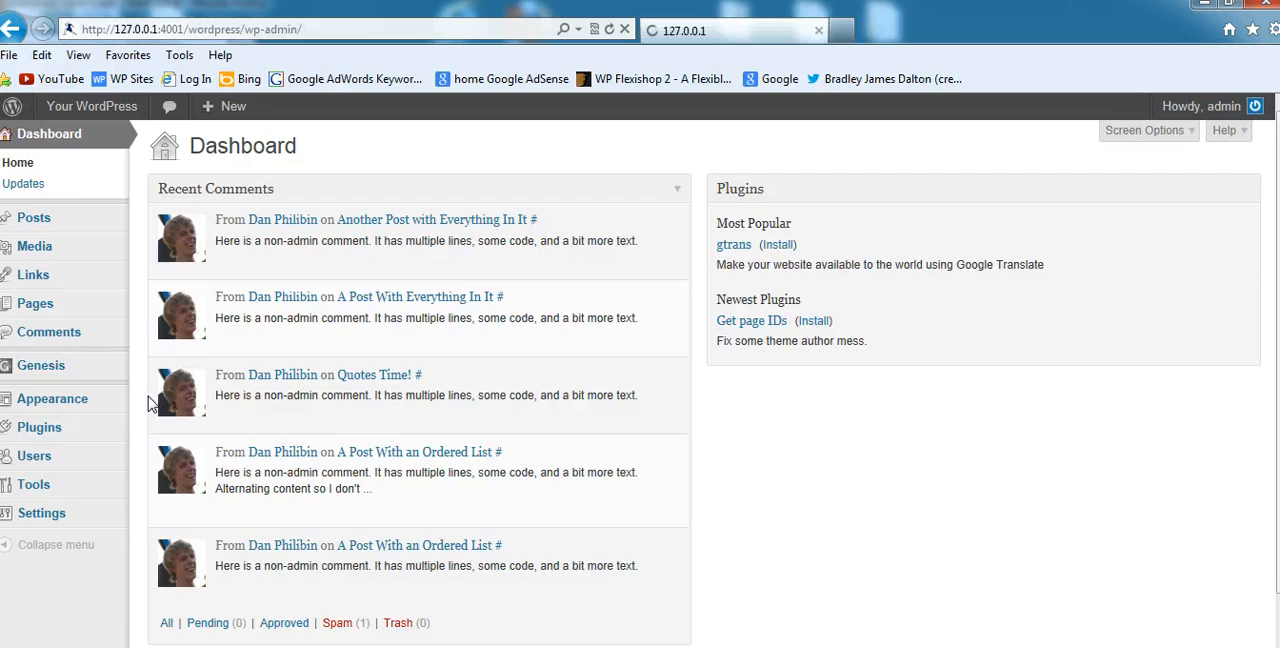
# Open Appearance > Themes and scroll the installed themes toward Magazine.
pyautogui.click(52, 398)
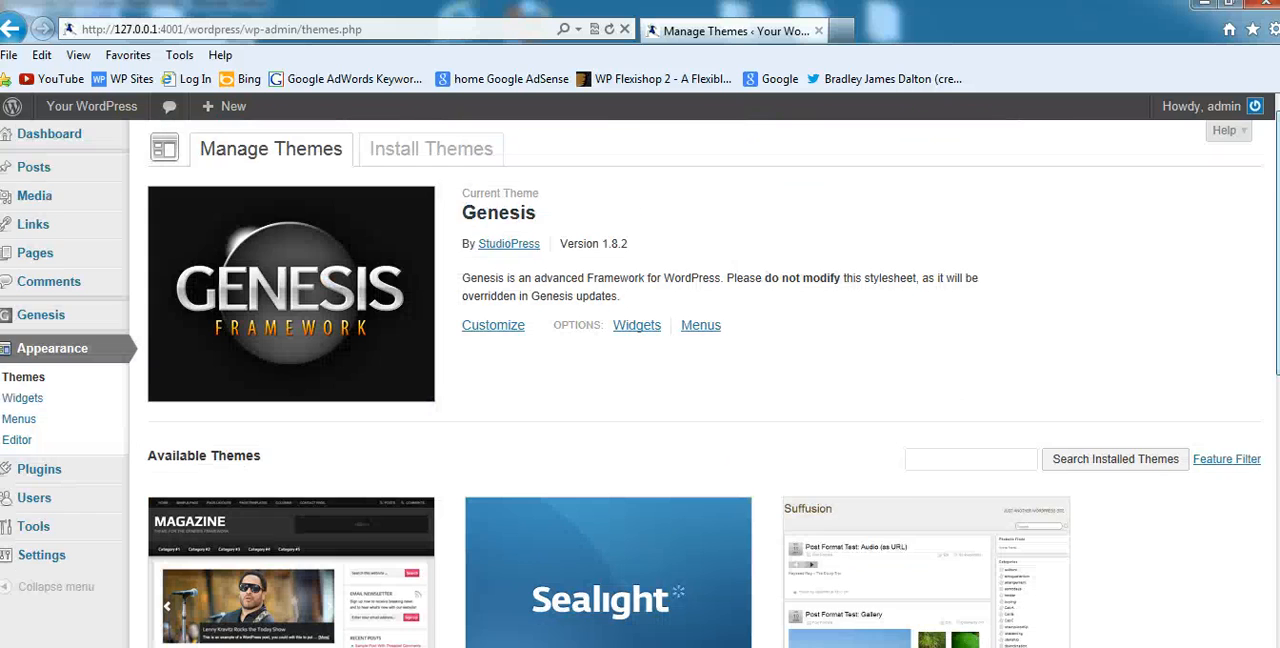
pyautogui.scroll(-3)
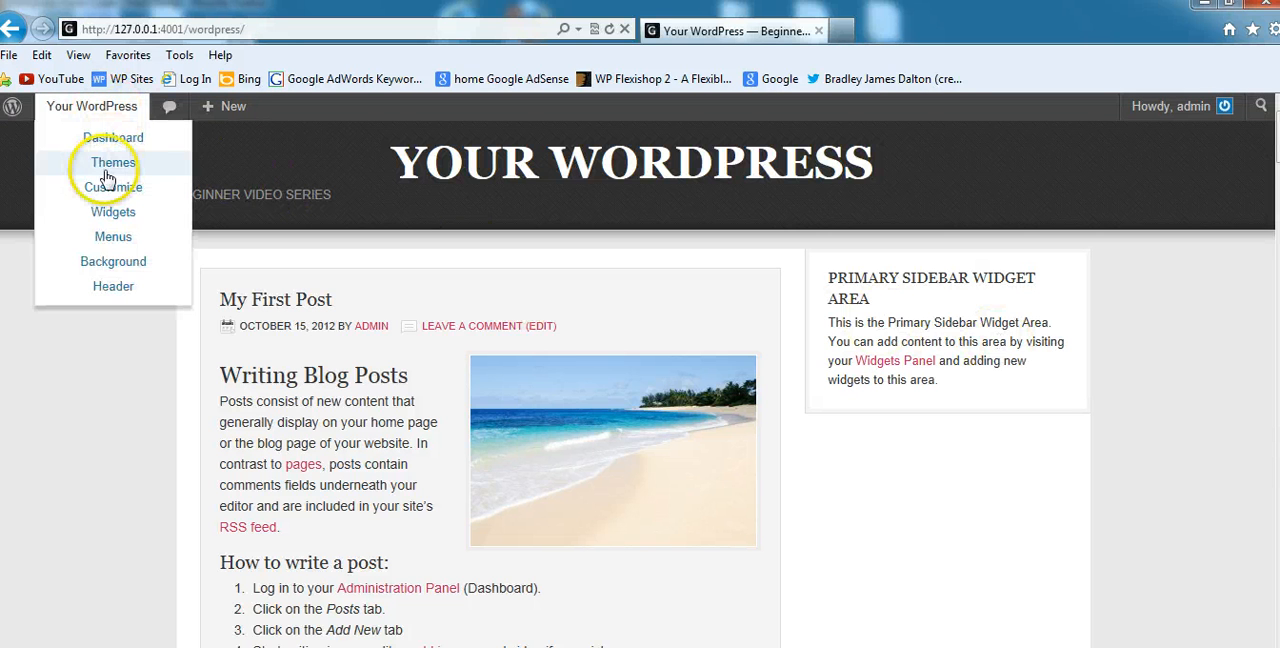
# Place eNews Extended: Subscribe in the Primary Sidebar, check its settings, and collapse the area.
pyautogui.click(113, 211)
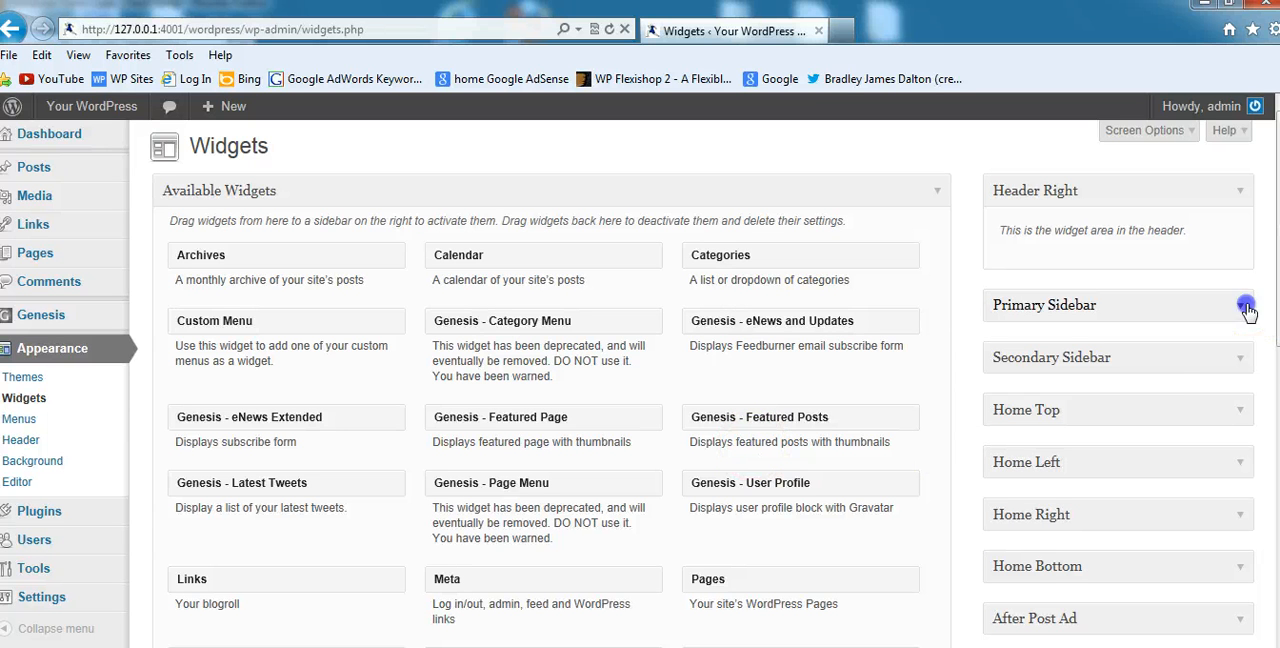
pyautogui.click(1246, 305)
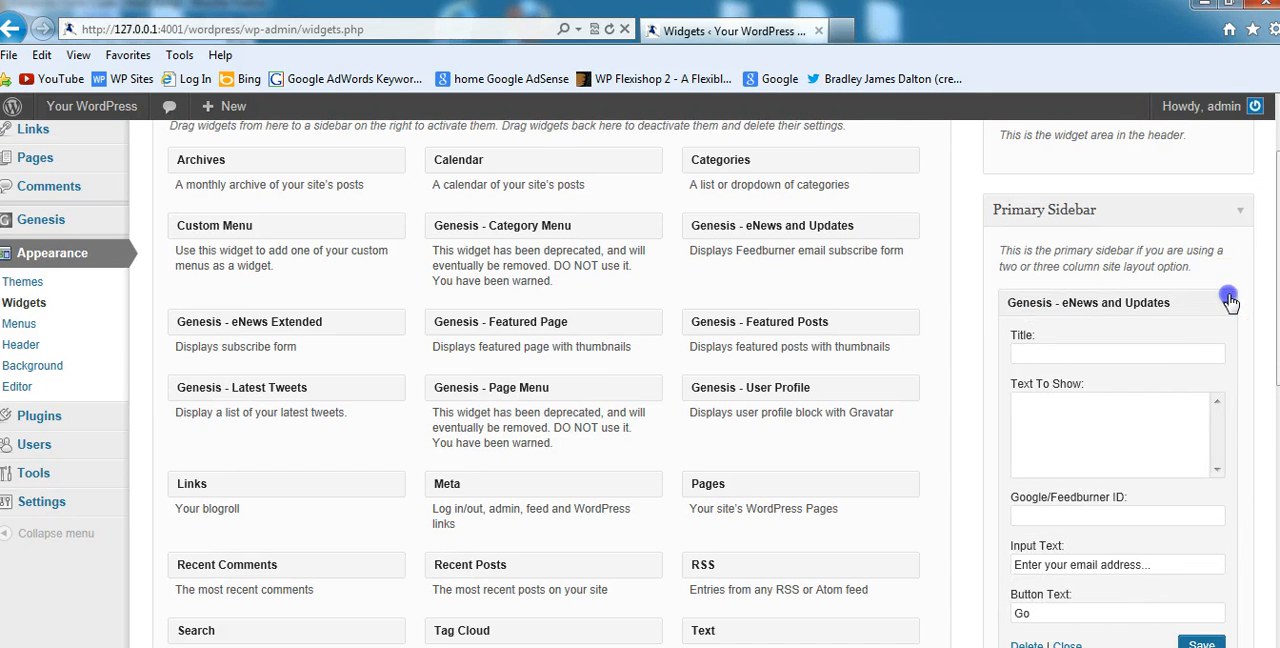
pyautogui.scroll(-3)
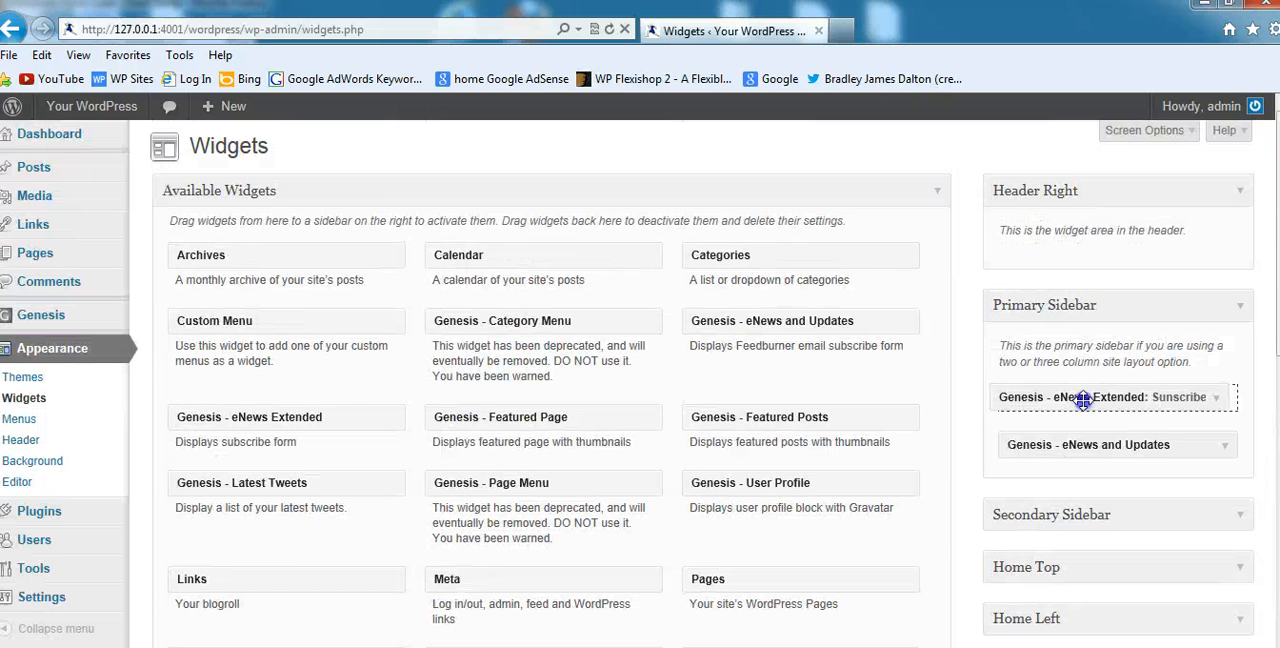
pyautogui.scroll(-3)
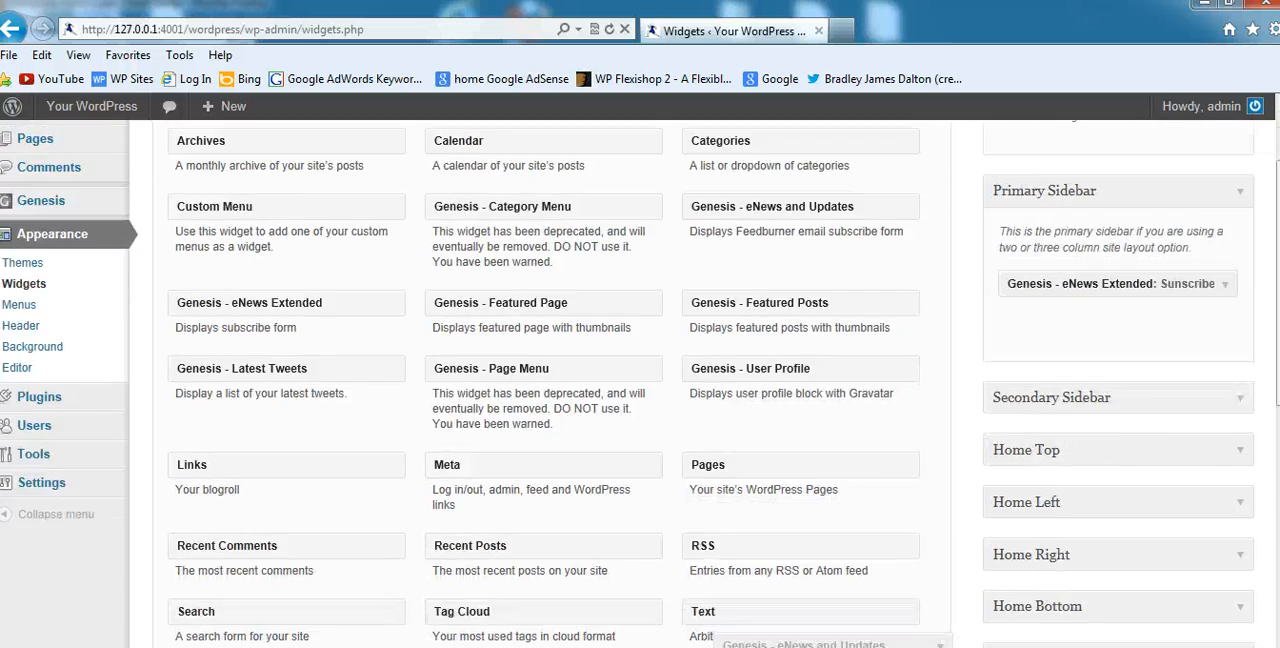
pyautogui.scroll(-3)
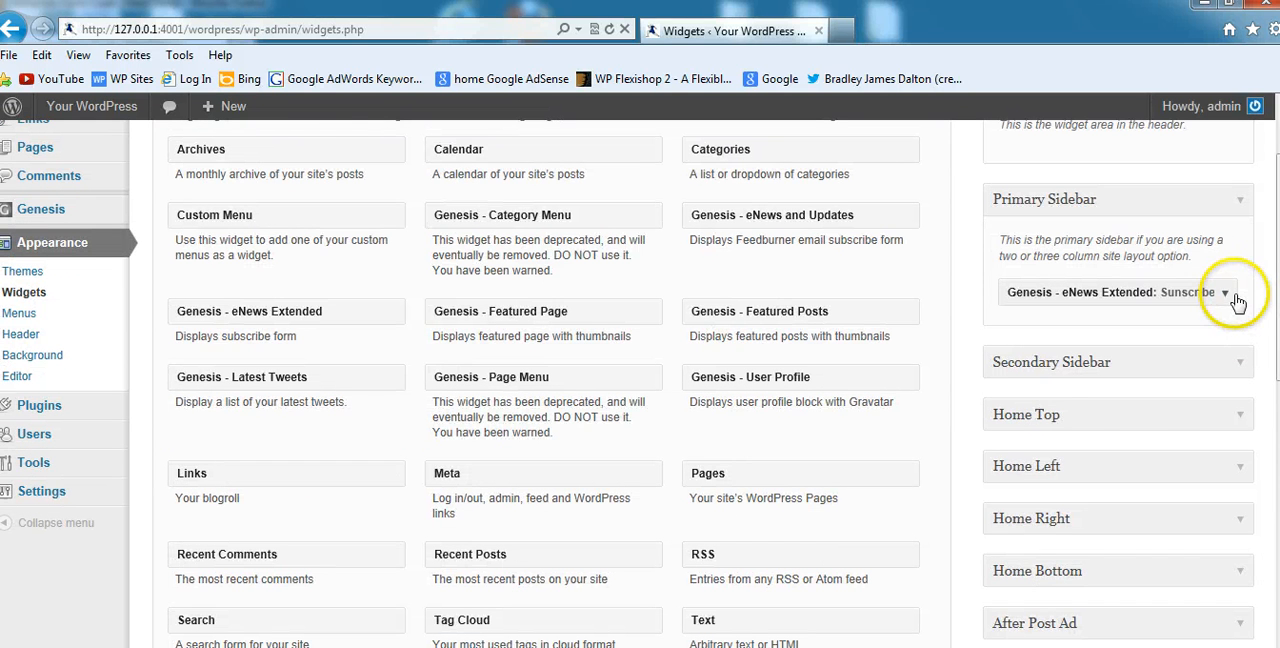
pyautogui.click(1225, 292)
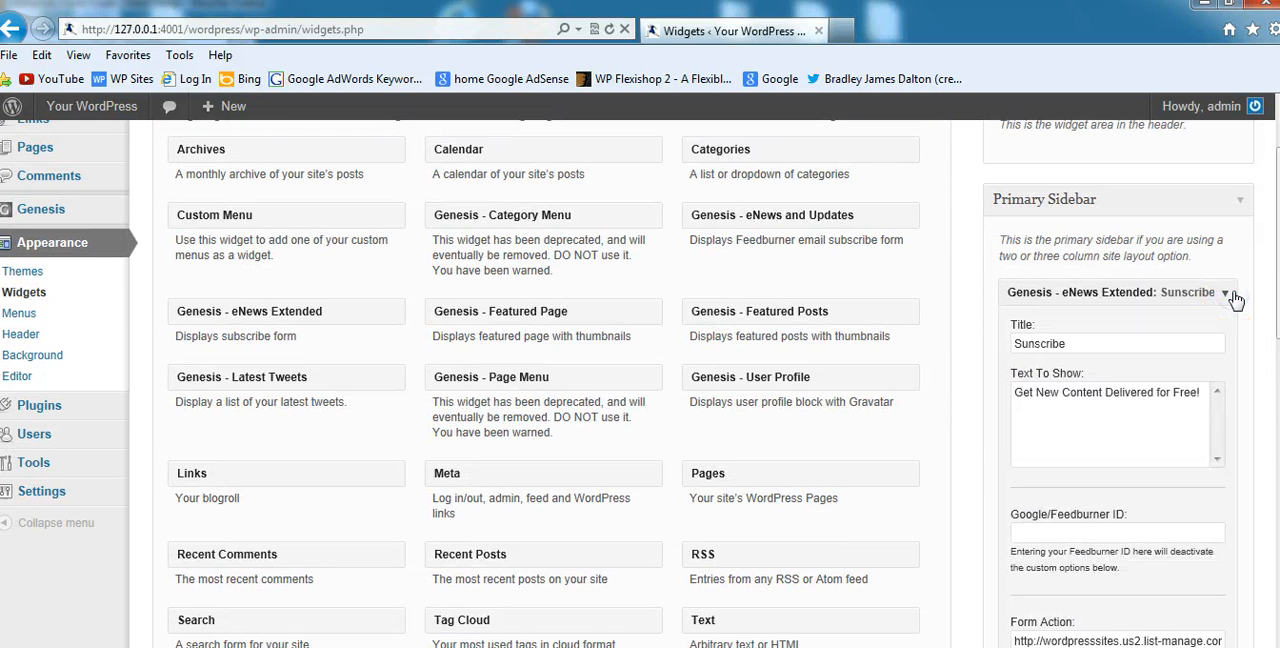
pyautogui.scroll(-3)
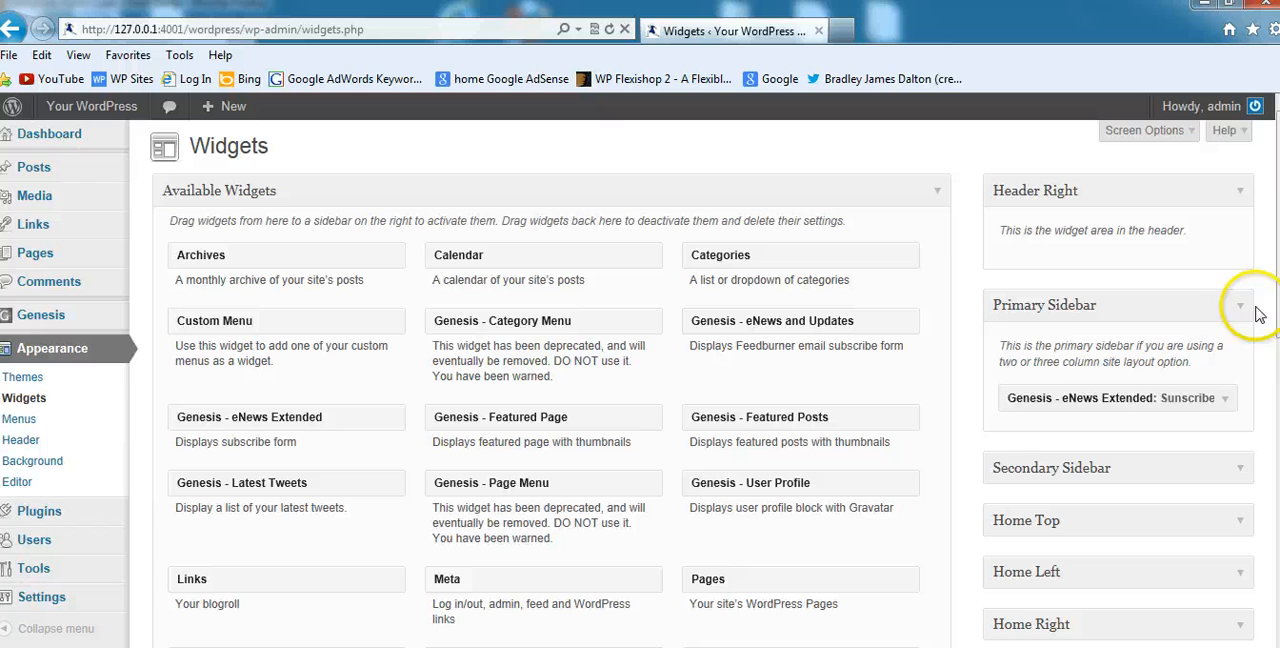
pyautogui.click(1240, 305)
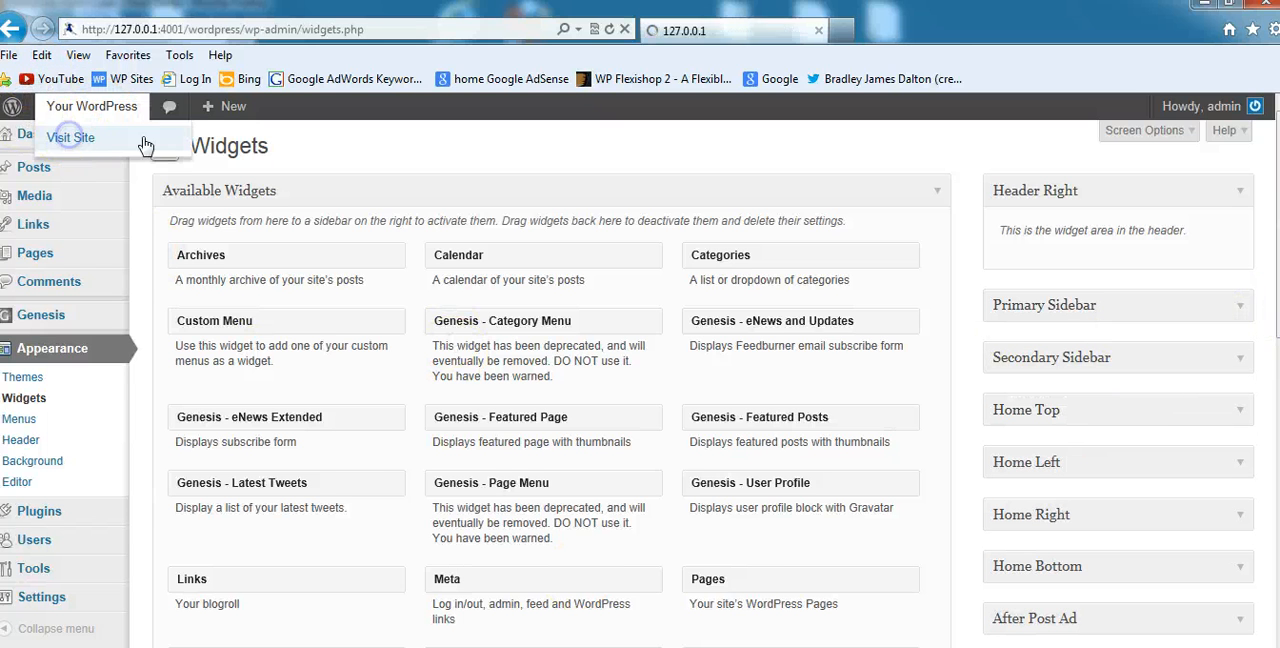
# Visit the live site and test the email field of the Magazine-styled Subscribe box.
pyautogui.click(70, 137)
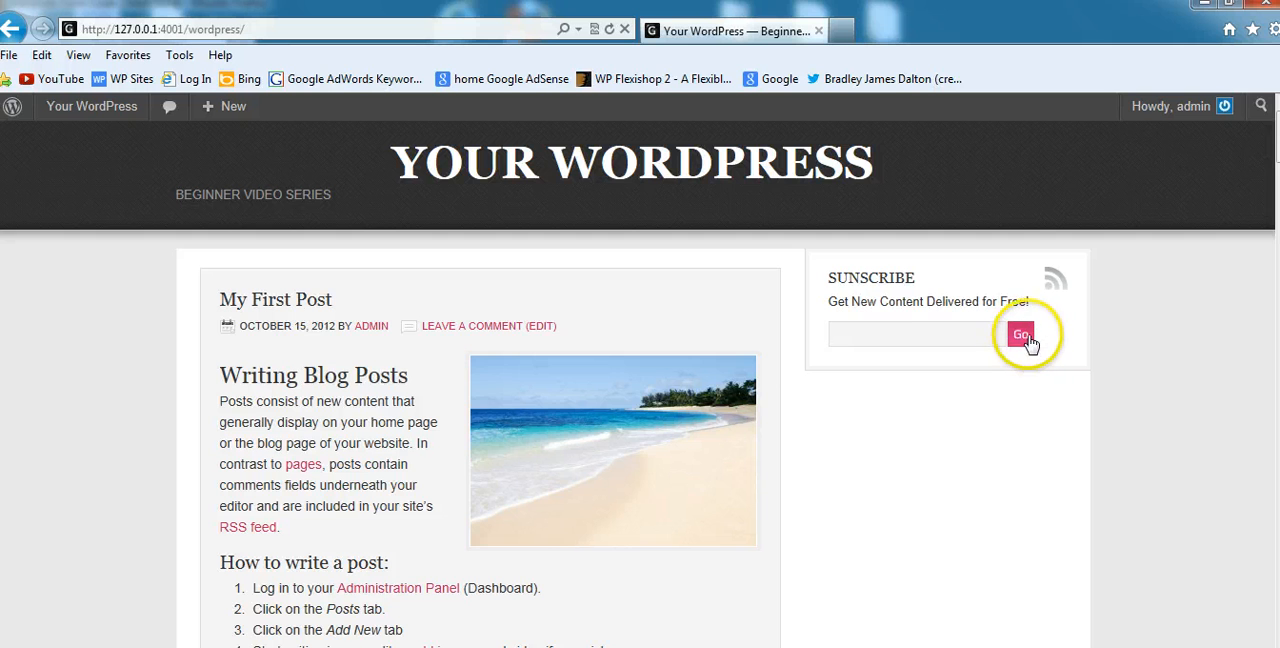
pyautogui.moveTo(930, 333)
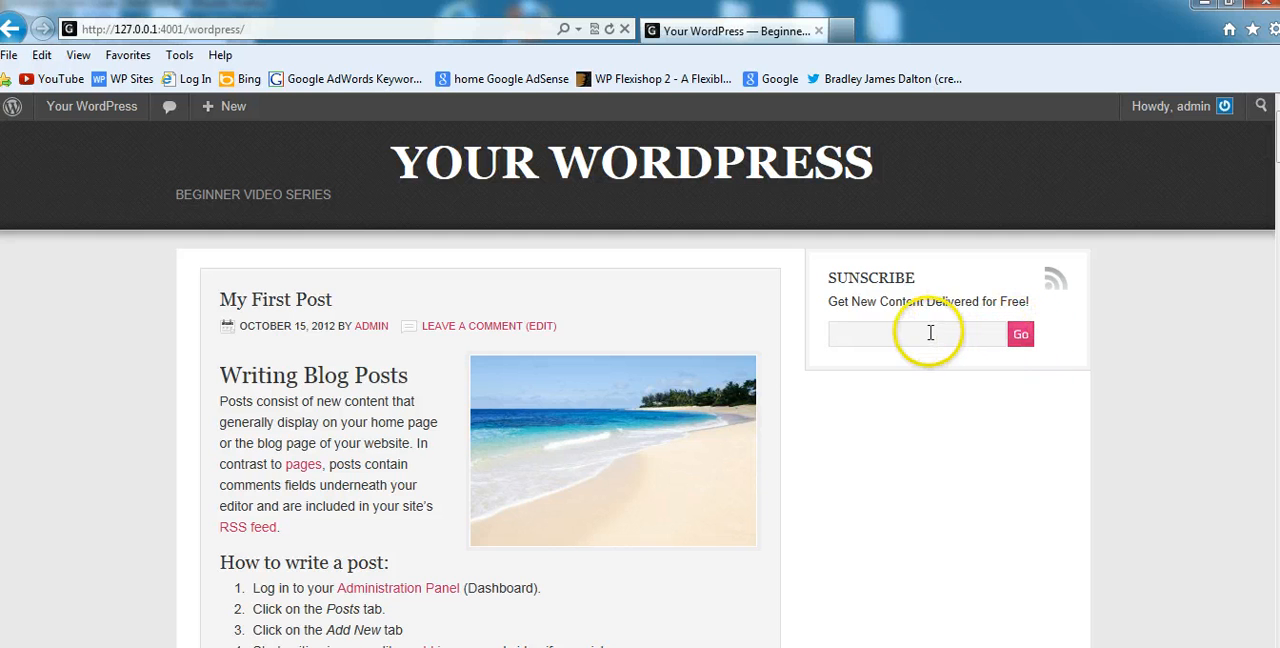
pyautogui.moveTo(895, 276)
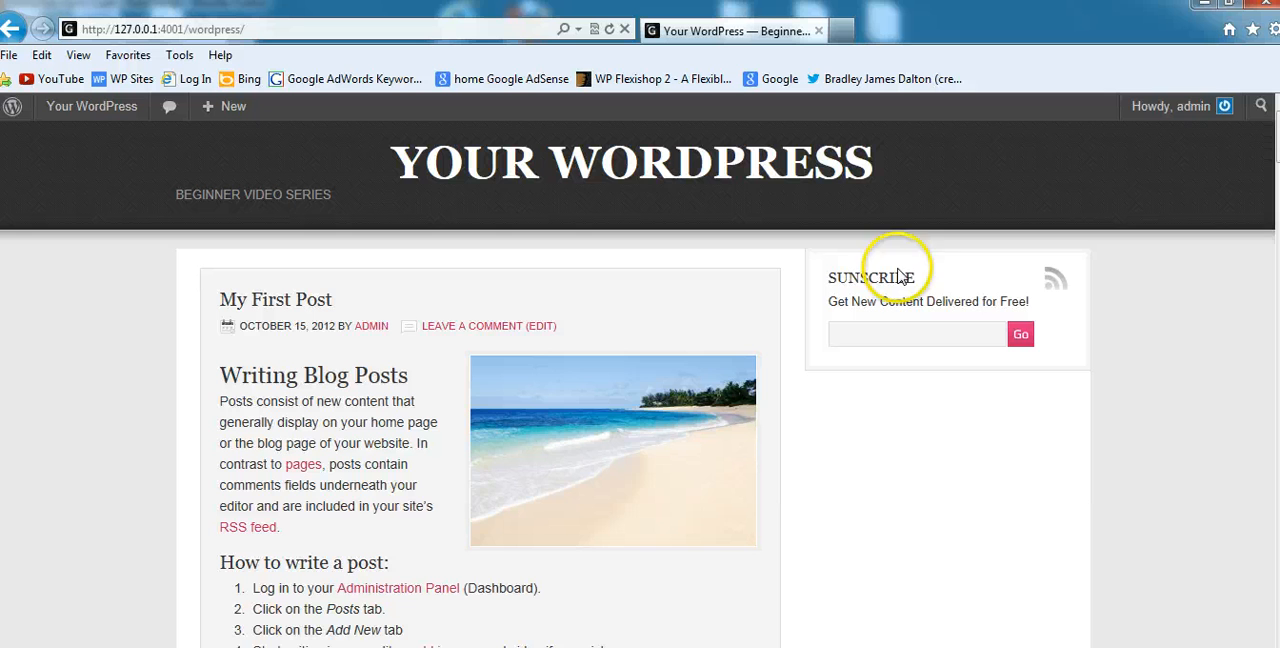
pyautogui.moveTo(1178, 307)
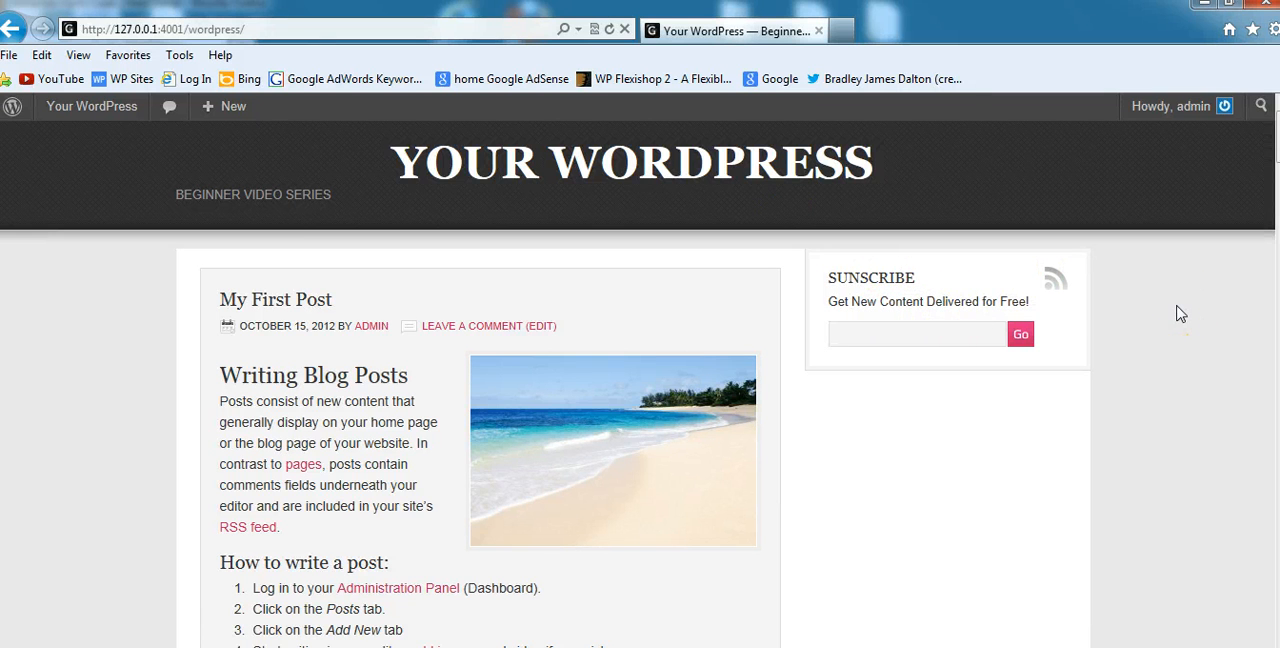
pyautogui.click(916, 333)
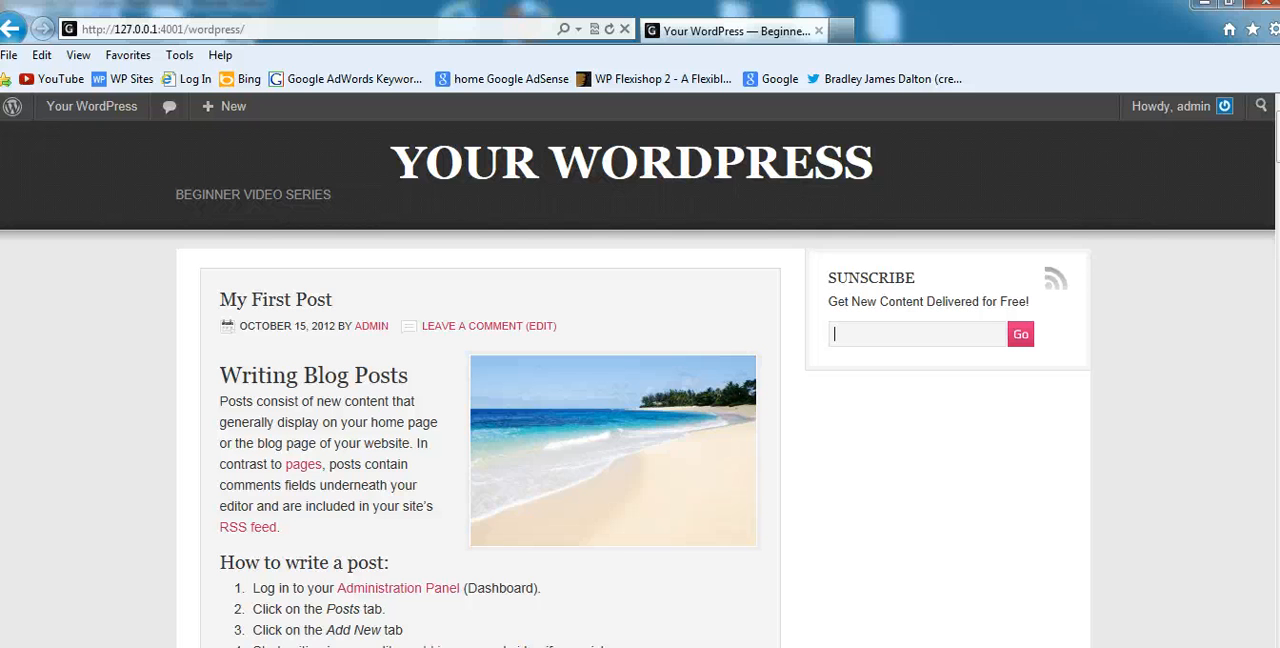
pyautogui.click(915, 334)
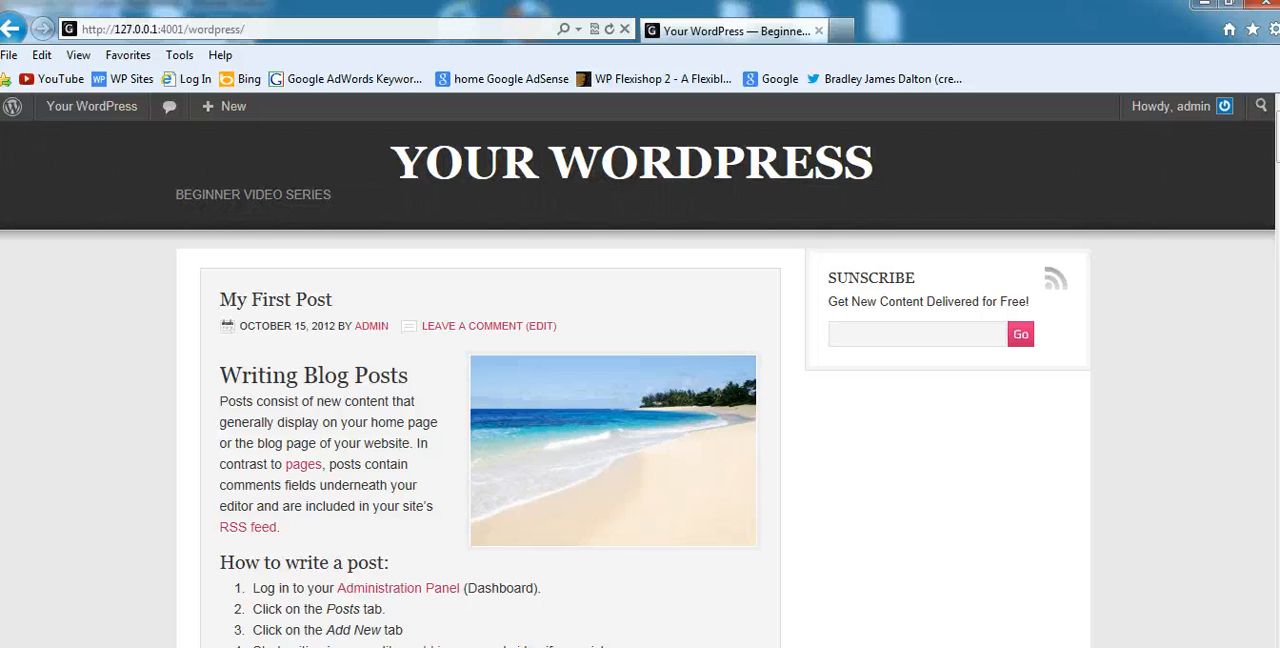